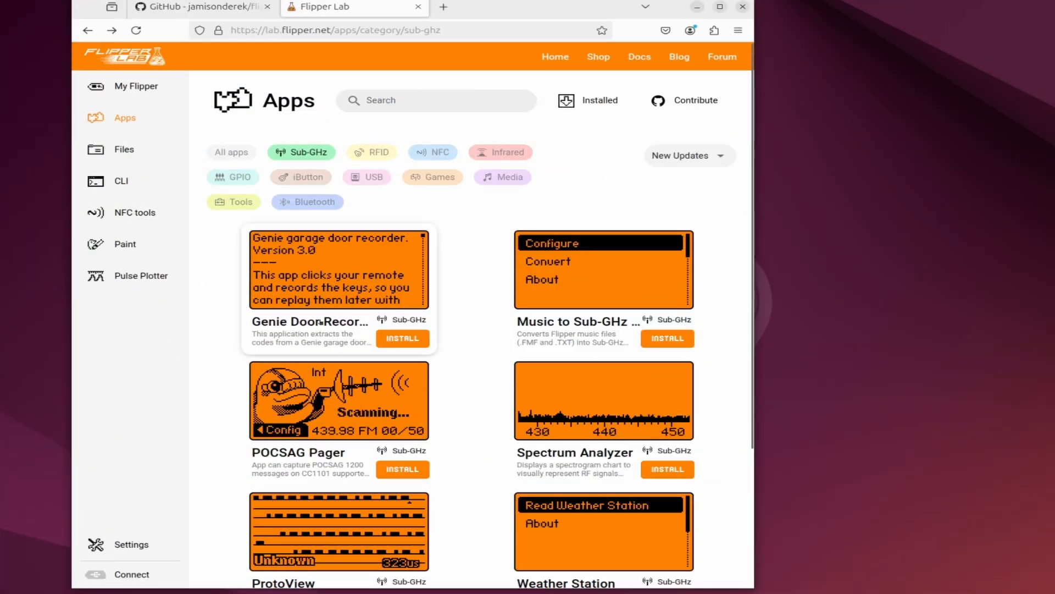
Change fap_version in application.fam from (3, 0) to (3, 1) and expand the gallery folder
click(338, 320)
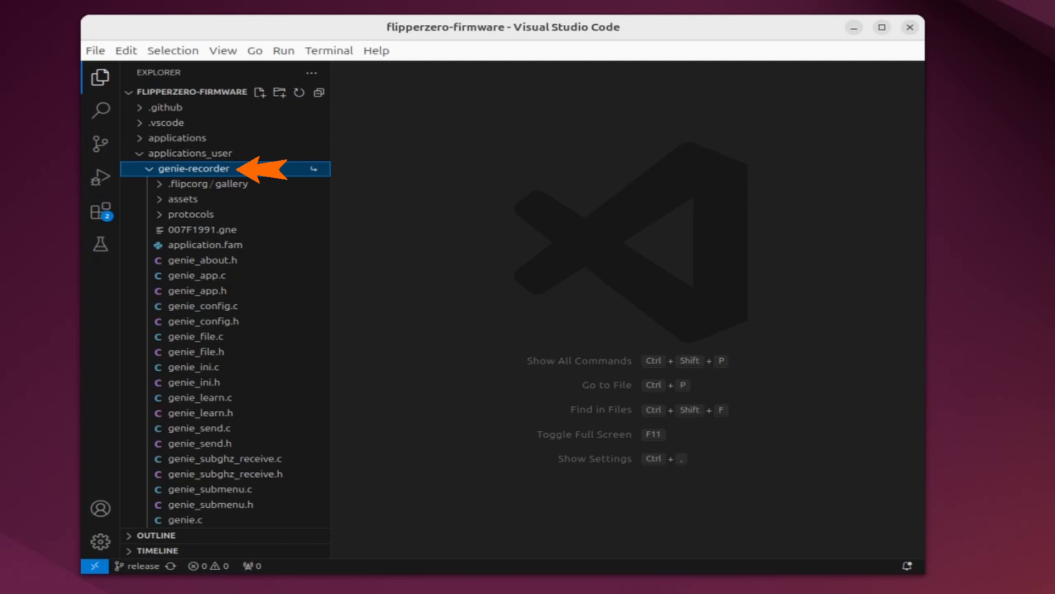
mouse_move(205, 244)
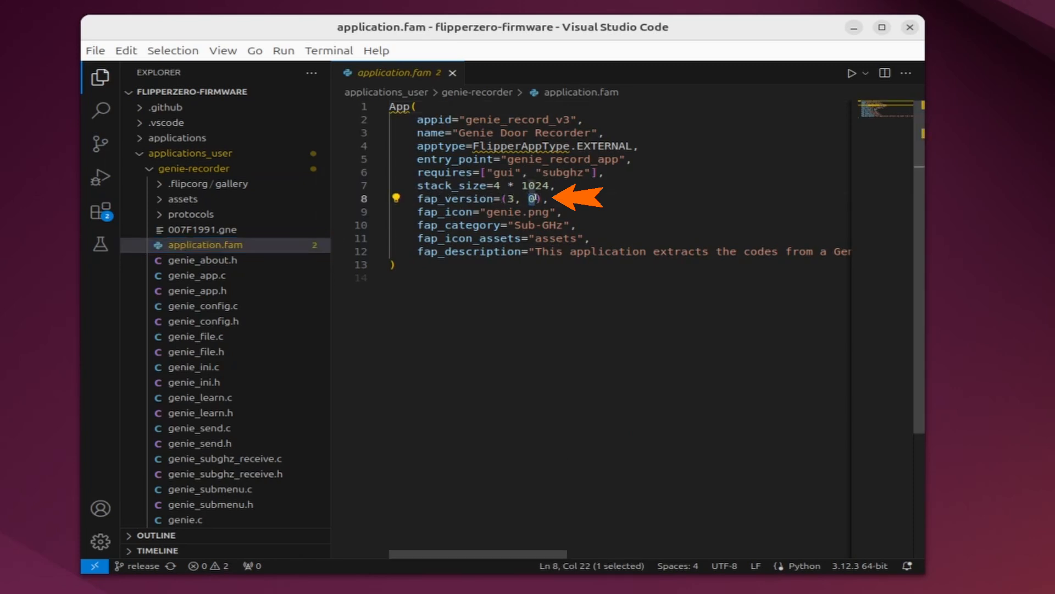
text(1)
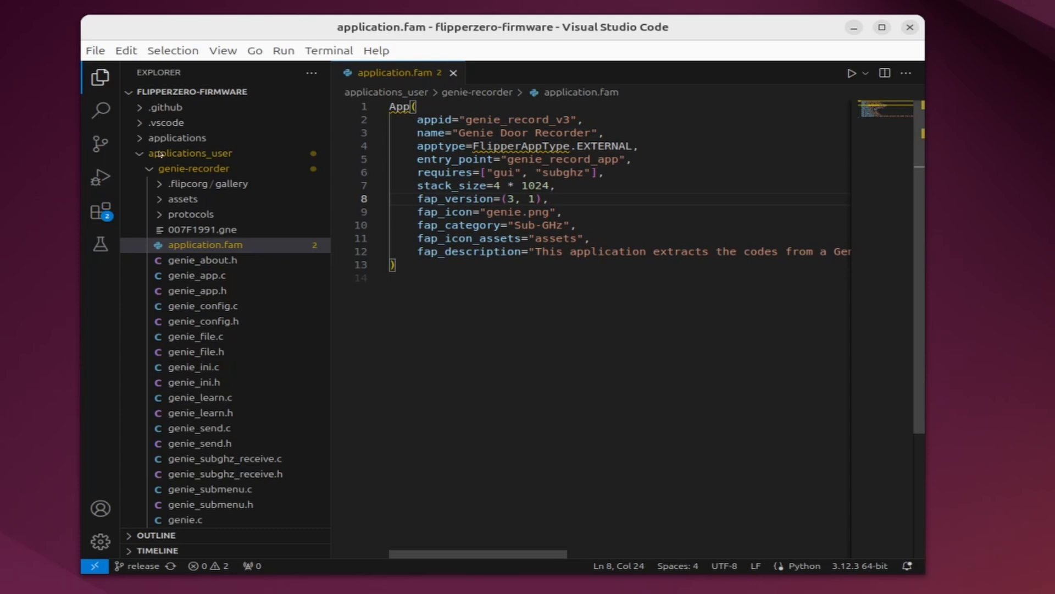
click(193, 183)
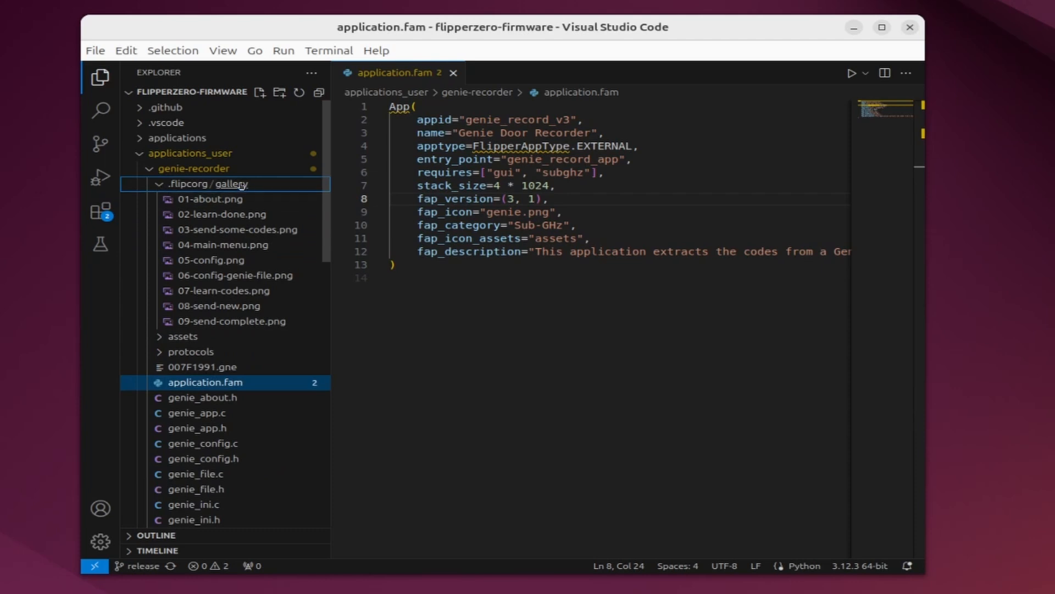
Add CHANGELOG.md to .flipcorg/gallery with a ## 3.0 initial-release note
right_click(229, 183)
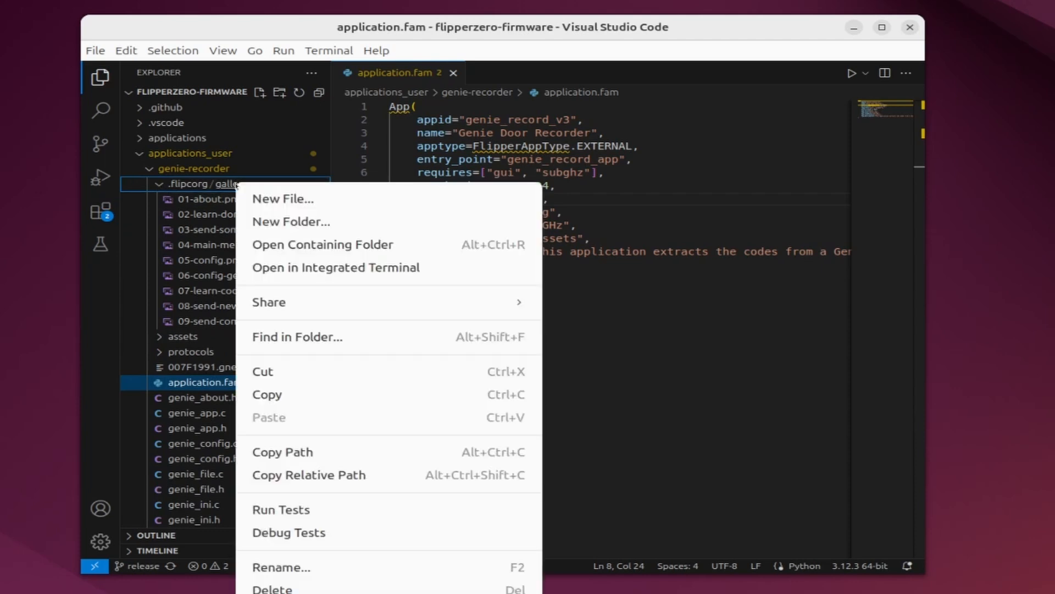
click(282, 198)
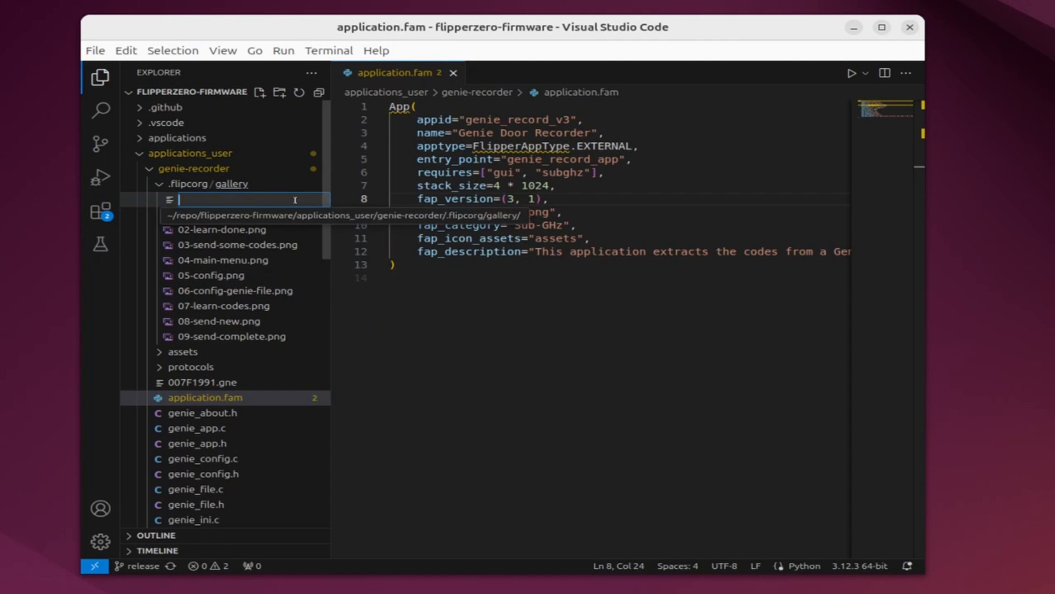
text(CHAN)
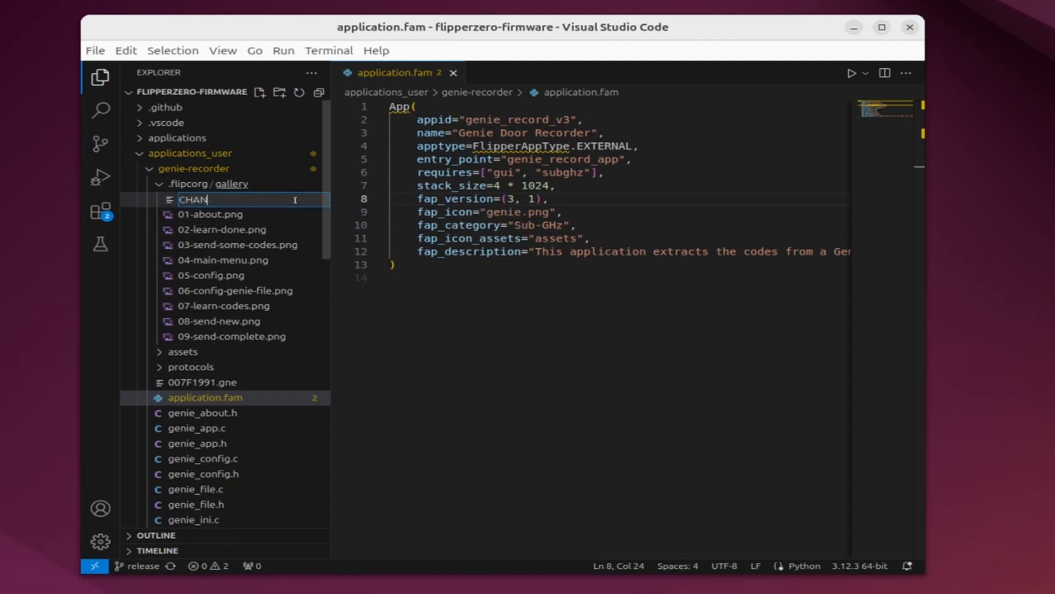
text(GELOG.)
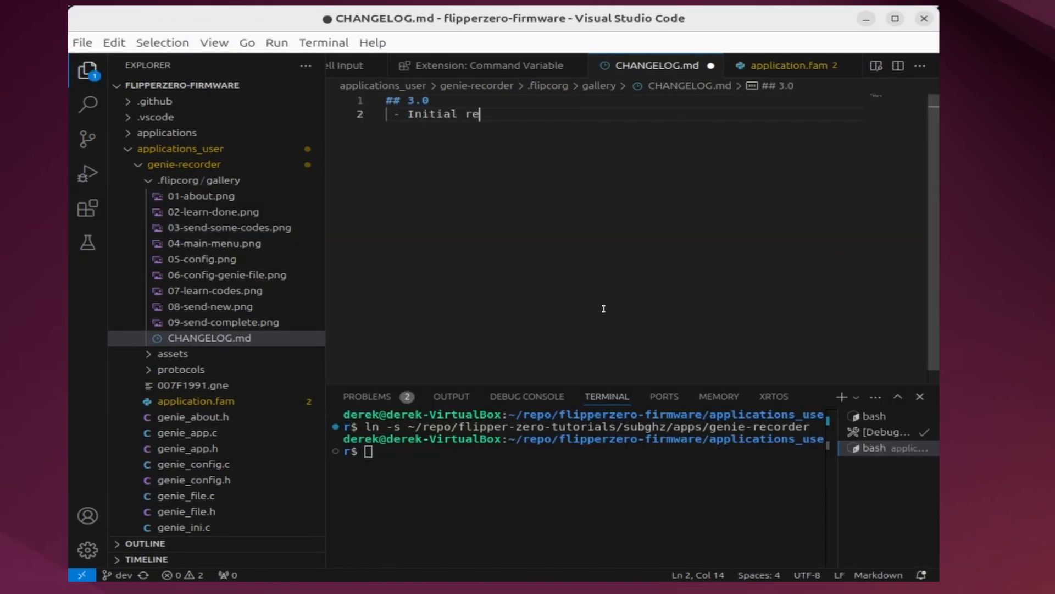
text(lease without needing)
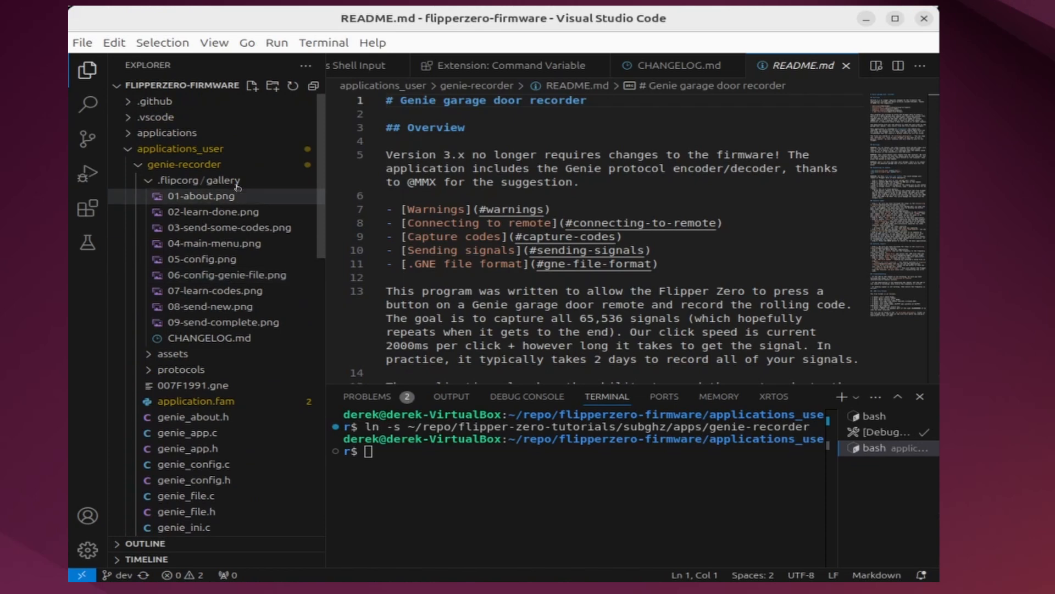
right_click(198, 180)
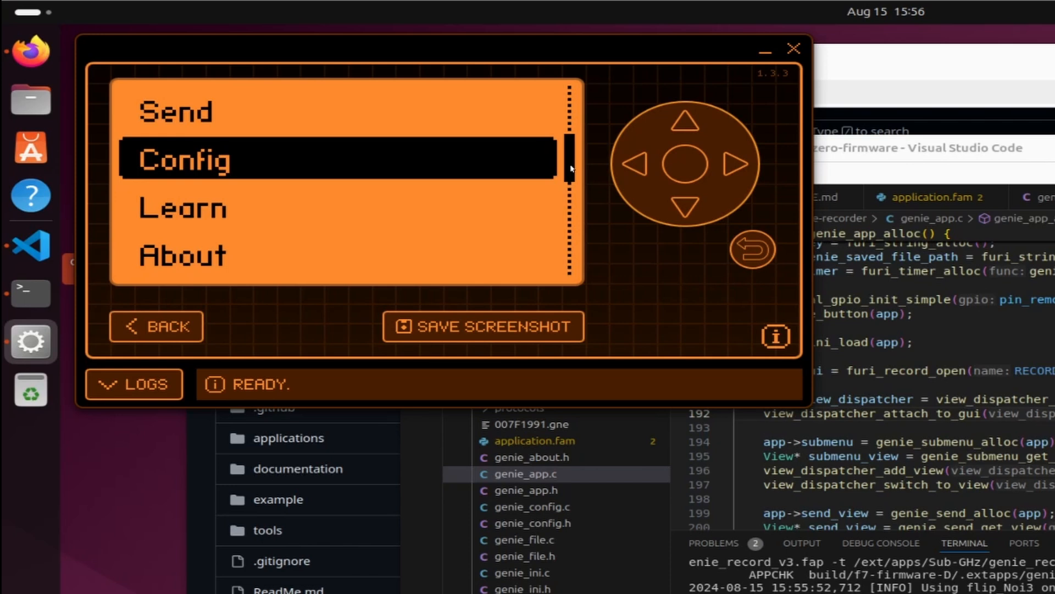
Save a screenshot of the Genie Config screen showing 315 MHz and file 007F1991
click(686, 163)
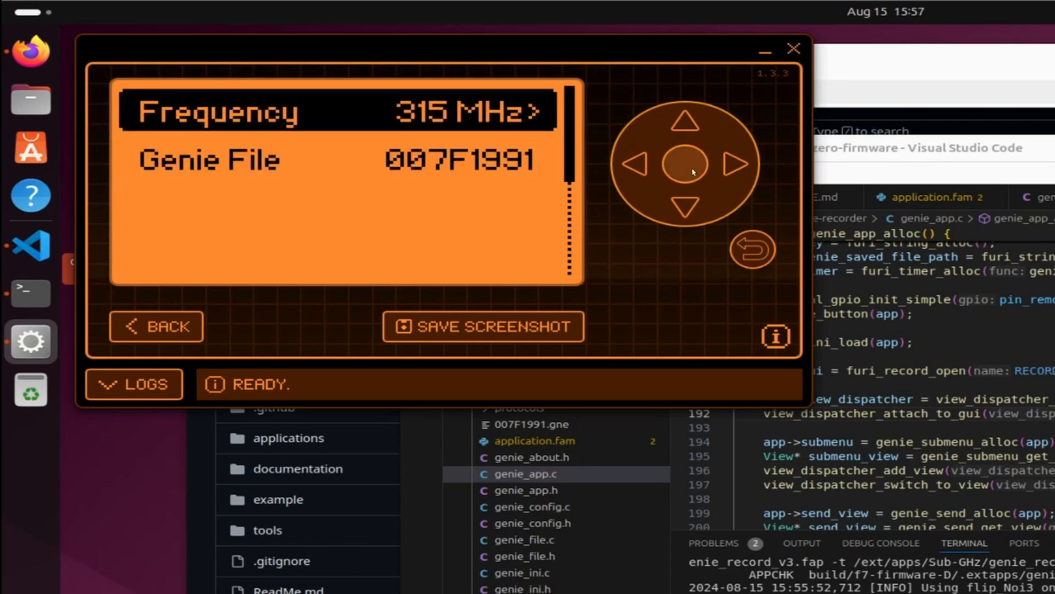
mouse_move(524, 326)
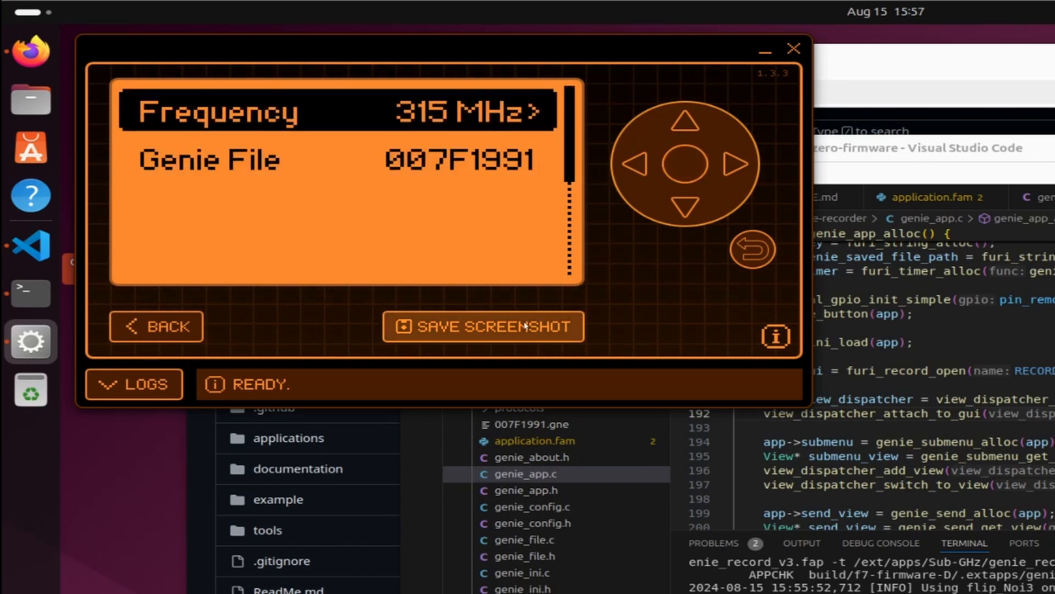
click(482, 326)
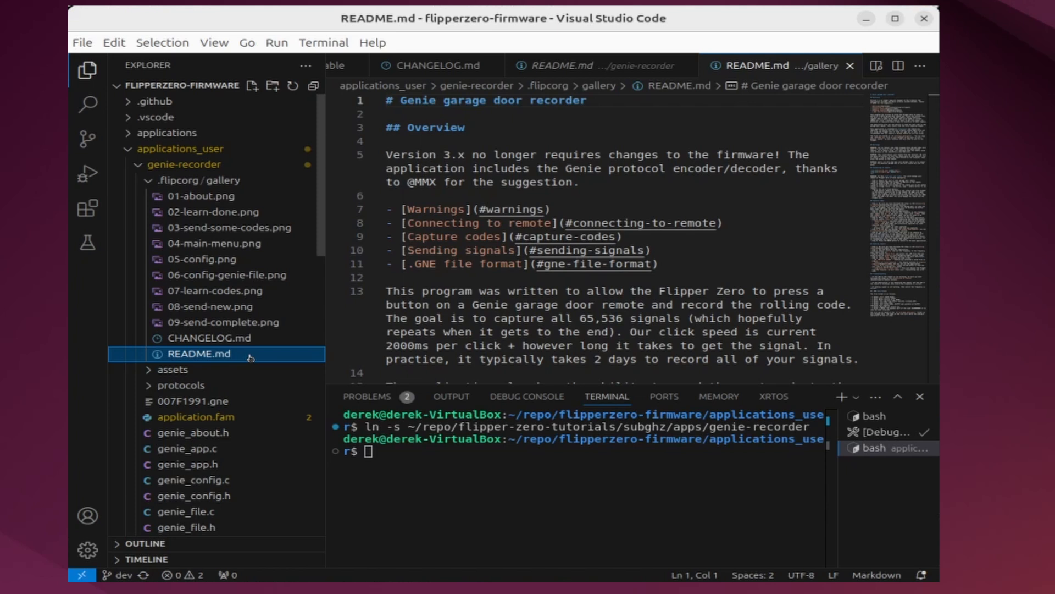
mouse_move(247, 211)
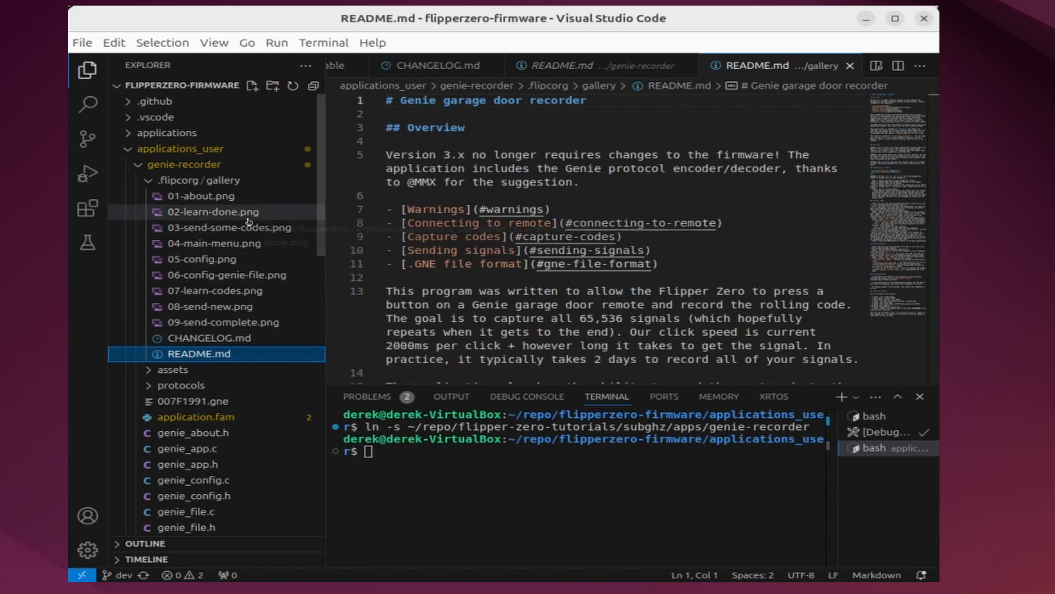
Launch Genie Door Recorder v3 on the Flipper with the [Debug] Launch App on Flipper task
click(196, 417)
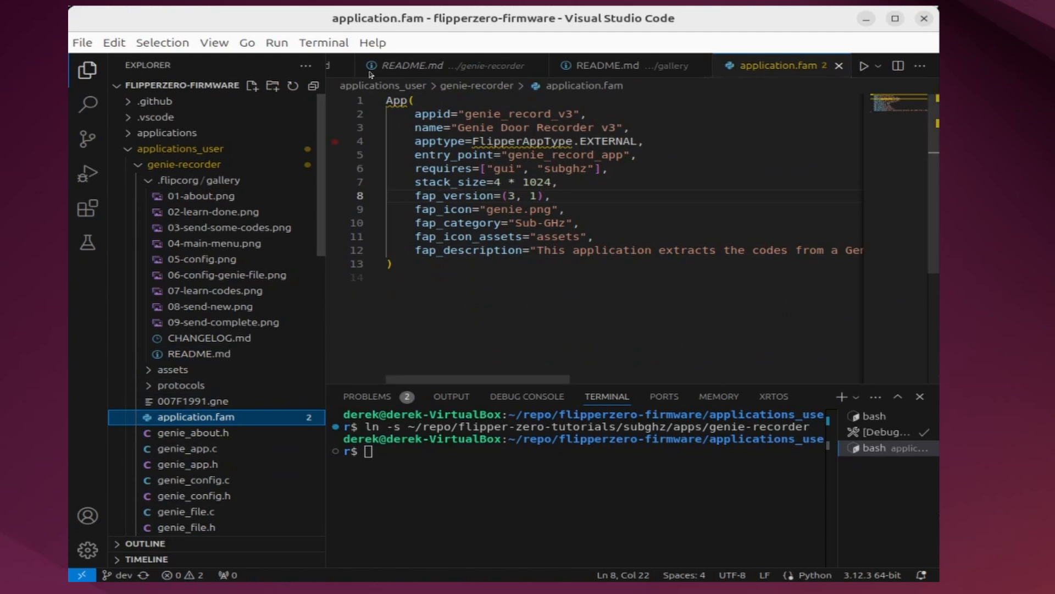
click(323, 43)
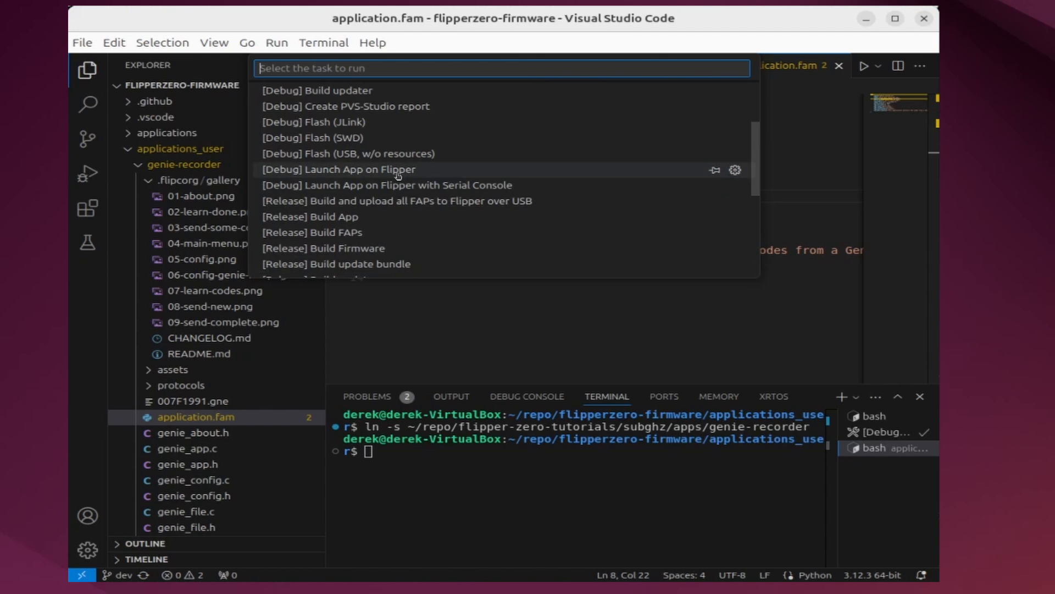
click(337, 168)
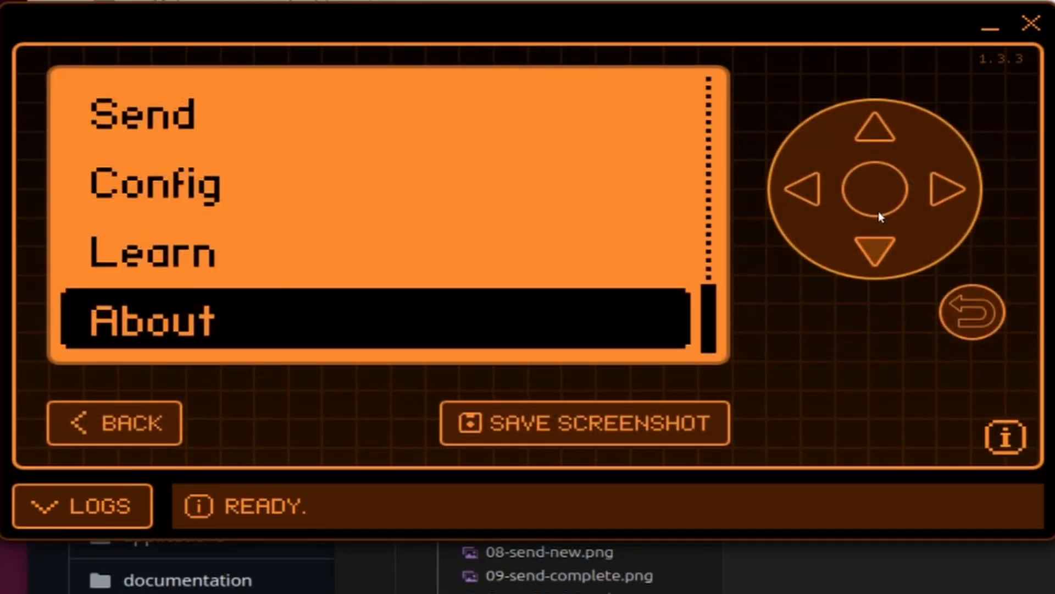
Open the Genie recorder's About screen, which still shows version 3.0
click(872, 189)
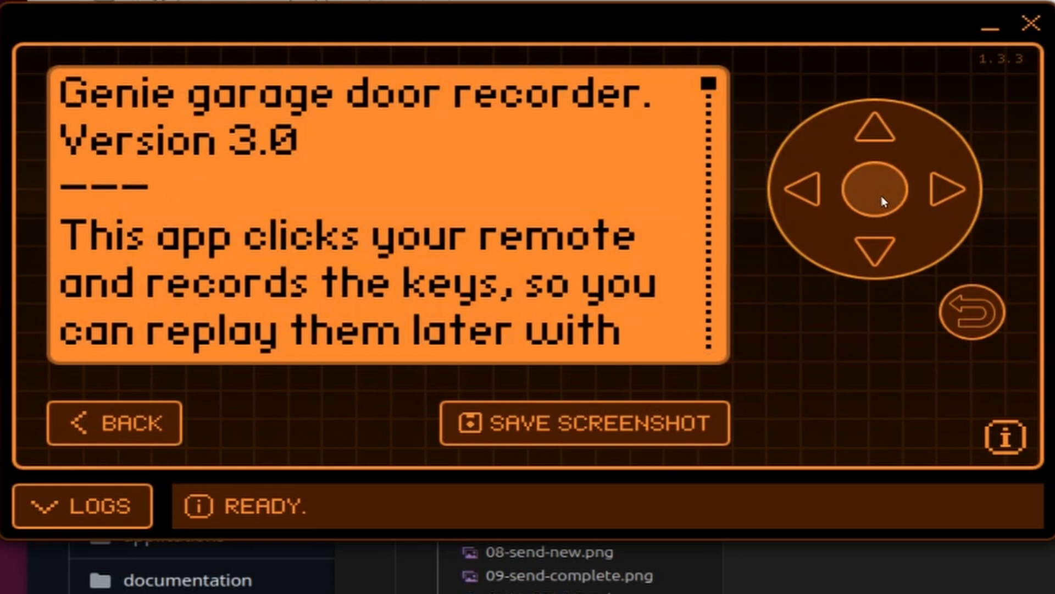
mouse_move(972, 311)
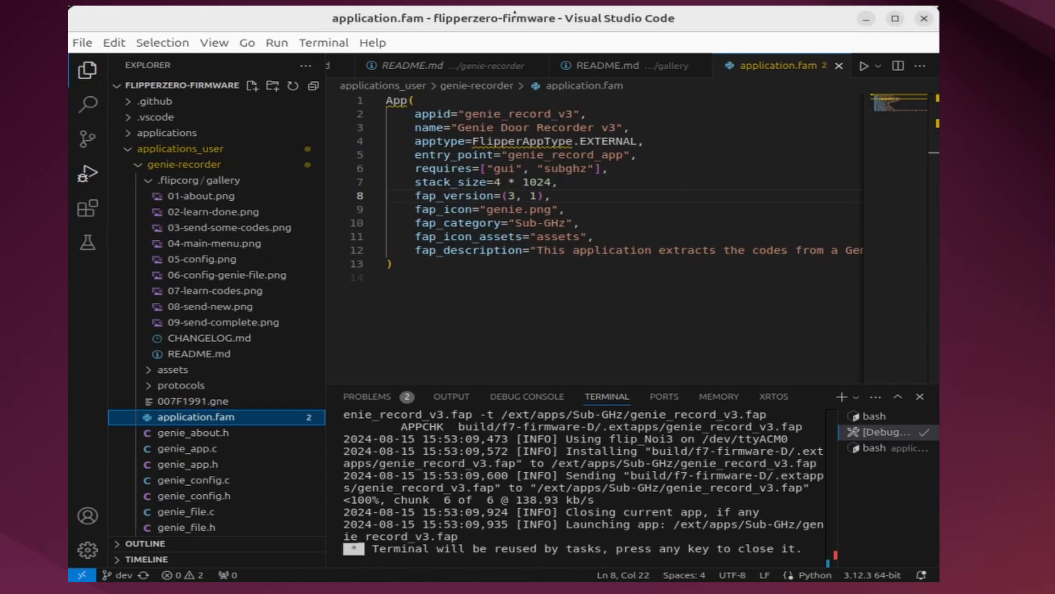
Set the Version line in genie_about.h to 3.1 and relaunch the app on the Flipper
click(192, 432)
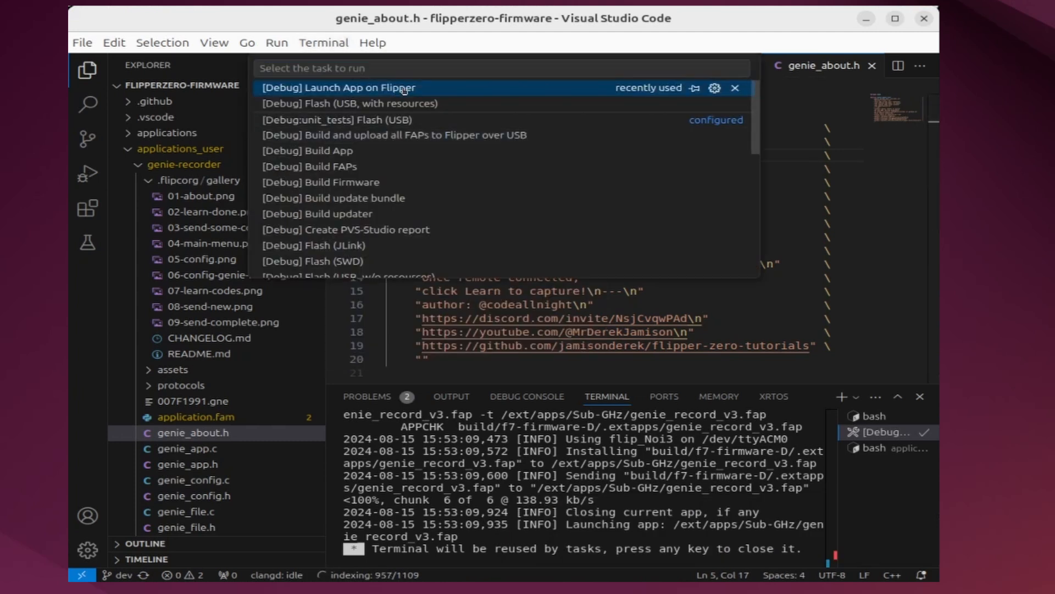
click(336, 87)
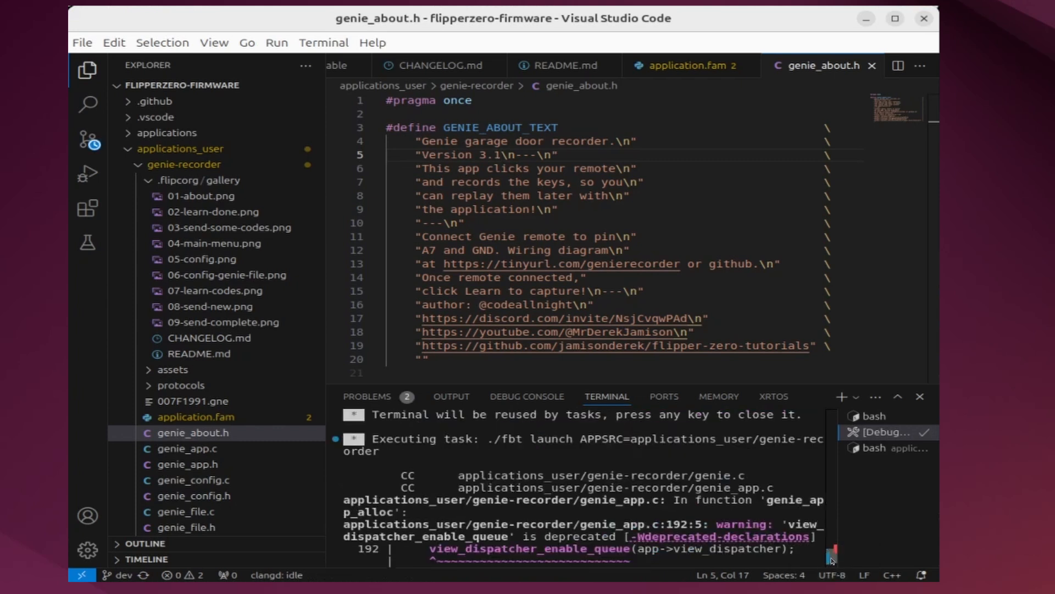
Delete the deprecated view_dispatcher_enable_queue call in genie_app.c after checking view_dispatcher.h
click(189, 449)
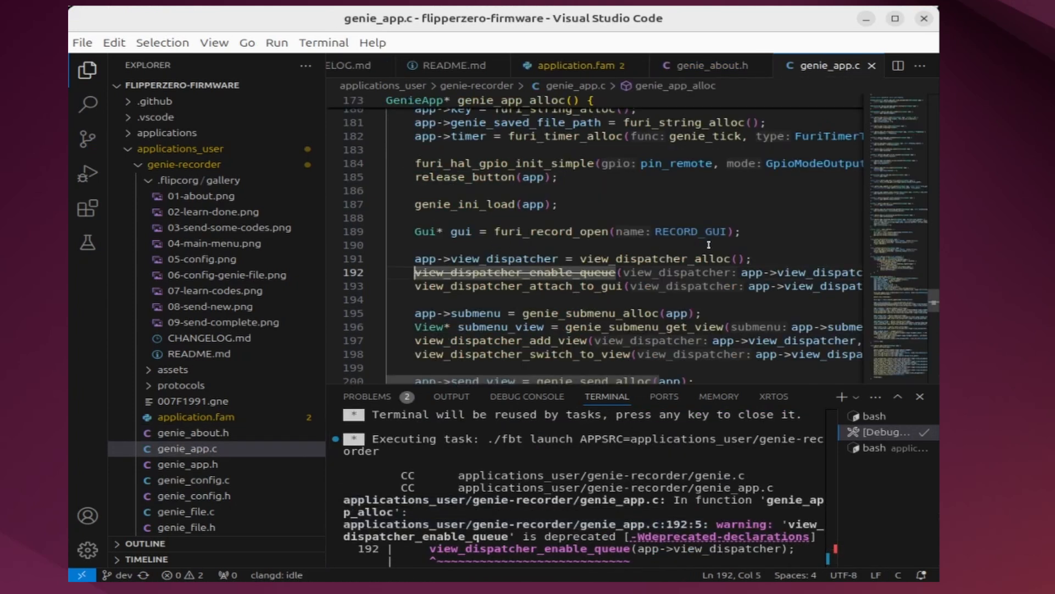
mouse_move(513, 273)
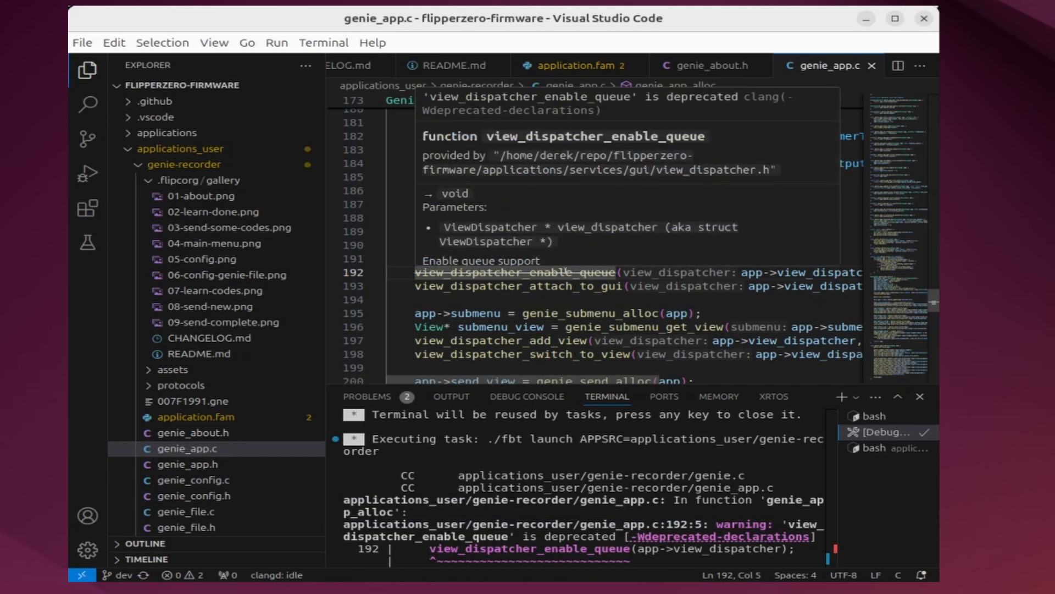
right_click(504, 272)
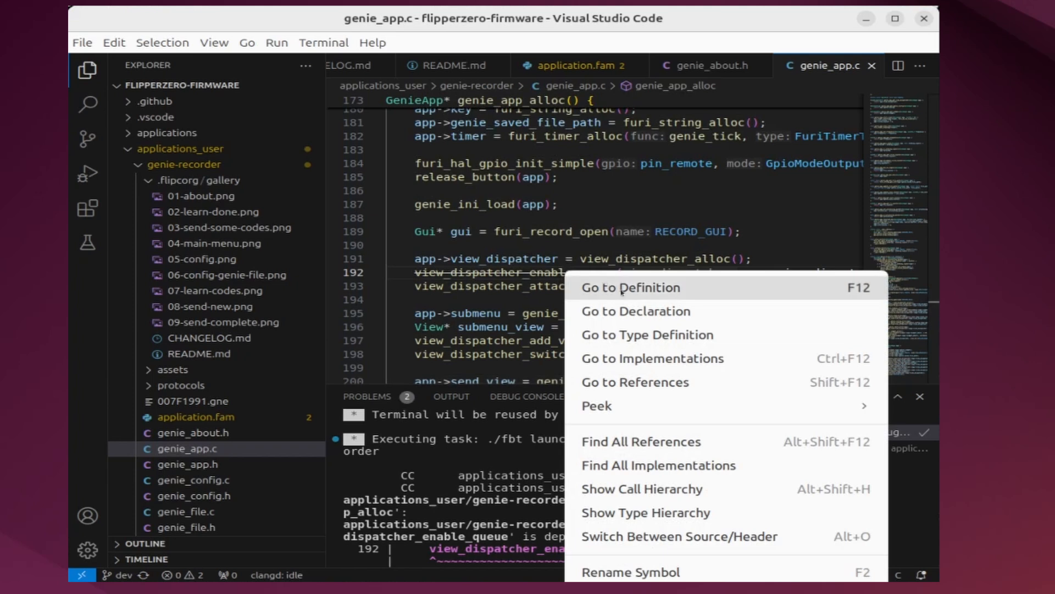
click(630, 287)
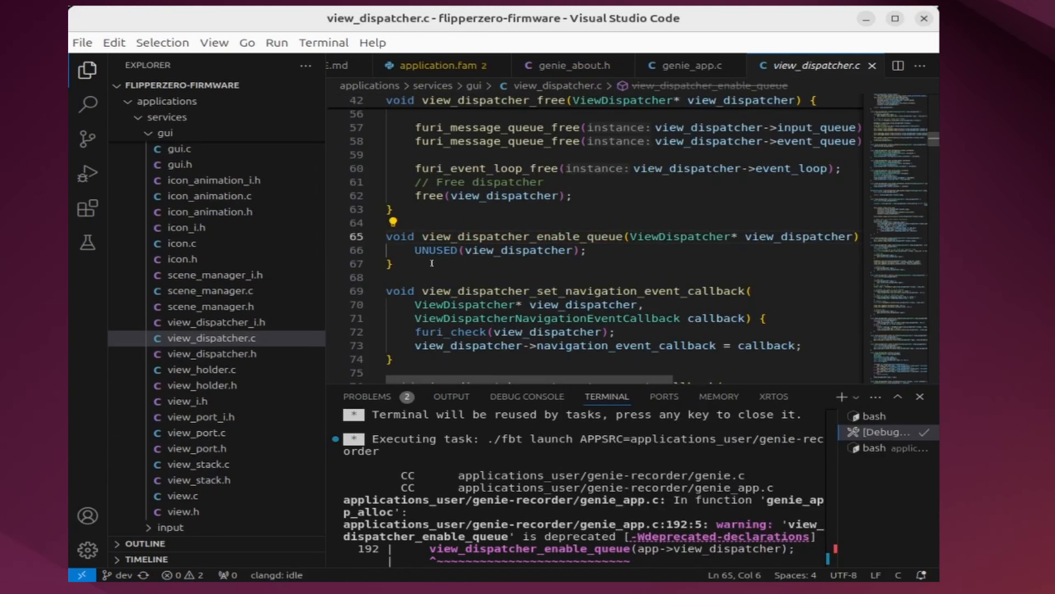
mouse_move(212, 353)
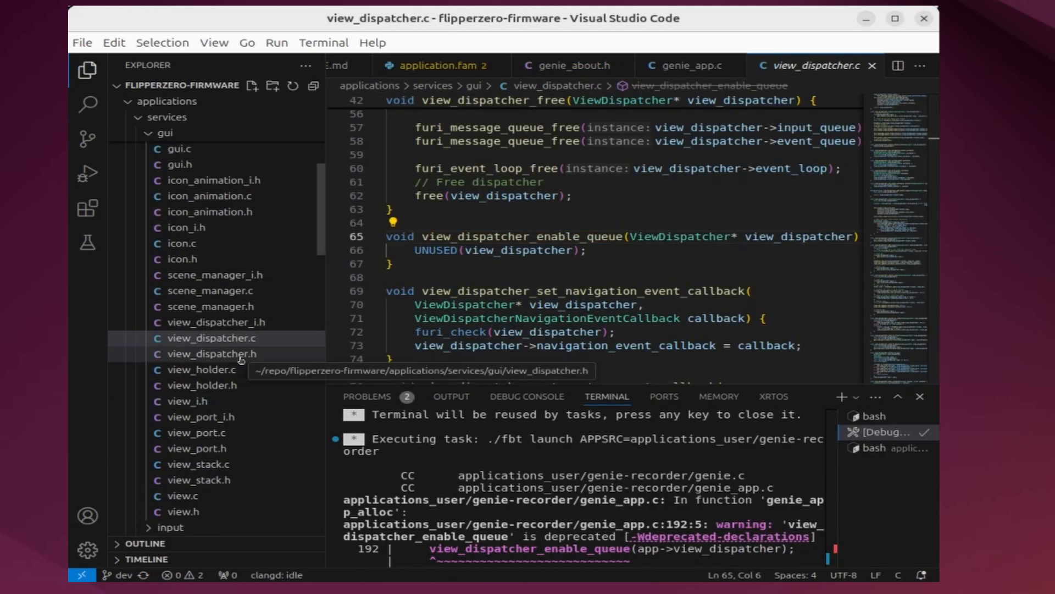
click(212, 354)
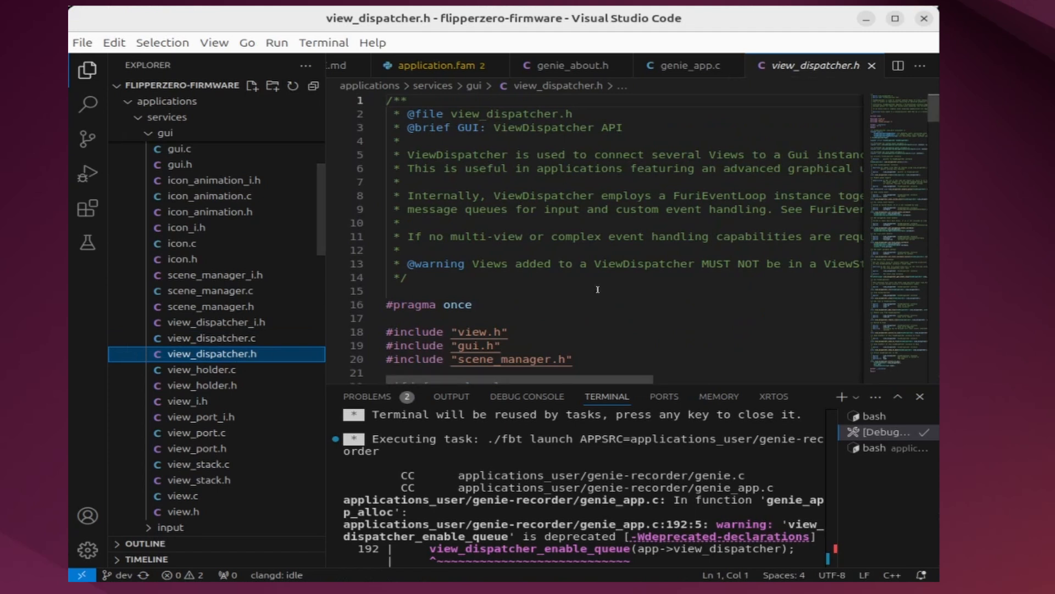
scroll(down, 3)
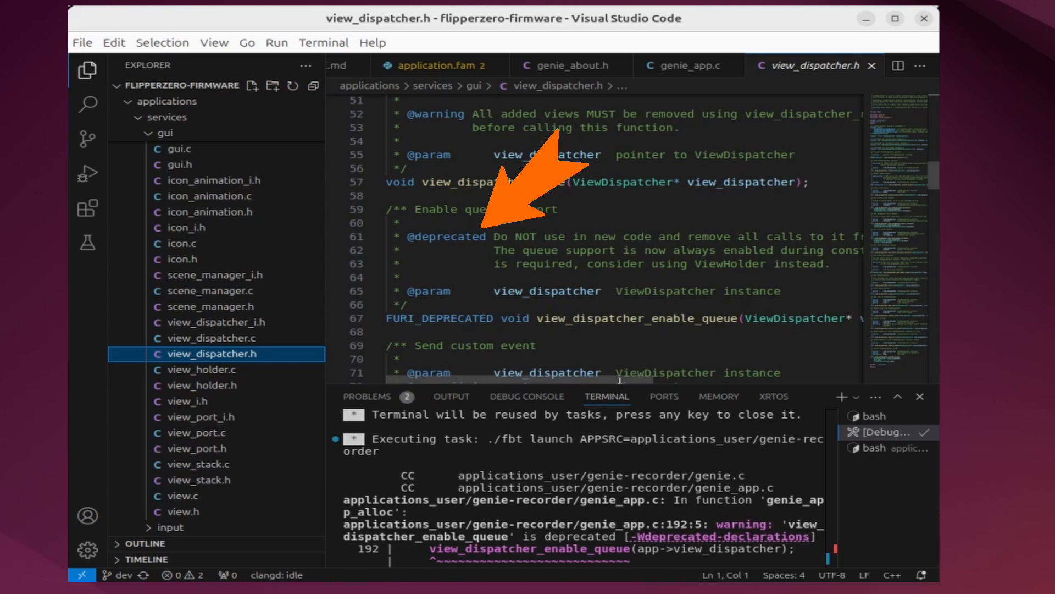
scroll(right, 3)
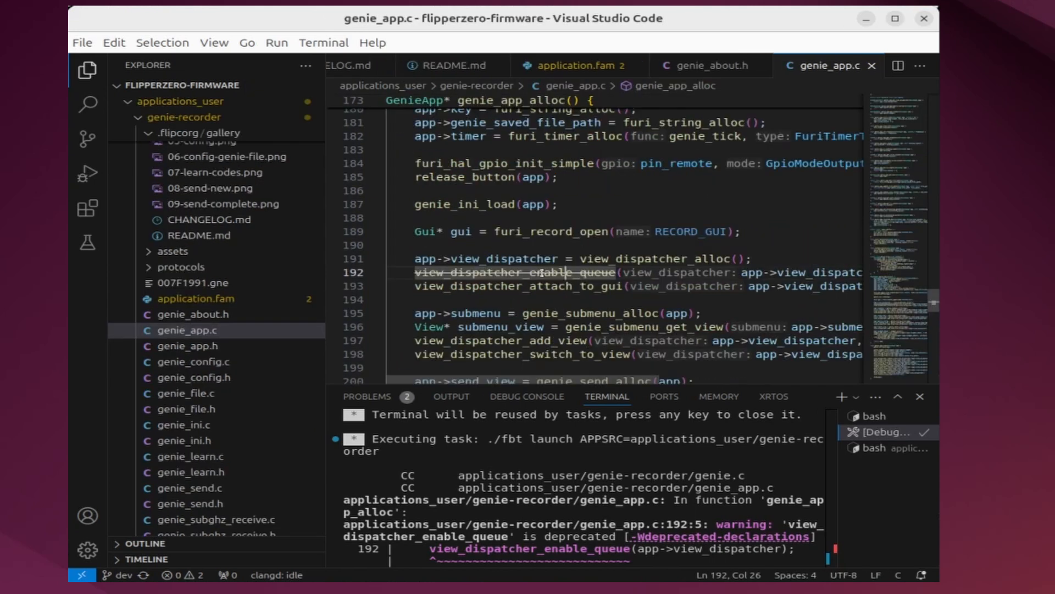
click(417, 272)
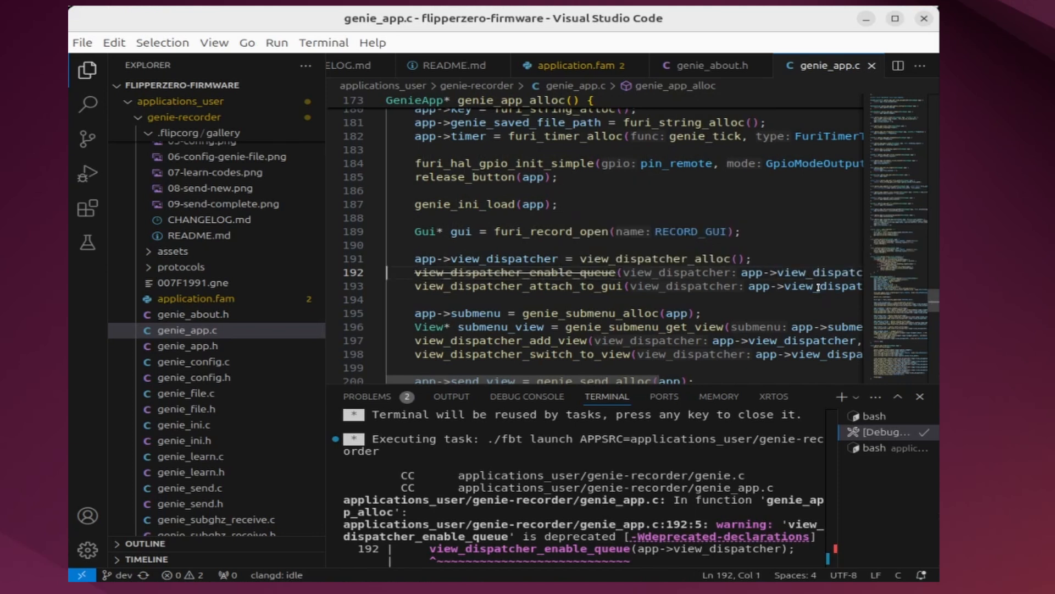
key(Delete)
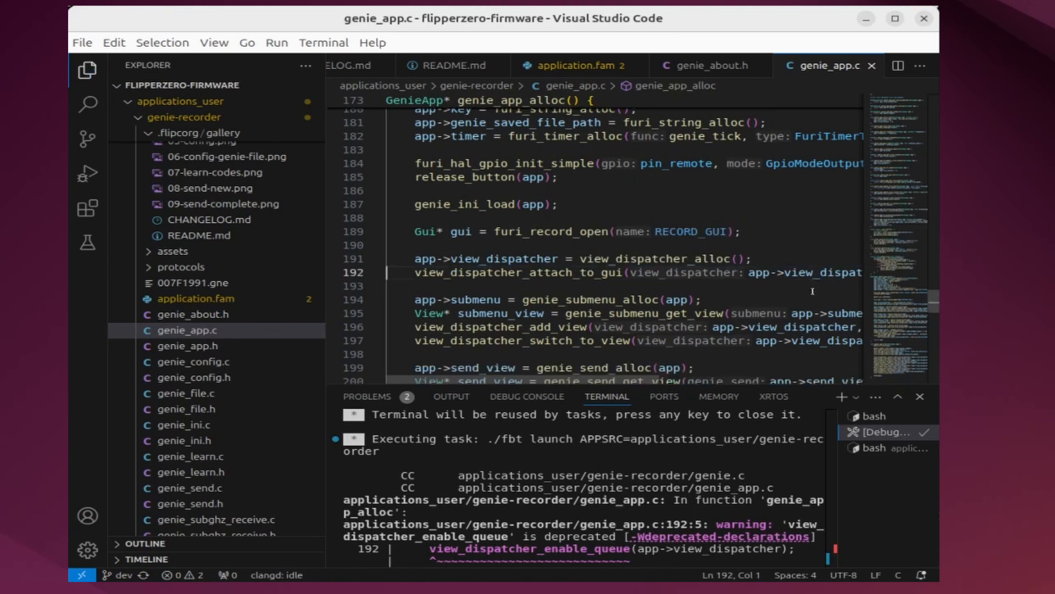
Run the [Debug] Launch App on Flipper task to rebuild the Genie recorder
click(323, 43)
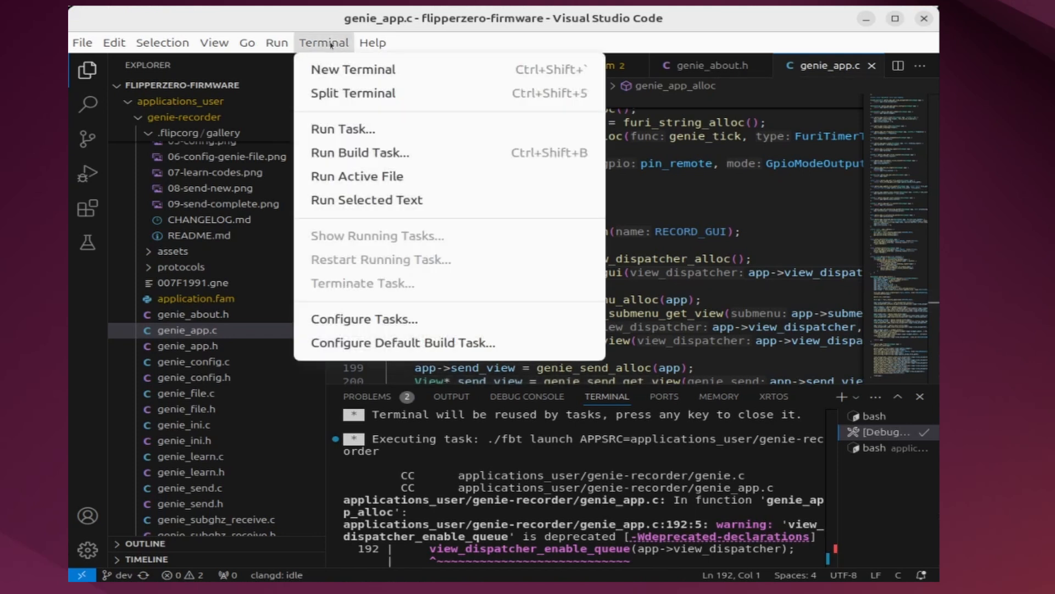
mouse_move(342, 129)
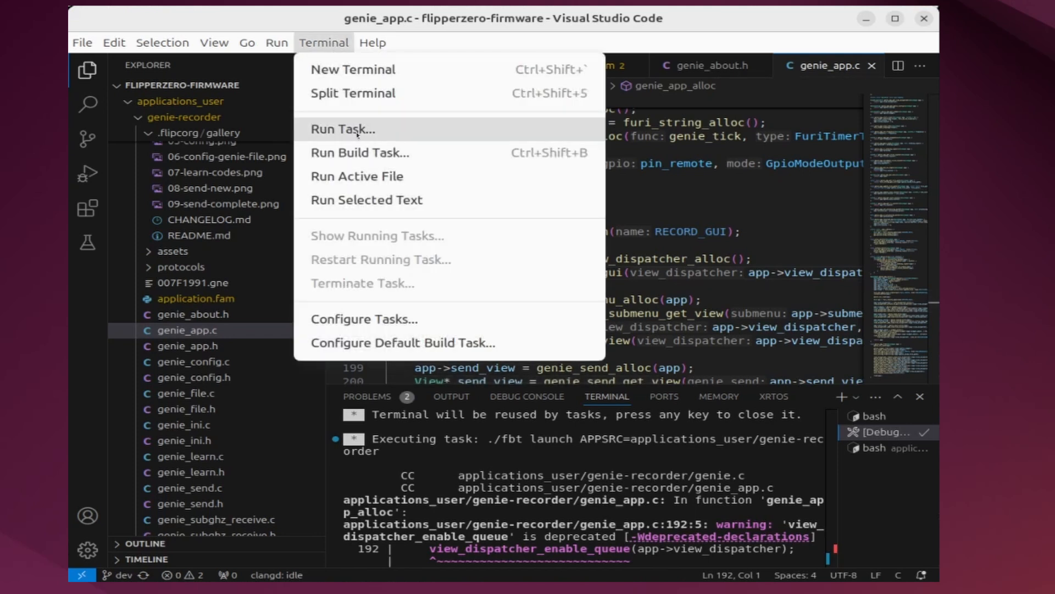
click(342, 128)
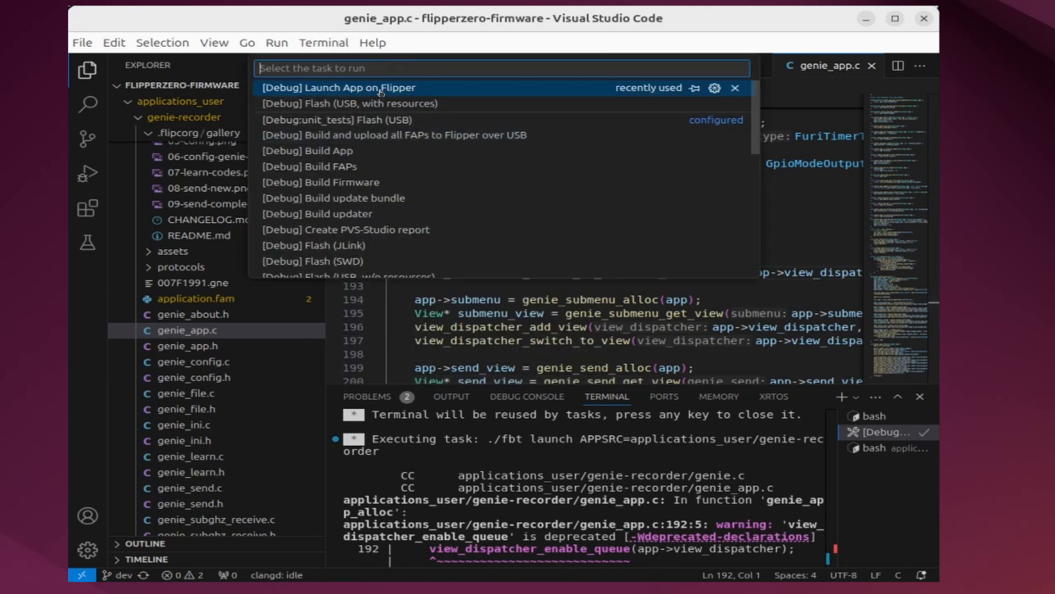
click(347, 88)
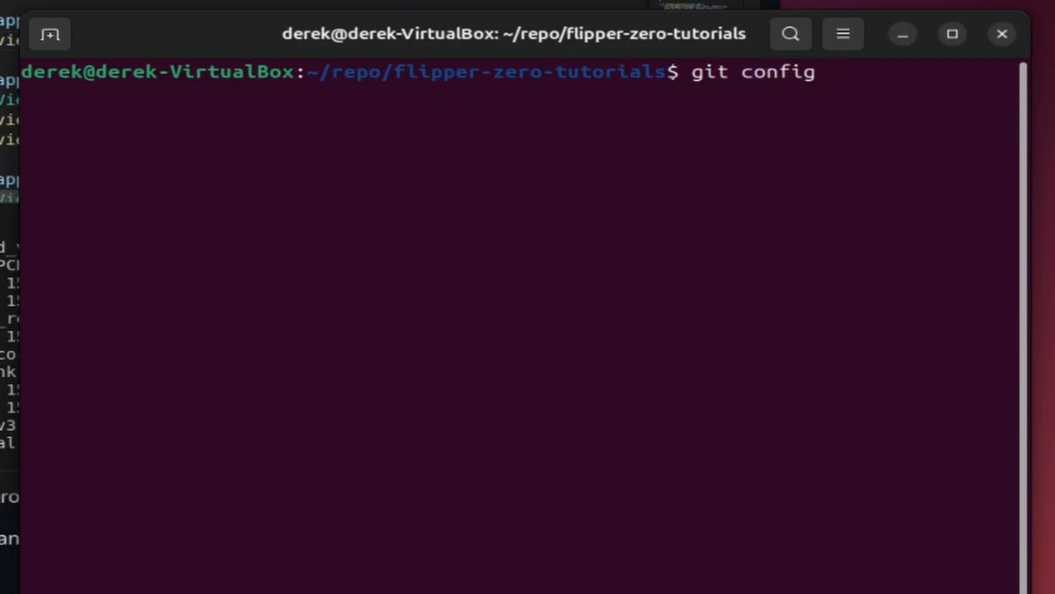
Set global git user.name to "Derek…" and user.email to a test@example address
text(--global)
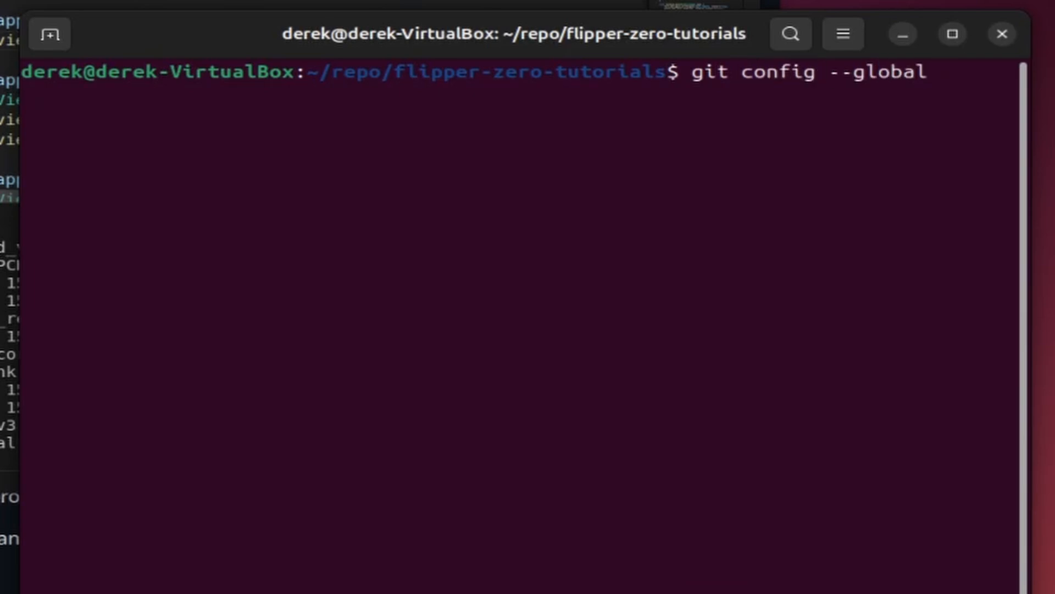
text(user.name "Derek Jamison)
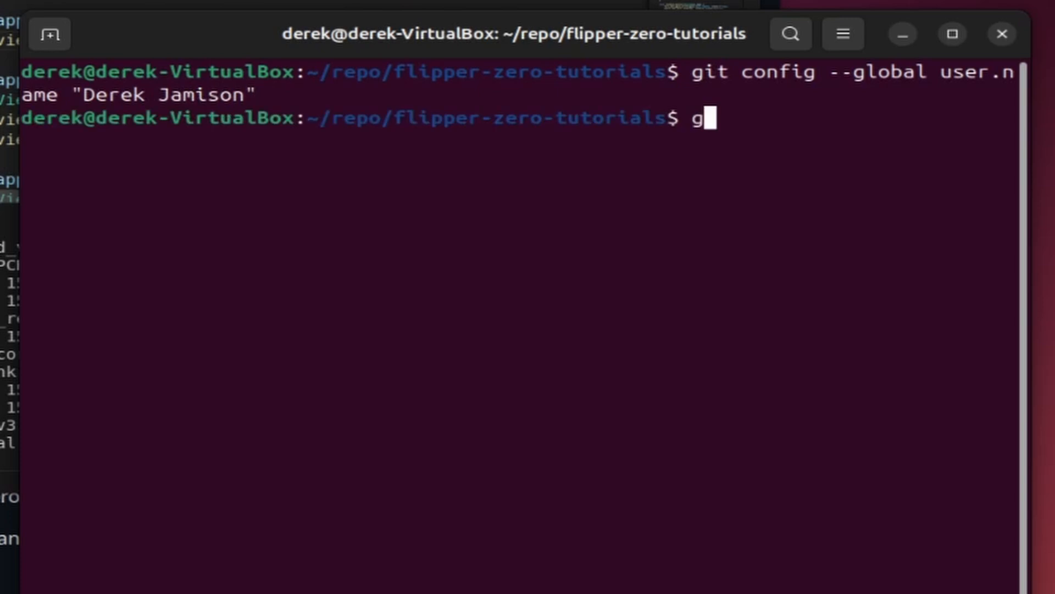
text(it config --glob)
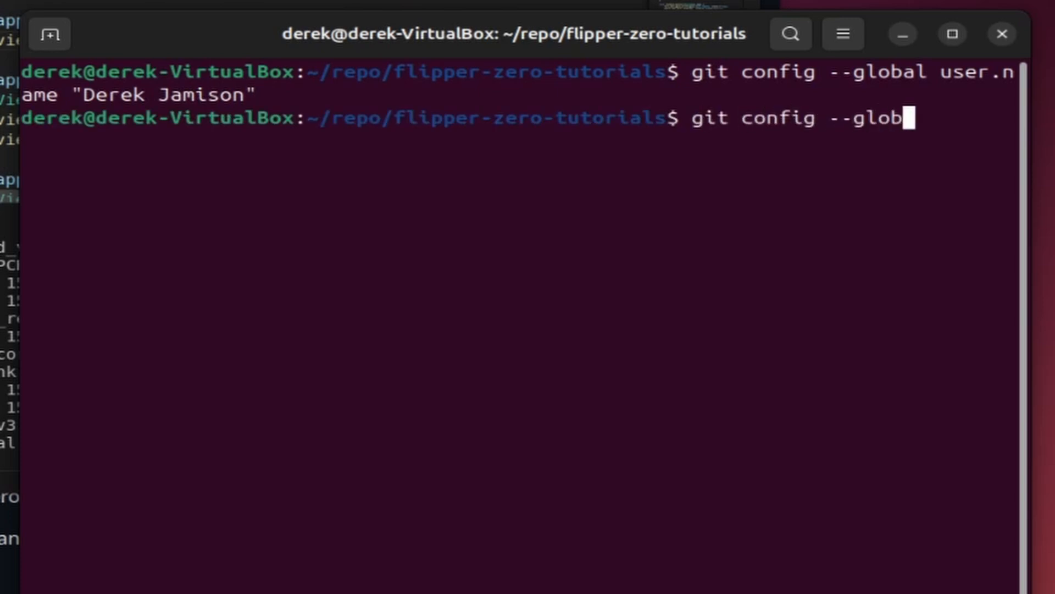
text(al user.email)
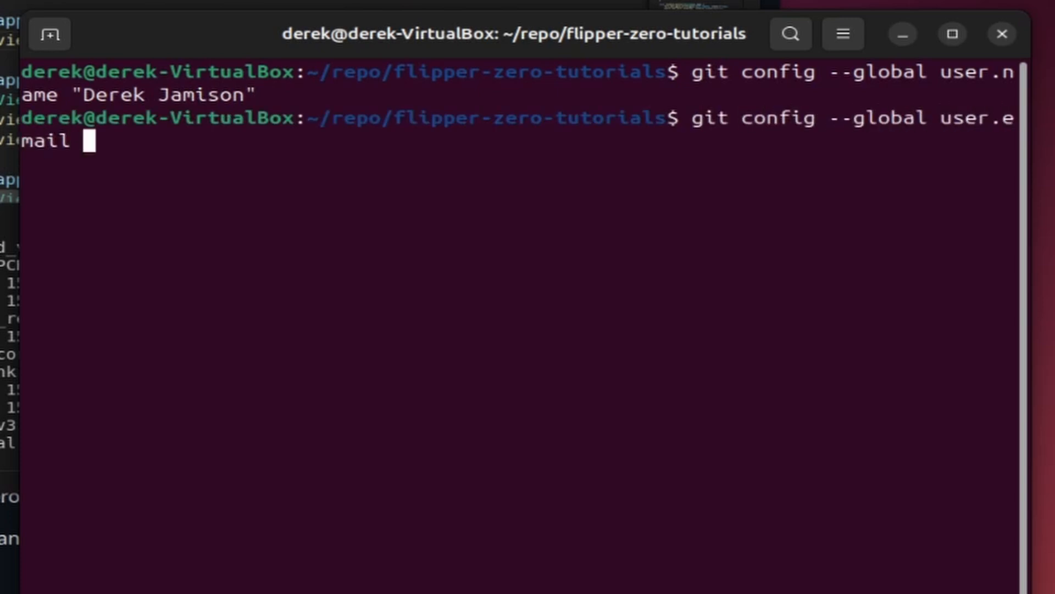
text("test@example.)
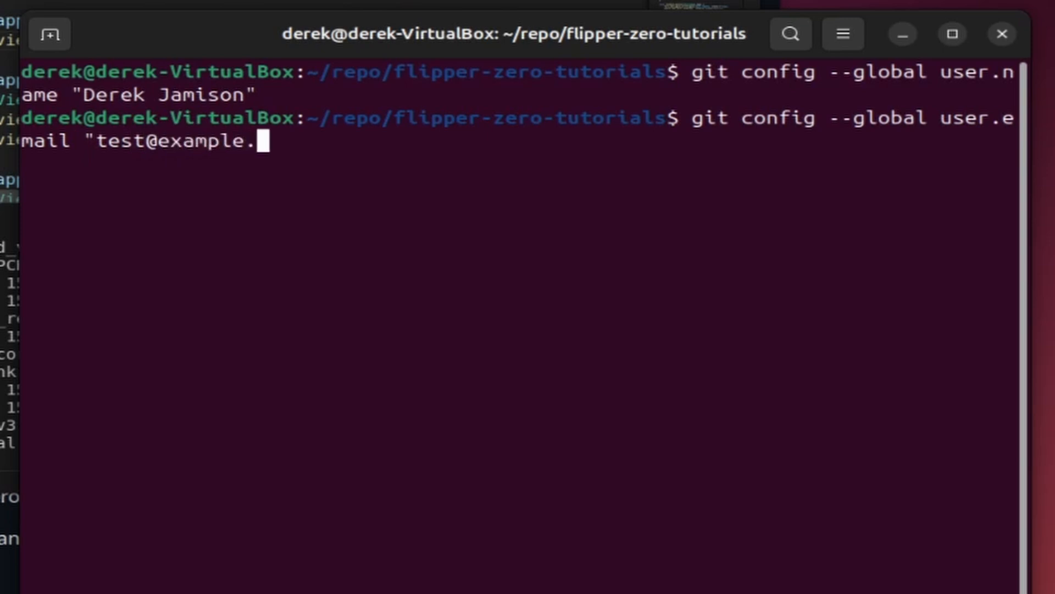
key(Return)
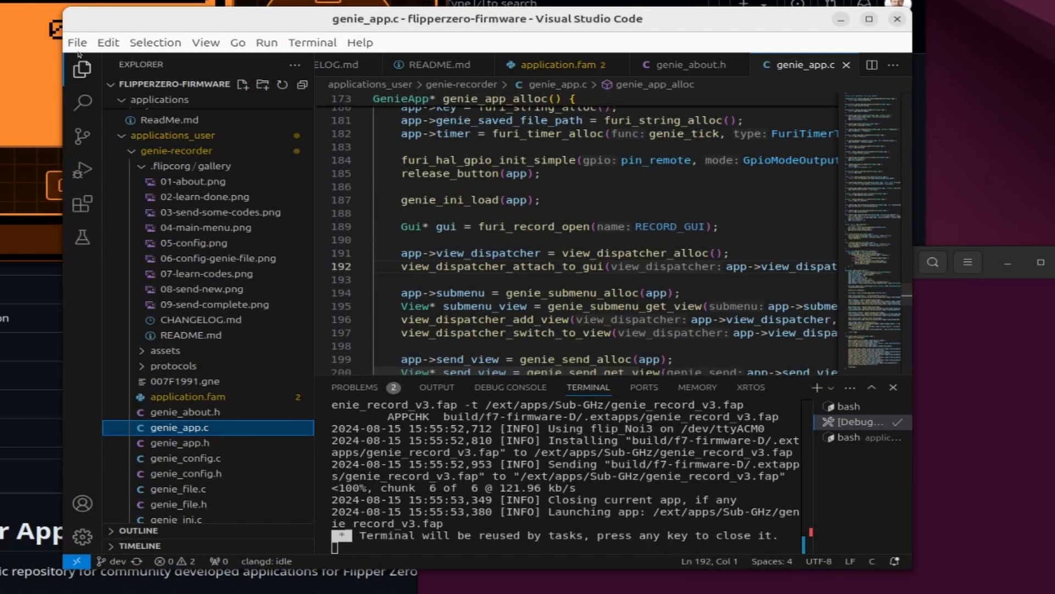
Open ~/repo/flipper-zero-tutorials in a new window and view the gallery README.md
click(77, 42)
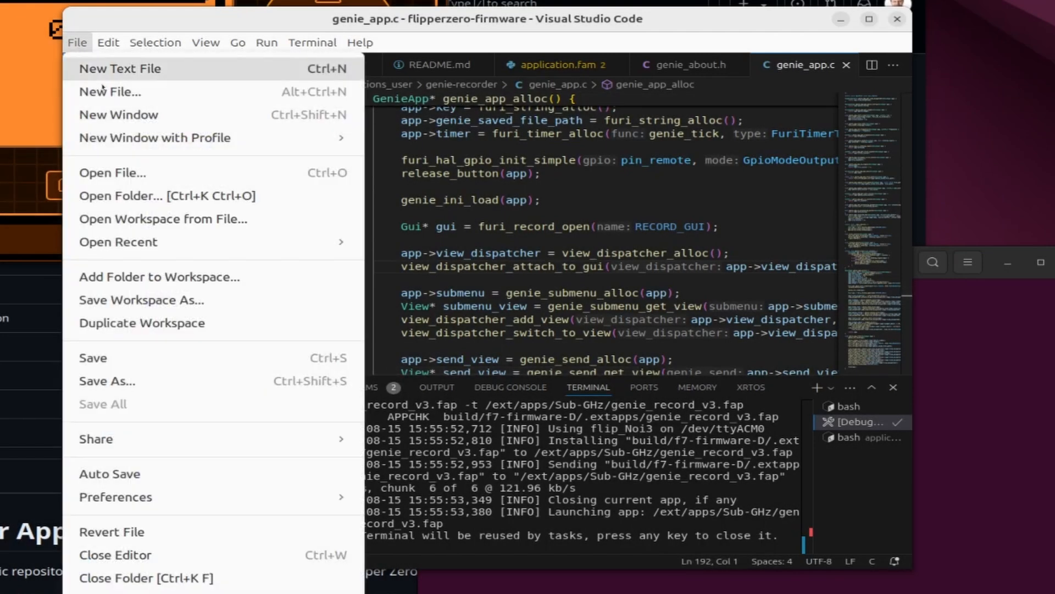
mouse_move(117, 114)
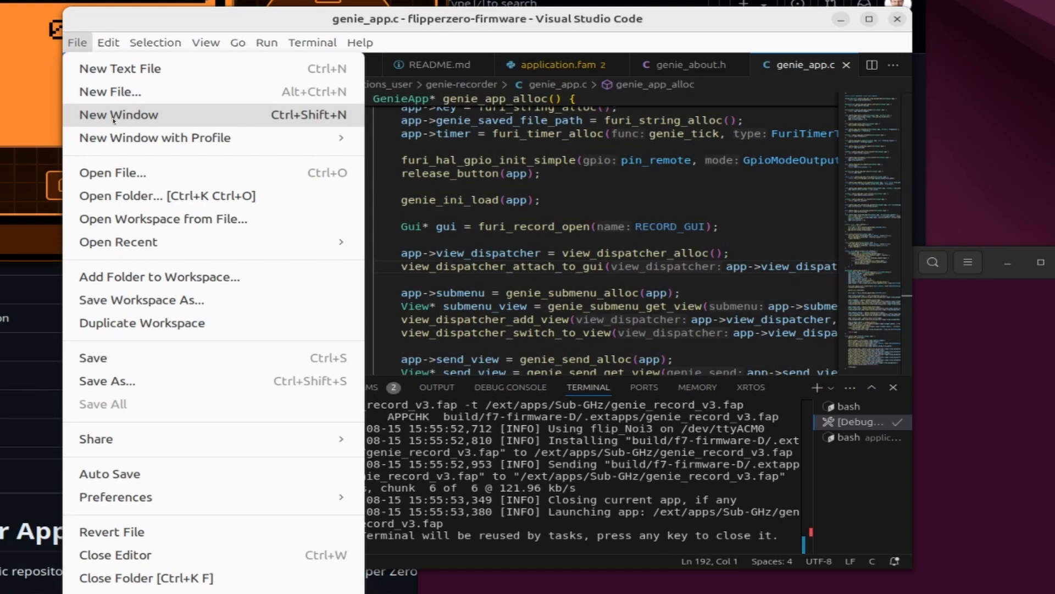
click(117, 114)
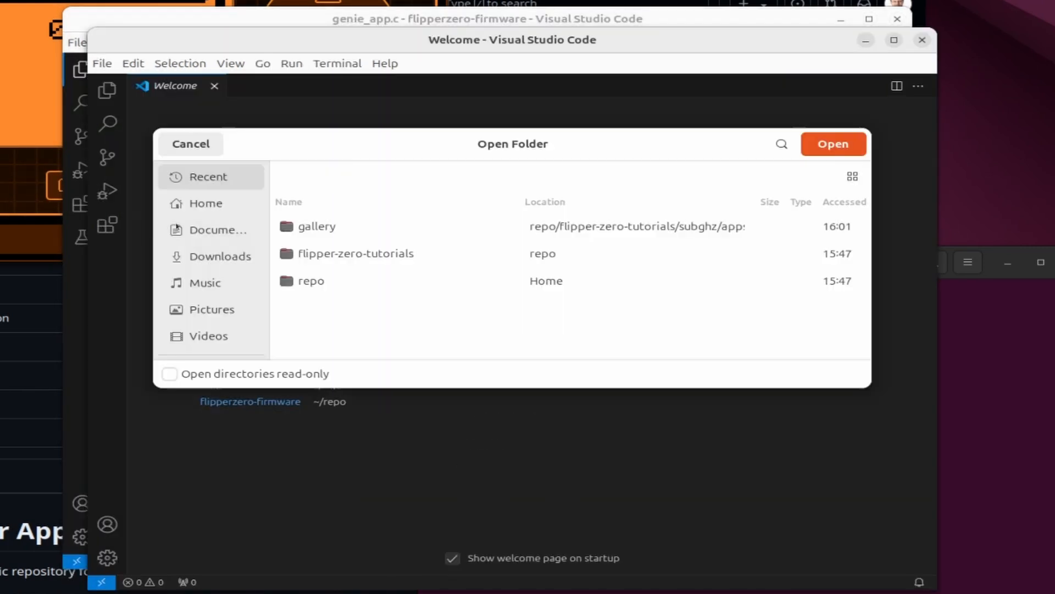
click(311, 281)
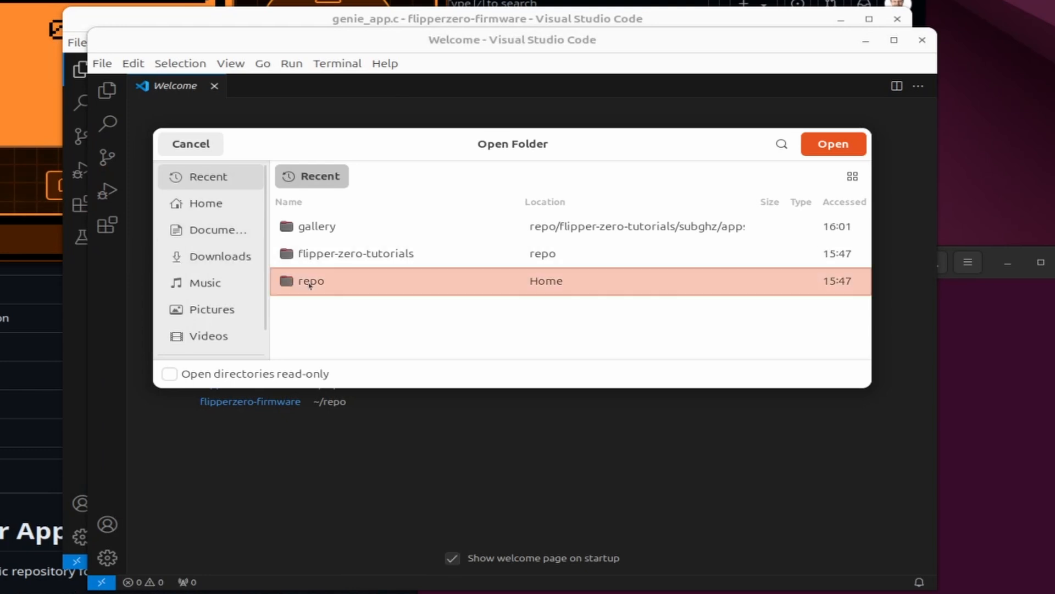
double_click(311, 281)
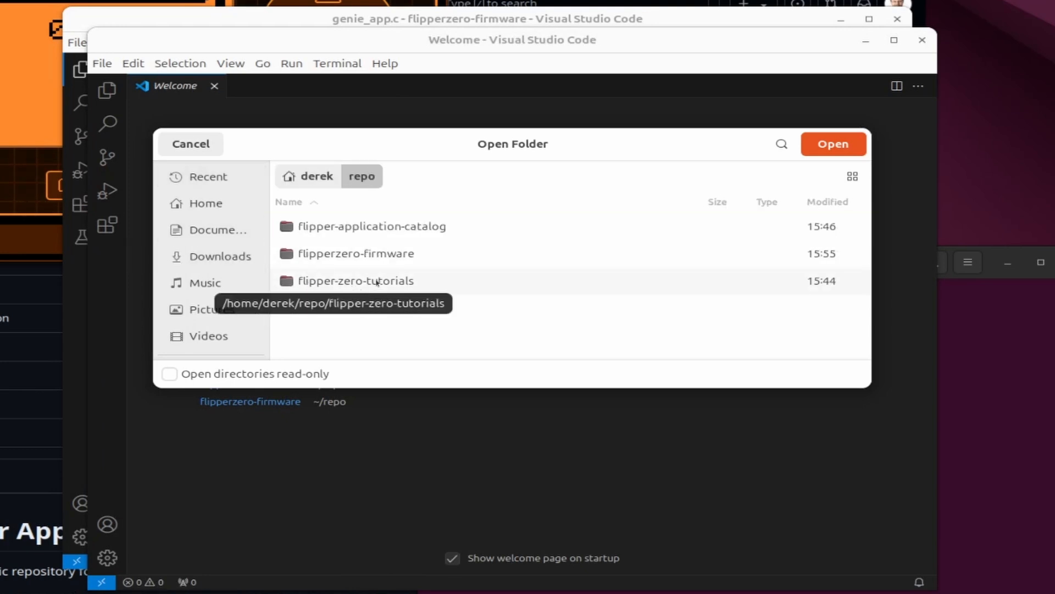
double_click(371, 281)
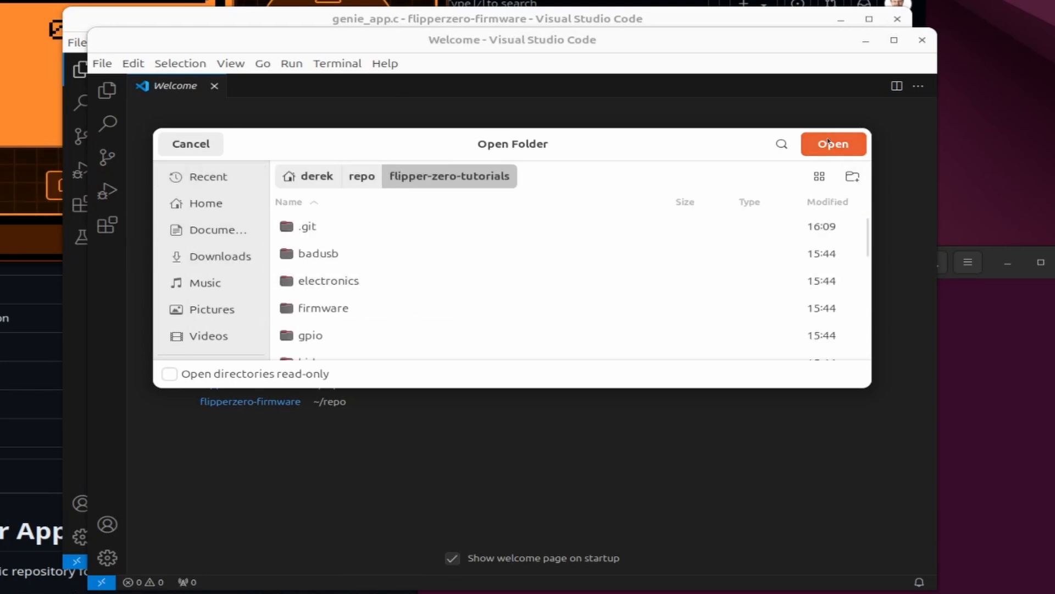
click(833, 144)
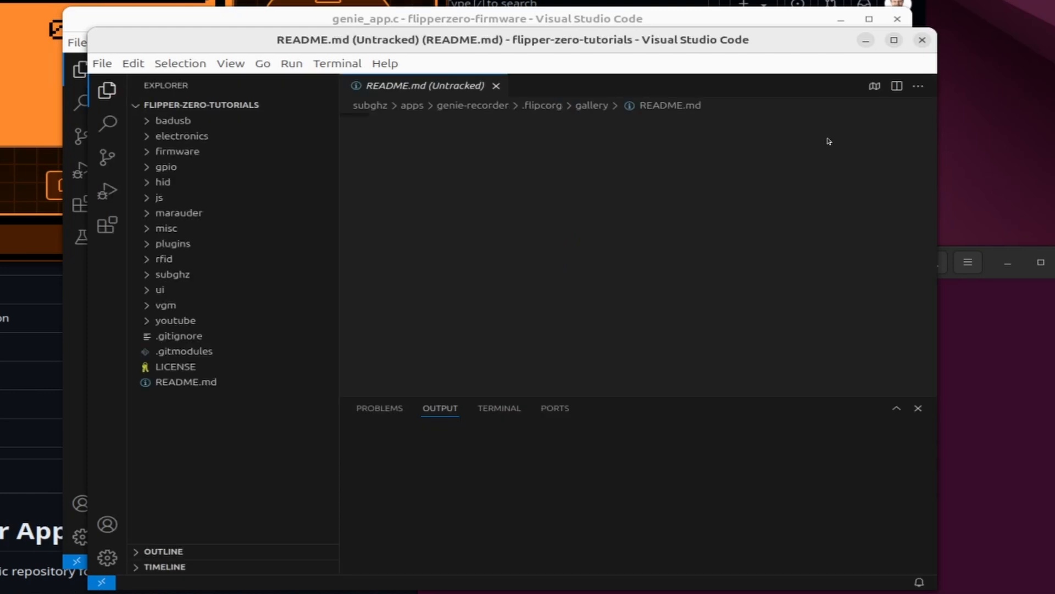
click(186, 381)
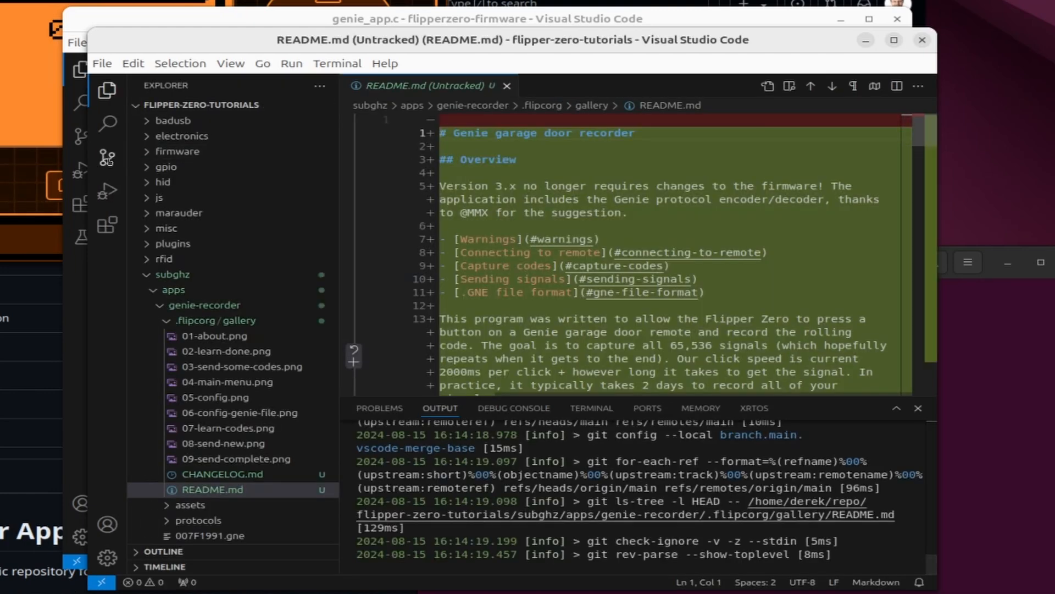
Review and stage the application.fam and genie_about.h changes in Source Control
click(107, 159)
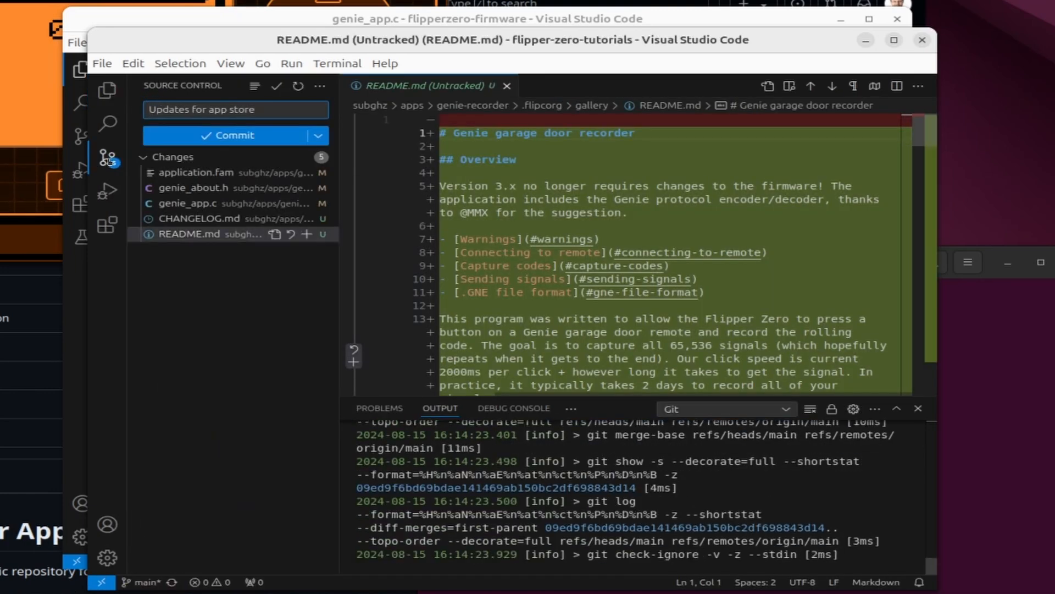
click(195, 172)
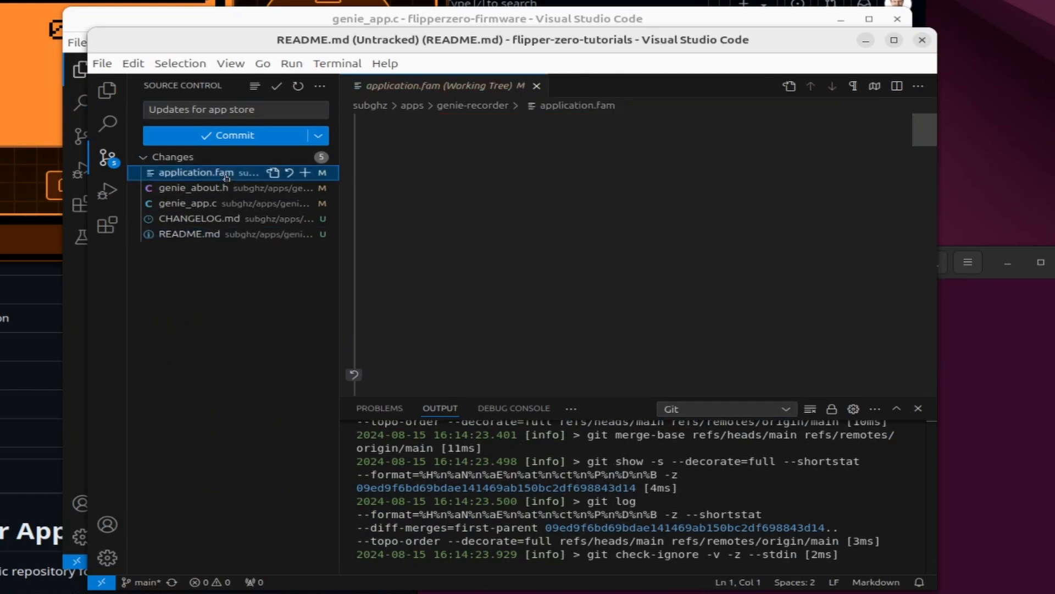
click(195, 172)
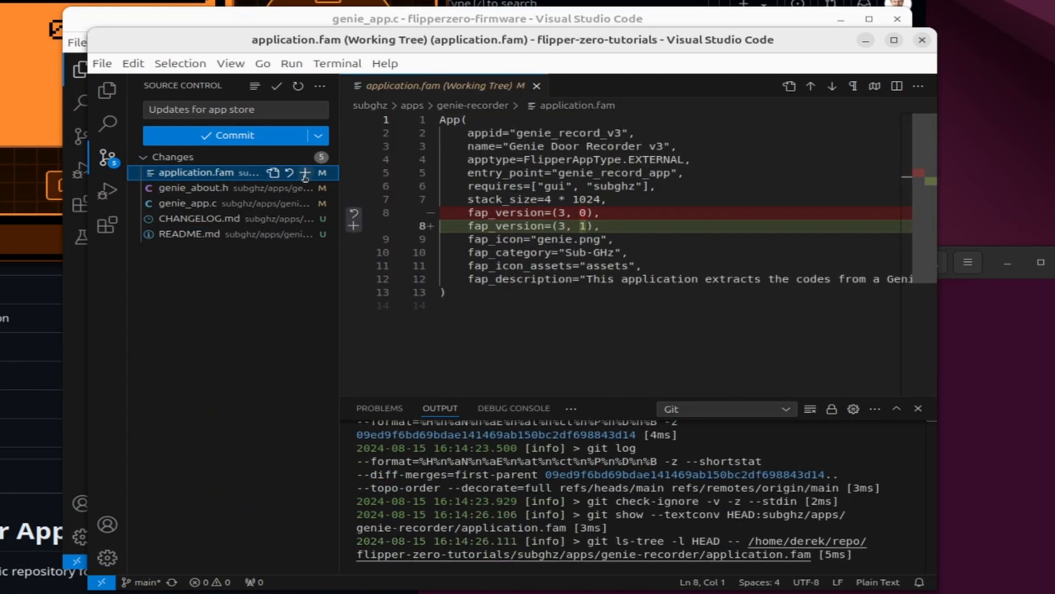
click(305, 173)
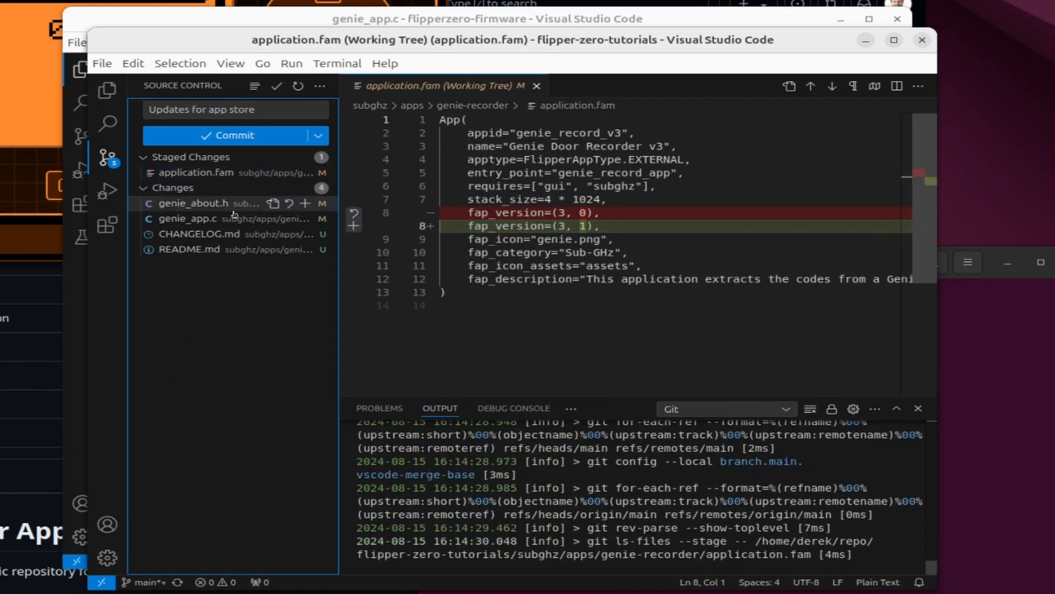
click(196, 203)
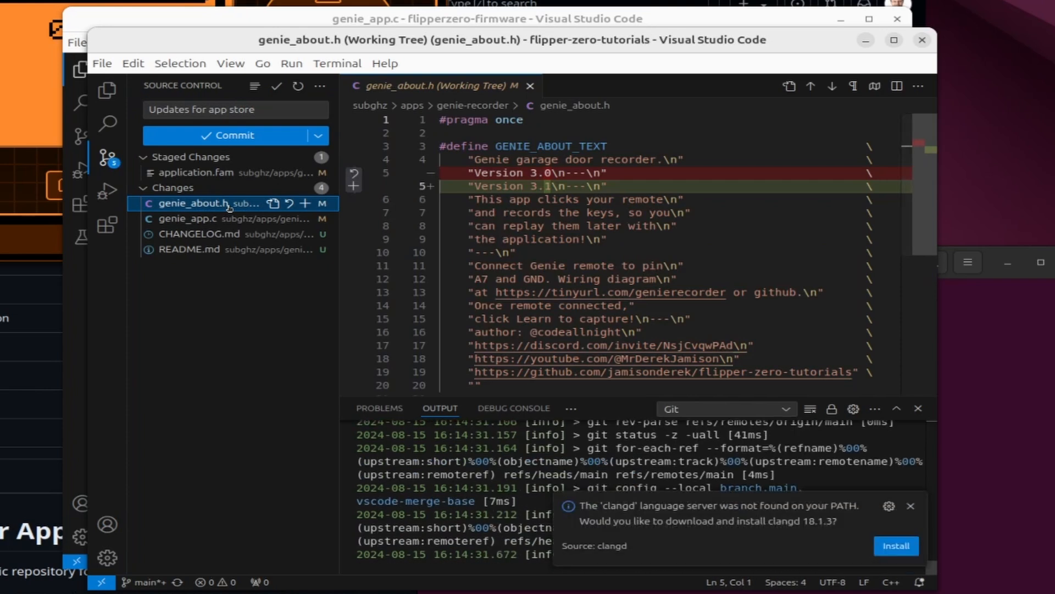
click(303, 203)
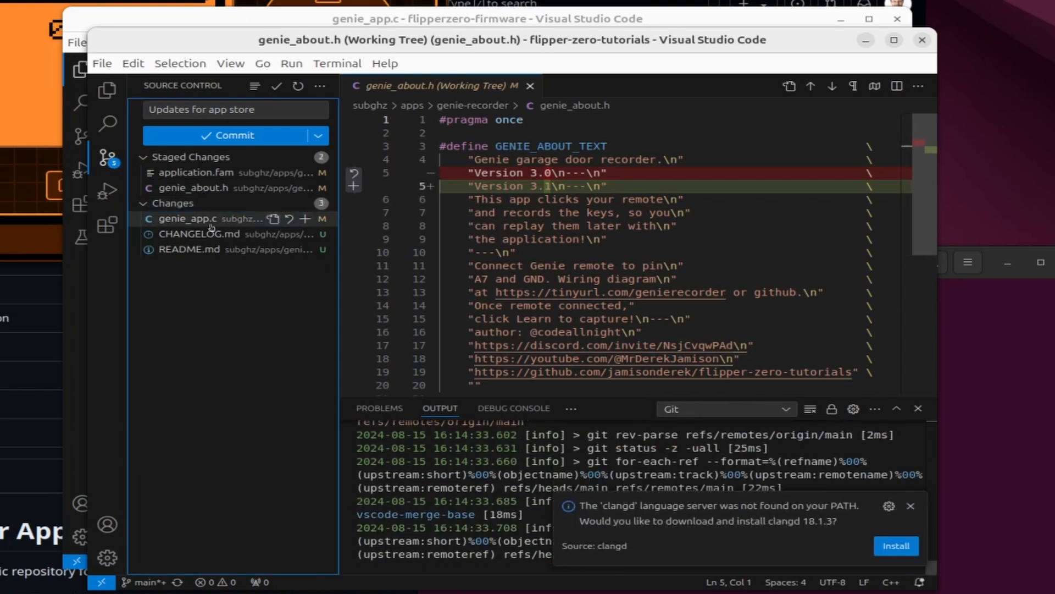
Review and stage genie_app.c, CHANGELOG.md and README.md
click(188, 218)
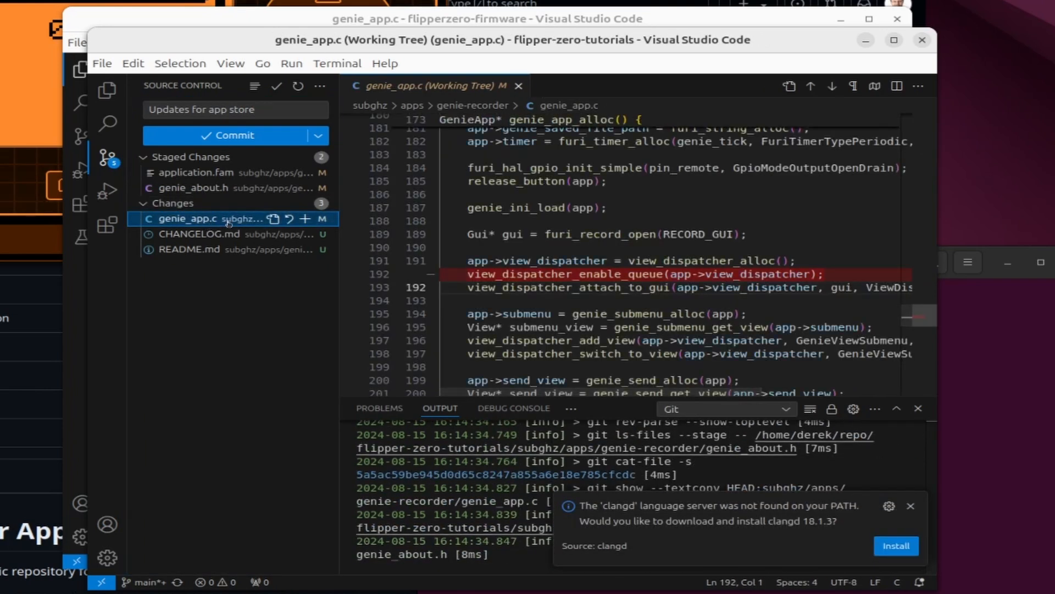
click(305, 218)
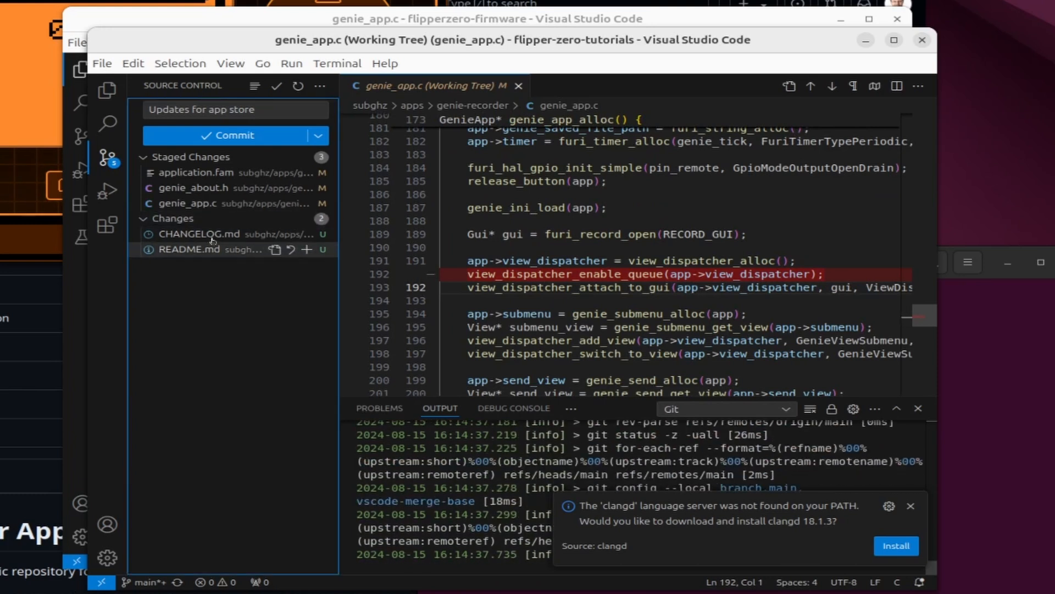
click(198, 234)
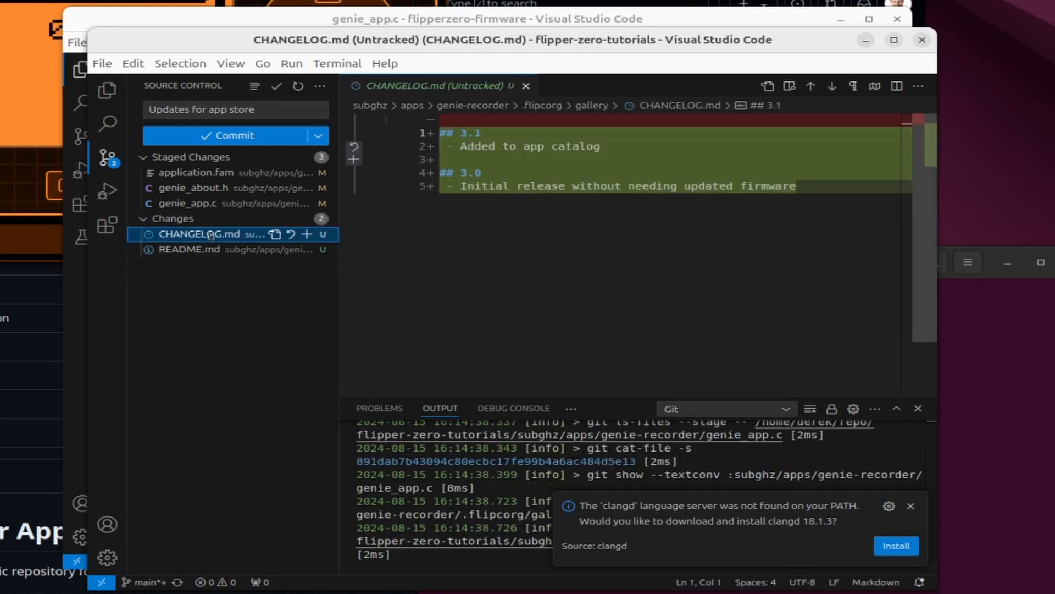
click(306, 234)
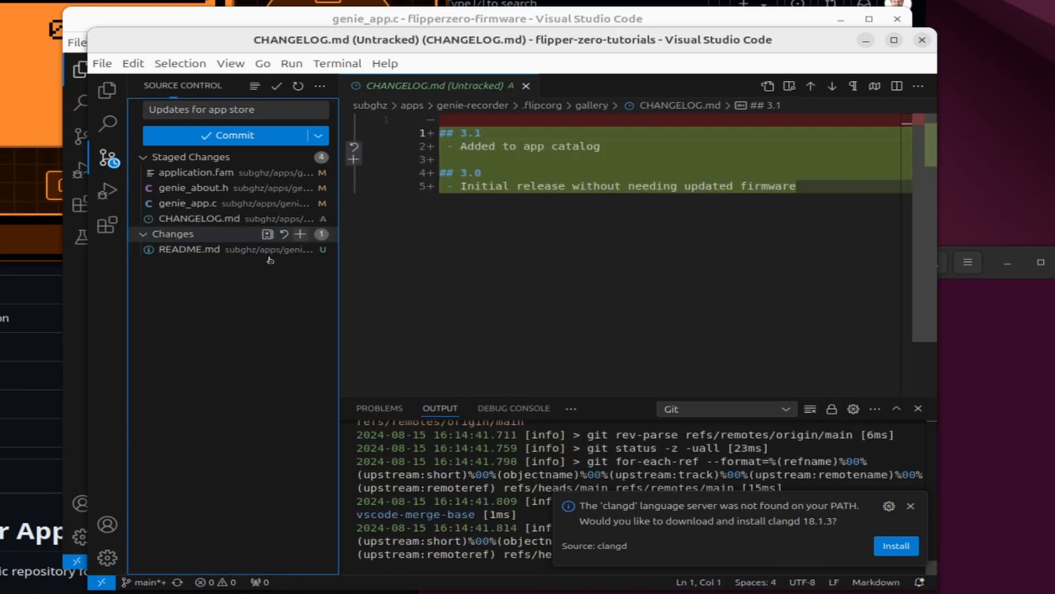
click(191, 249)
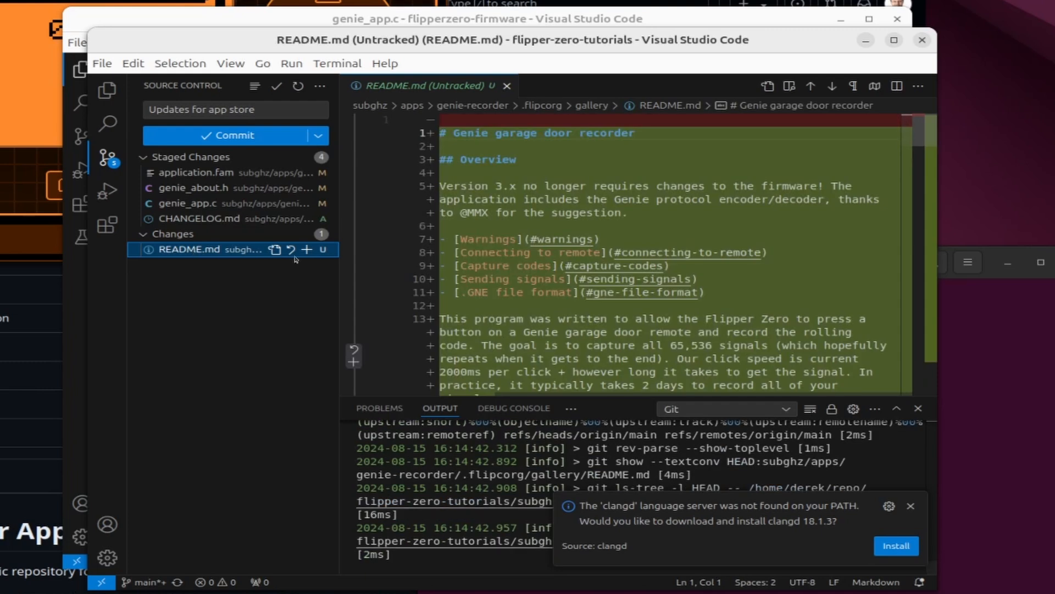
click(306, 249)
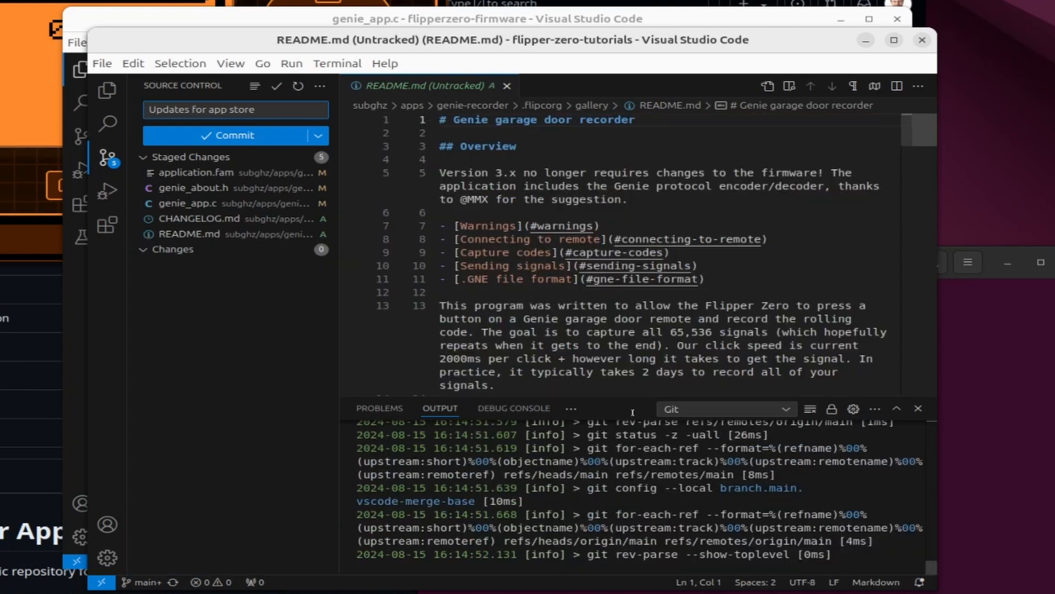
click(513, 408)
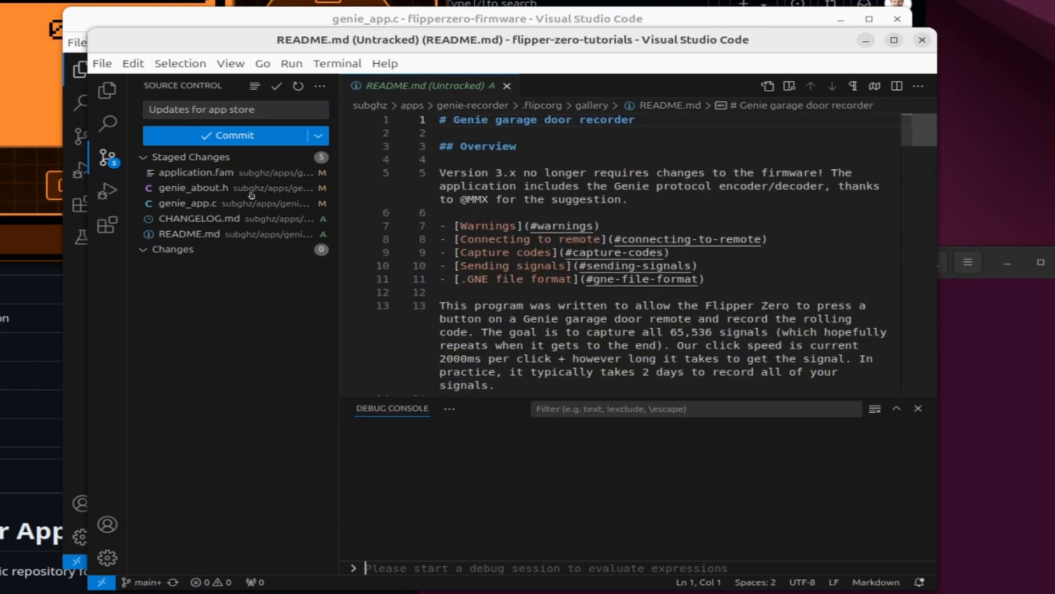
mouse_move(235, 134)
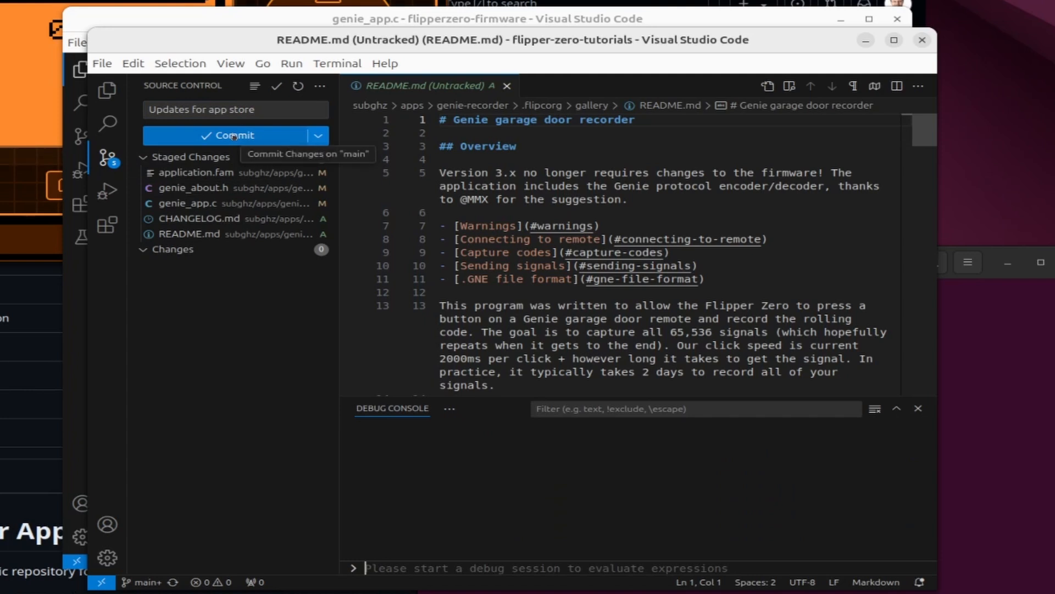
Sync the 'Updates for app store' commit to origin/main, allowing the GitHub extension sign-in
click(235, 135)
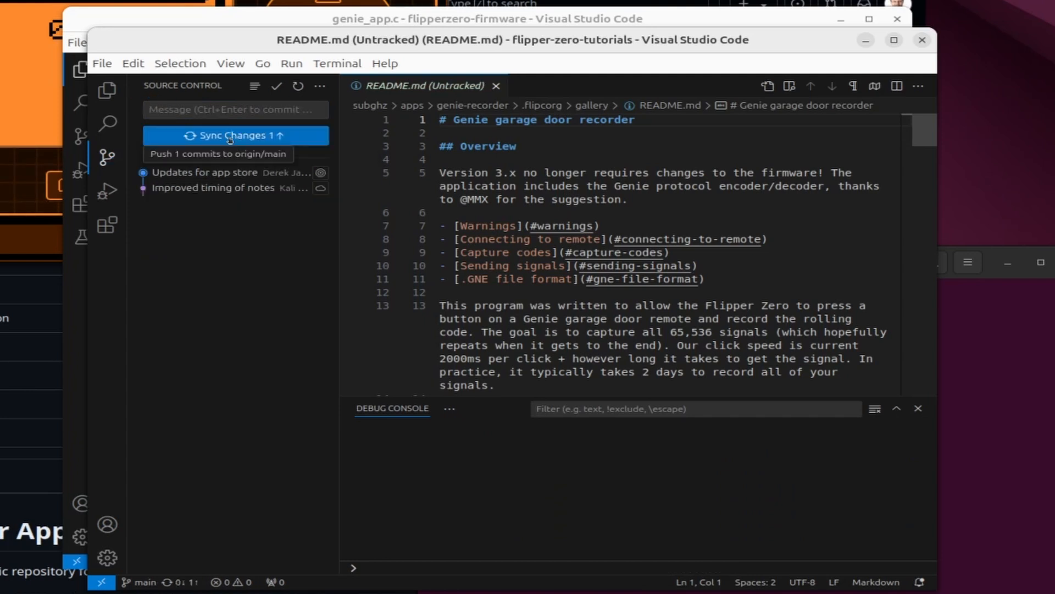
click(235, 136)
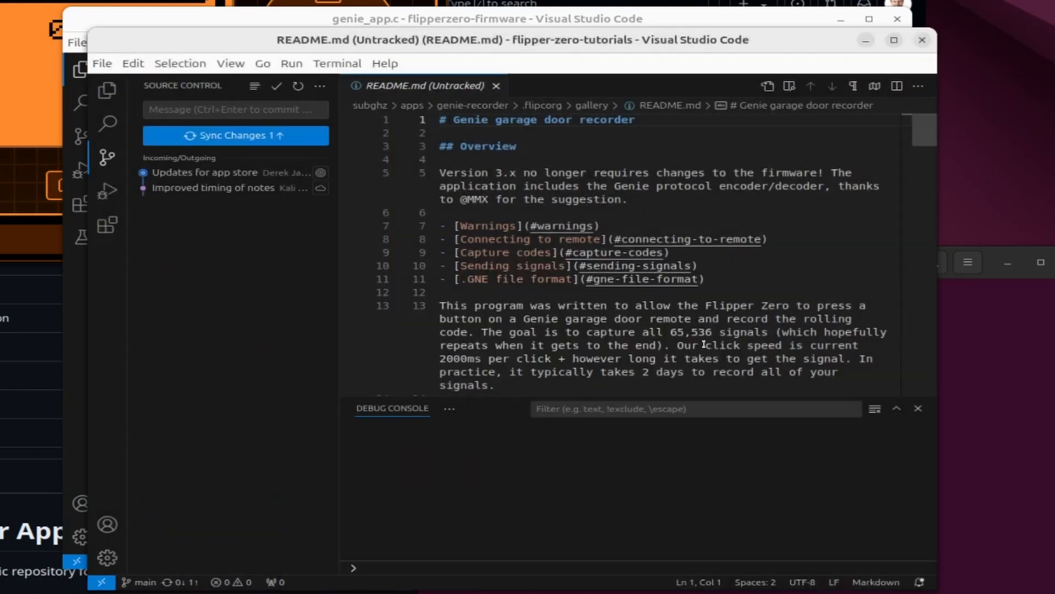
click(234, 135)
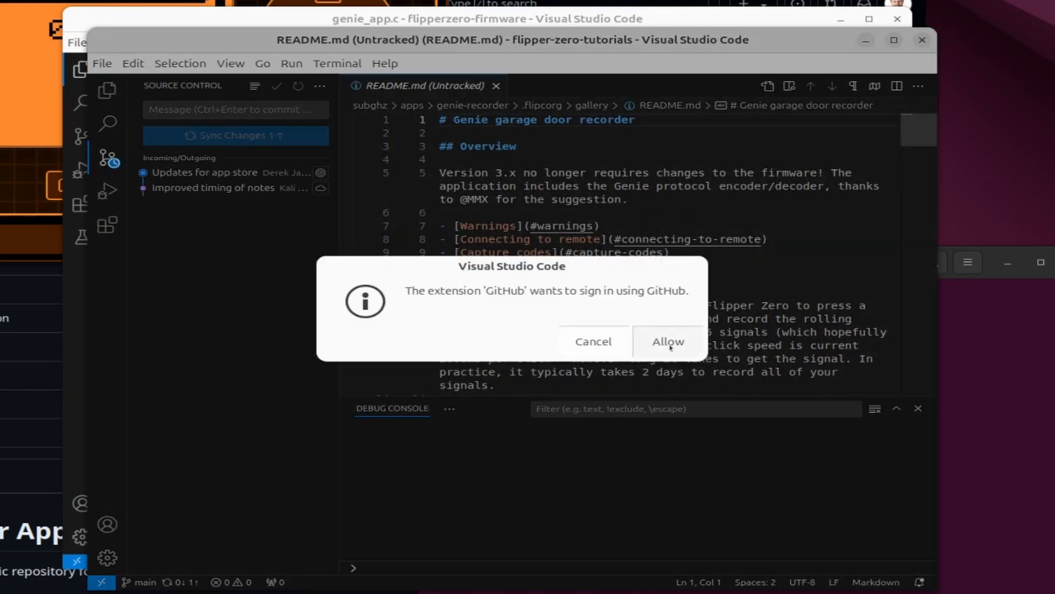
click(667, 342)
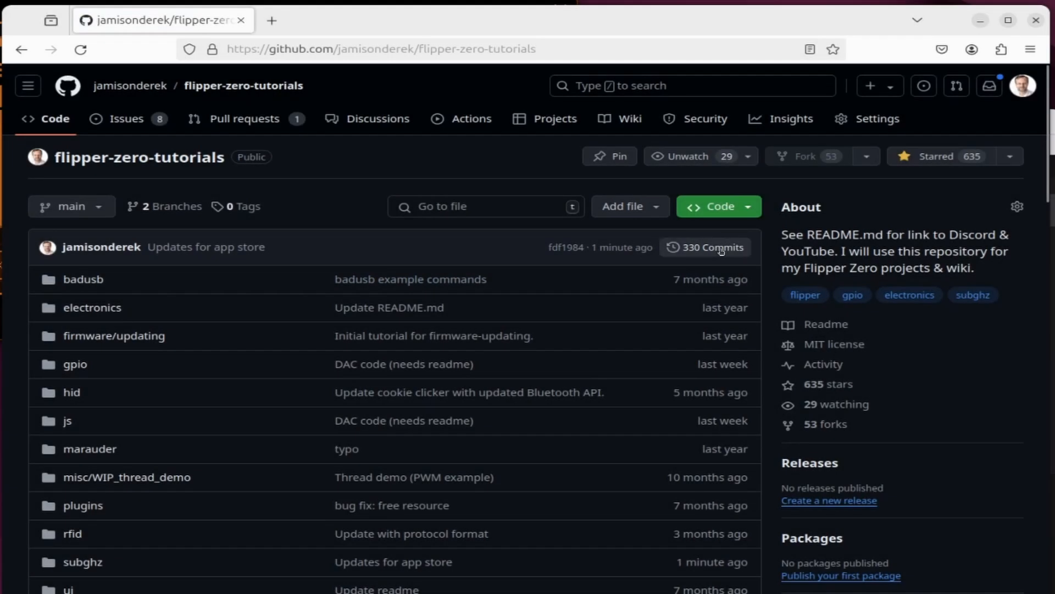
Browse flipper-zero-tutorials commit history, viewing the 'Updates for app store' and 'remove _v3 from appid' commits
click(711, 247)
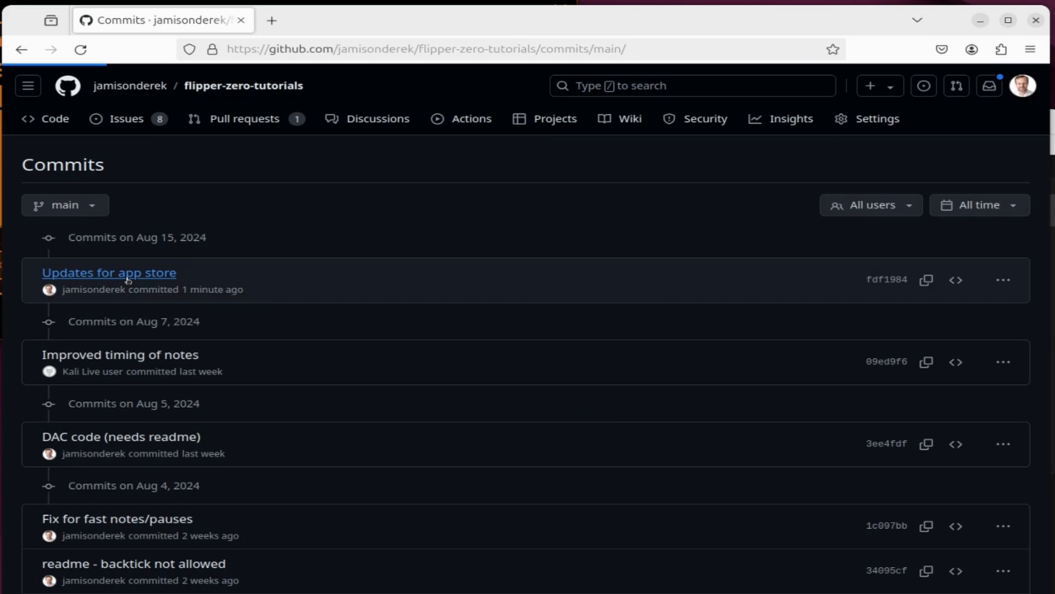
click(108, 273)
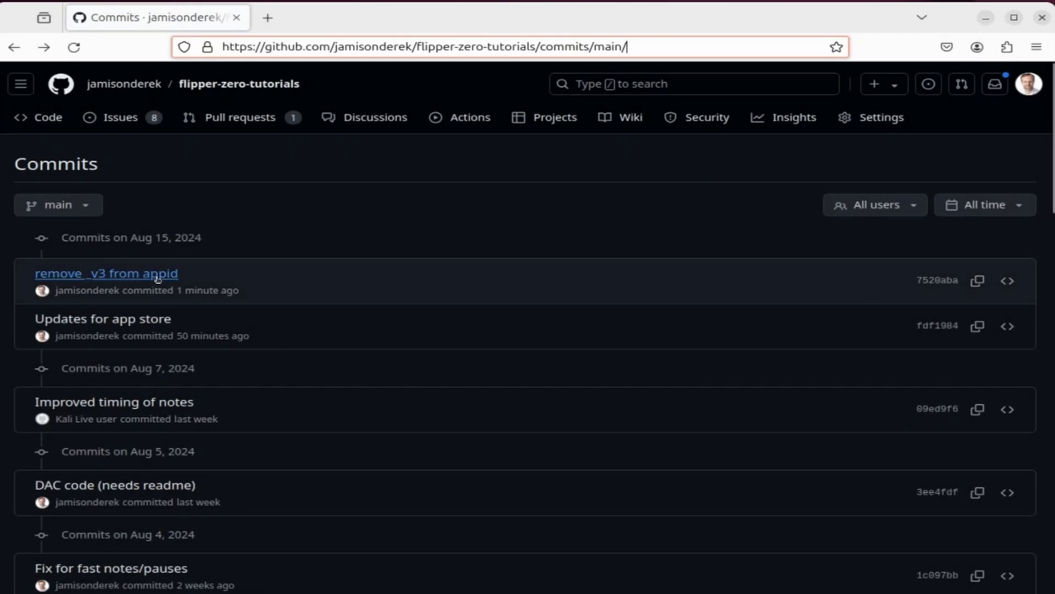
click(106, 273)
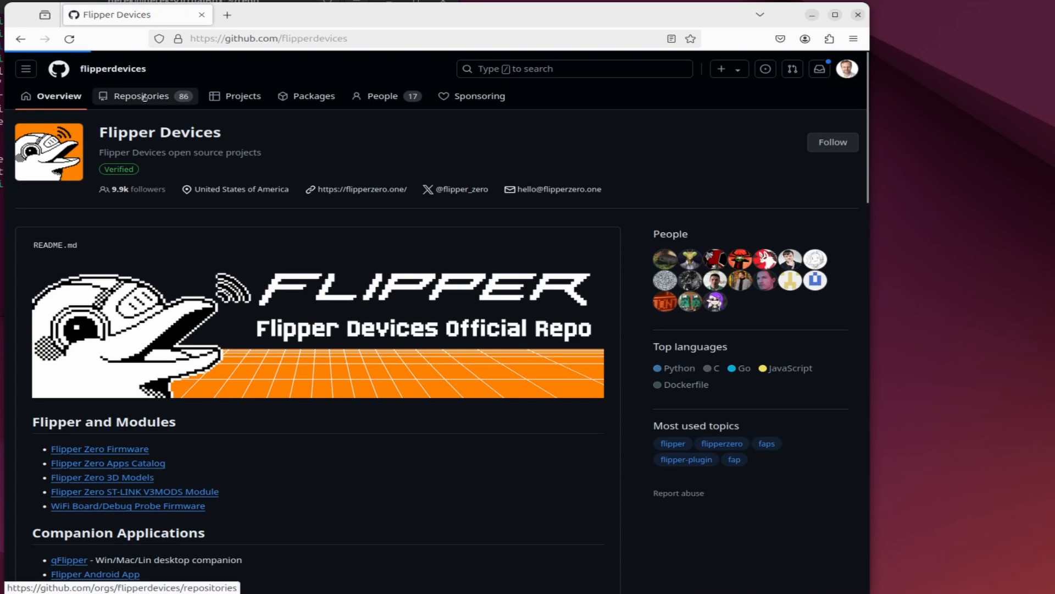
Fork flipperdevices/flipper-application-catalog into the personal GitHub account
click(141, 96)
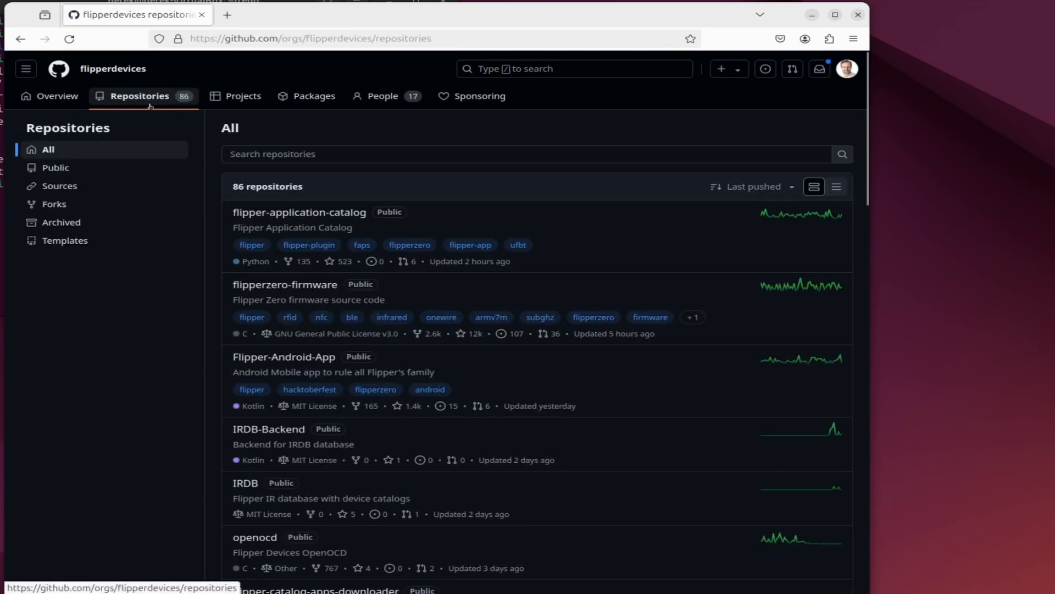
mouse_move(299, 212)
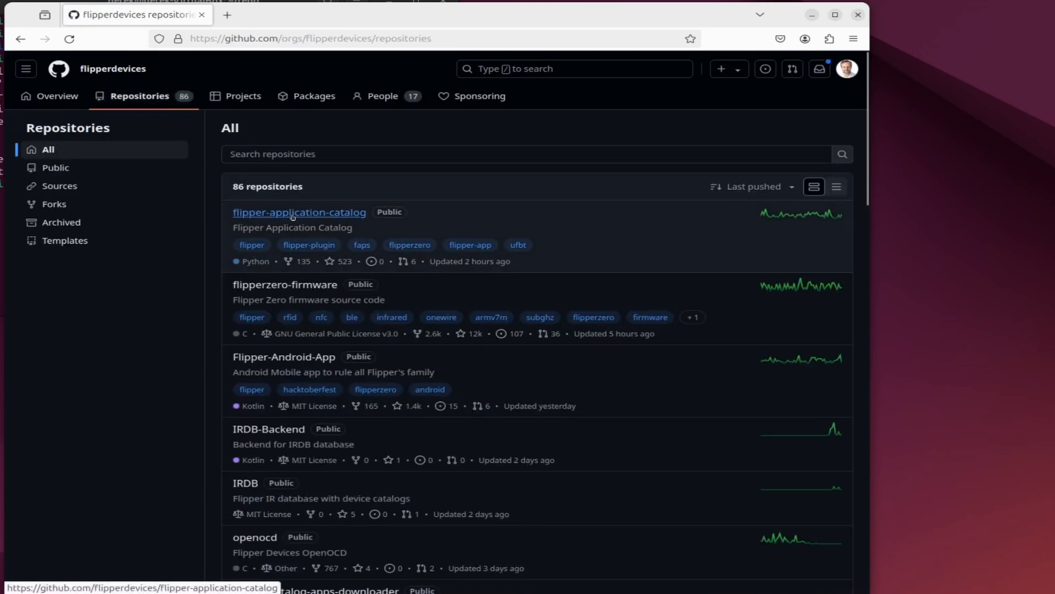
click(299, 212)
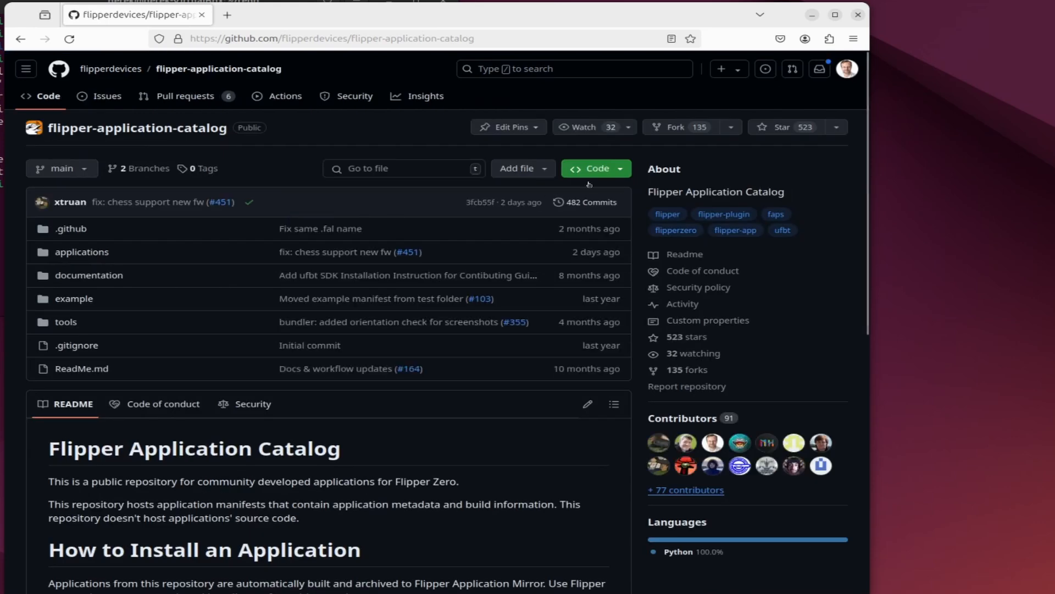
click(732, 127)
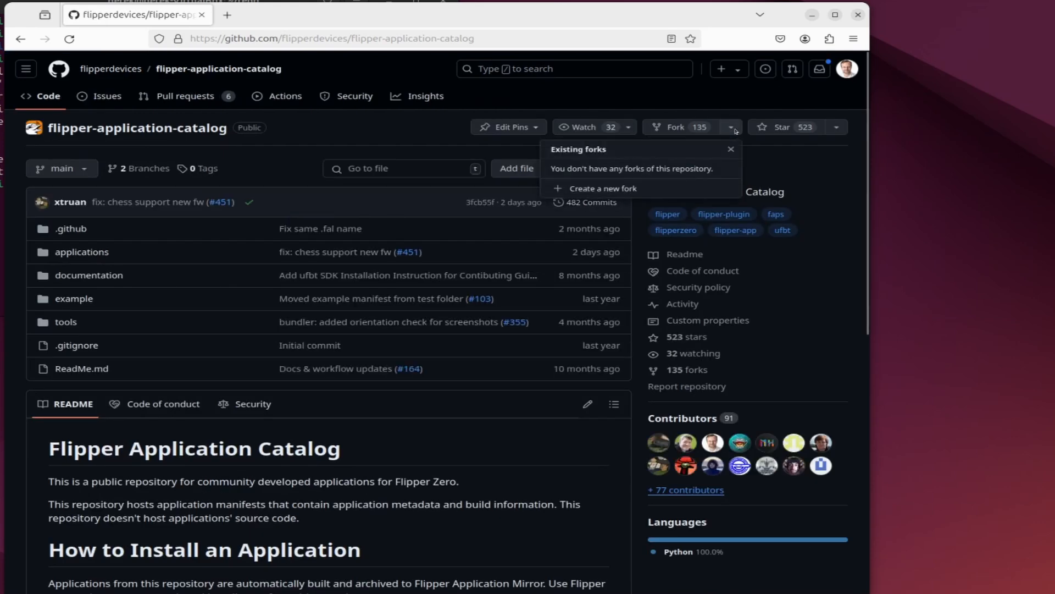
mouse_move(603, 188)
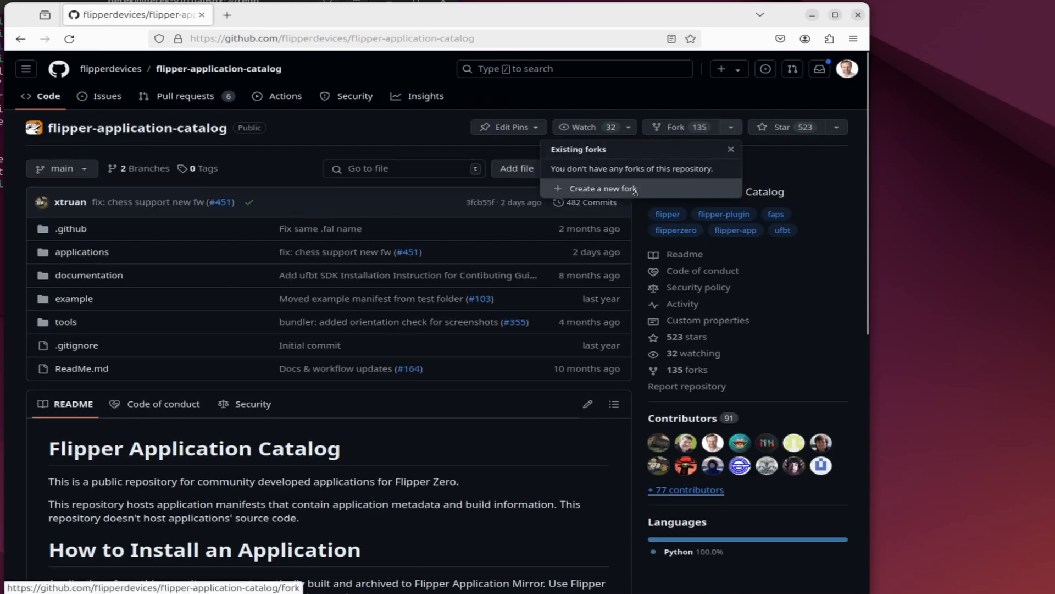
click(603, 189)
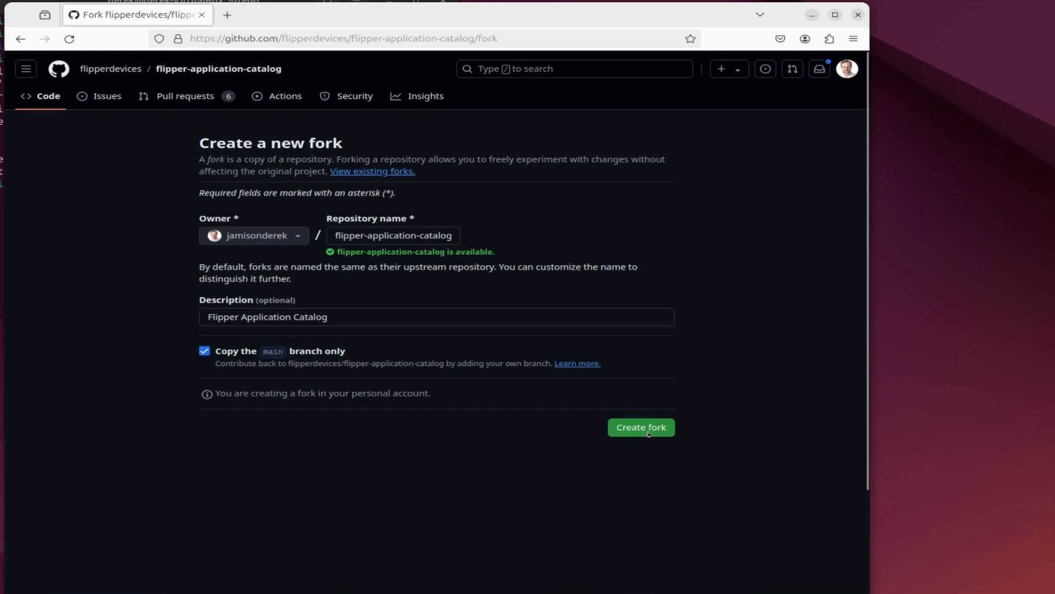
click(640, 426)
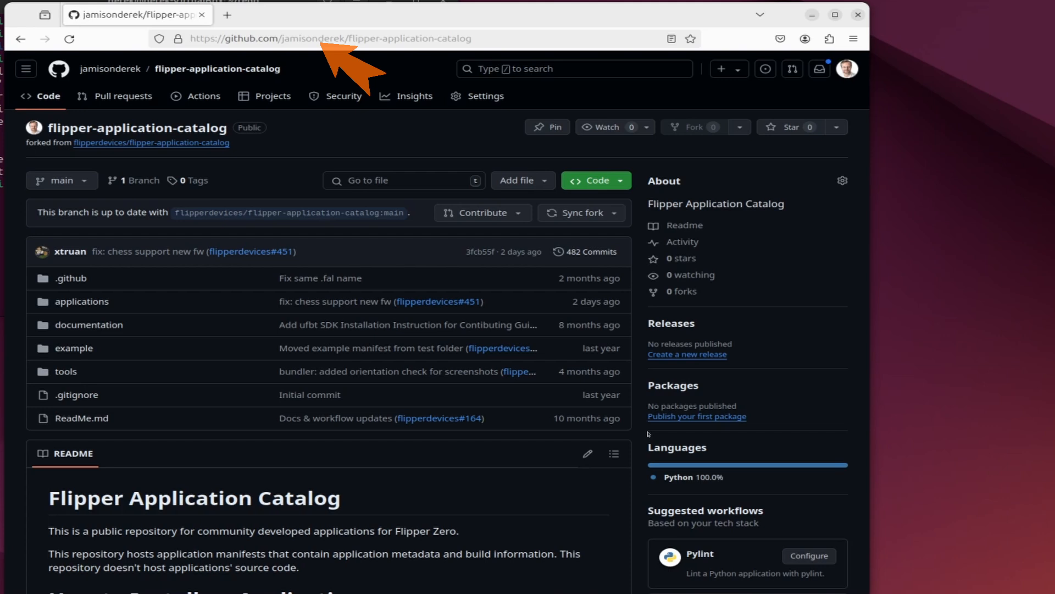
Copy the fork's HTTPS URL and enter 'git clone' with it in Terminal
click(591, 180)
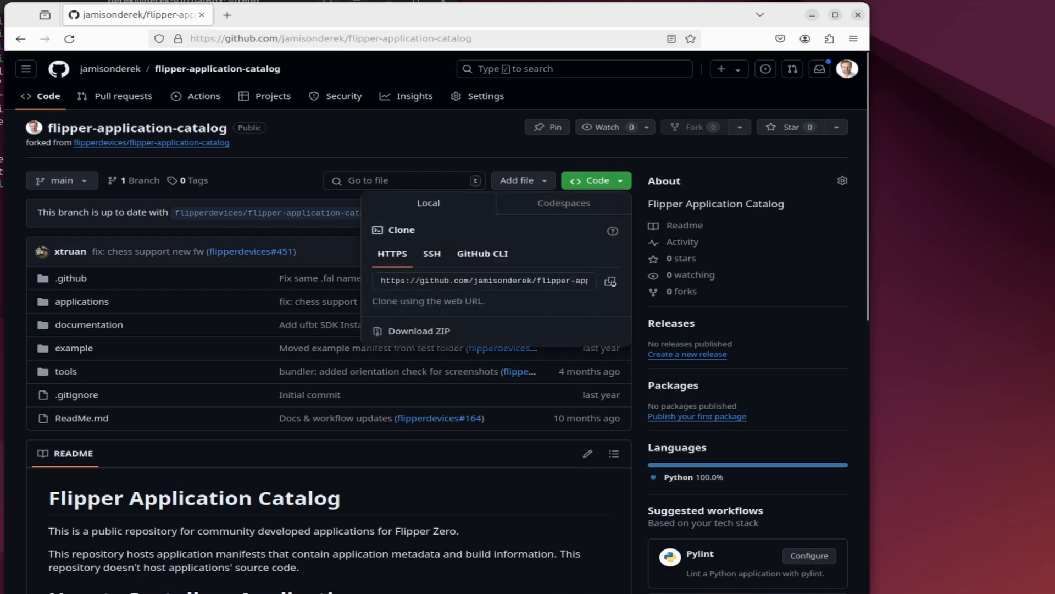
click(609, 281)
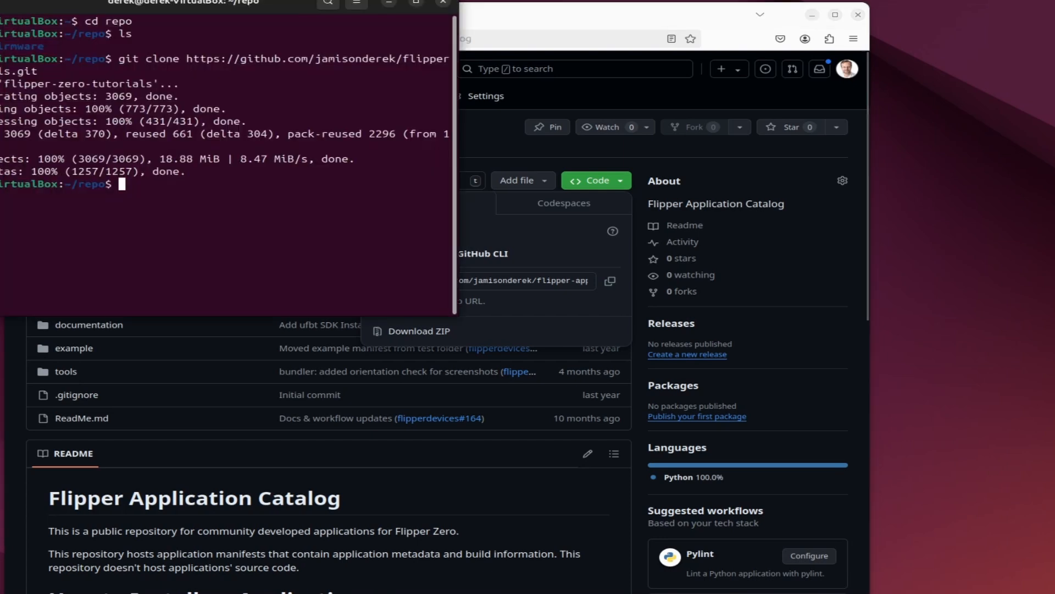
text(g)
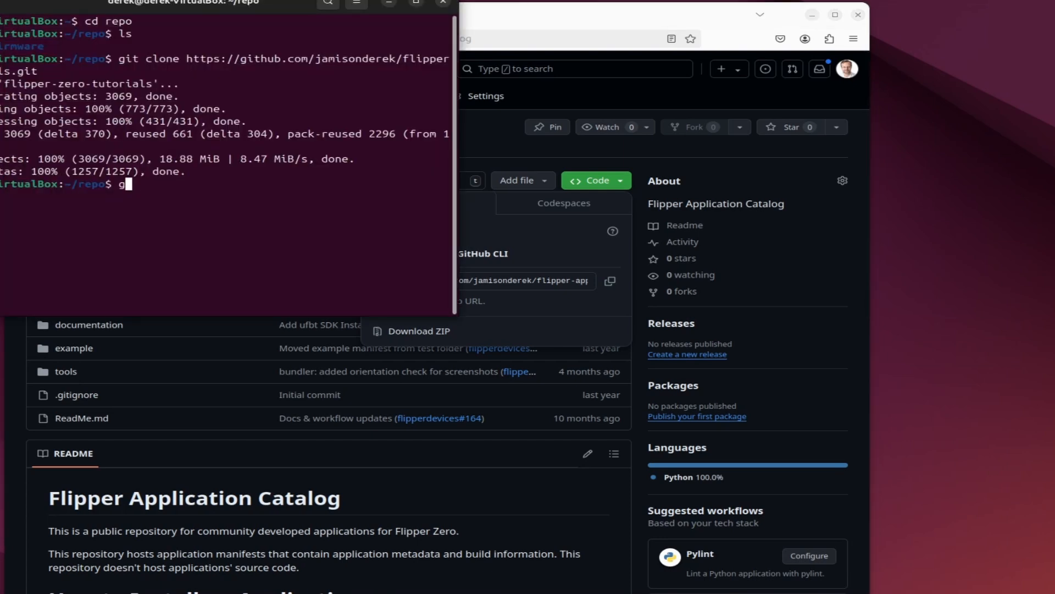
text(it clone)
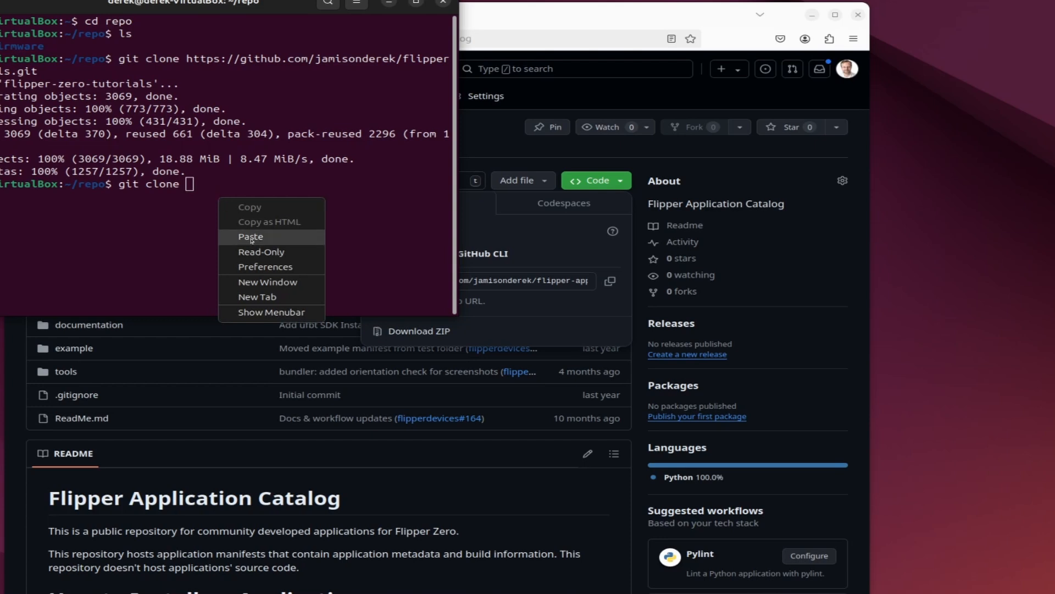
click(250, 236)
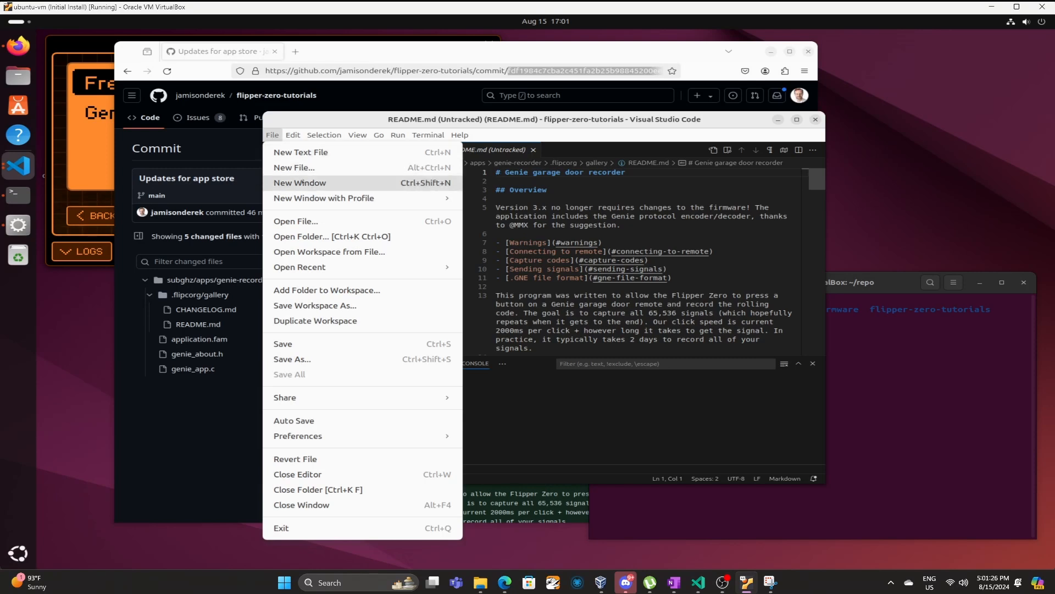
Open repo/flipper-application-catalog as the workspace in a new VS Code window
click(299, 183)
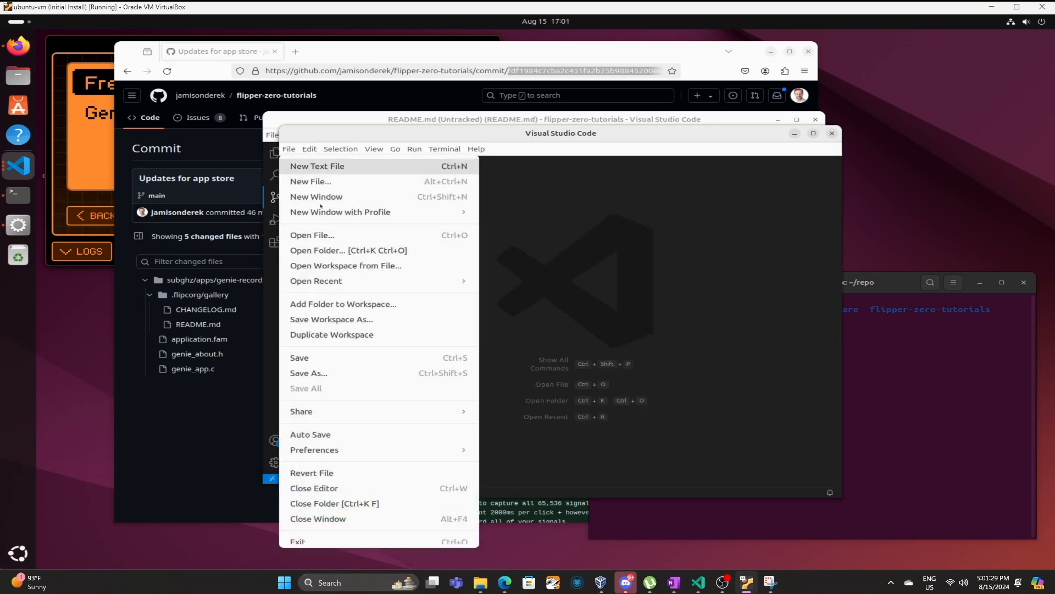
click(323, 249)
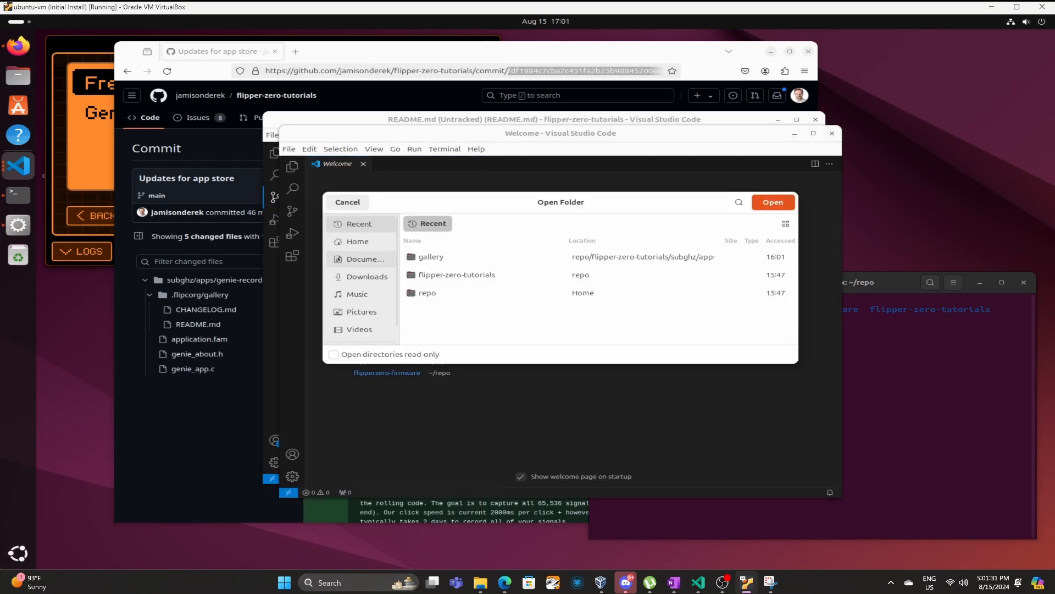
double_click(427, 292)
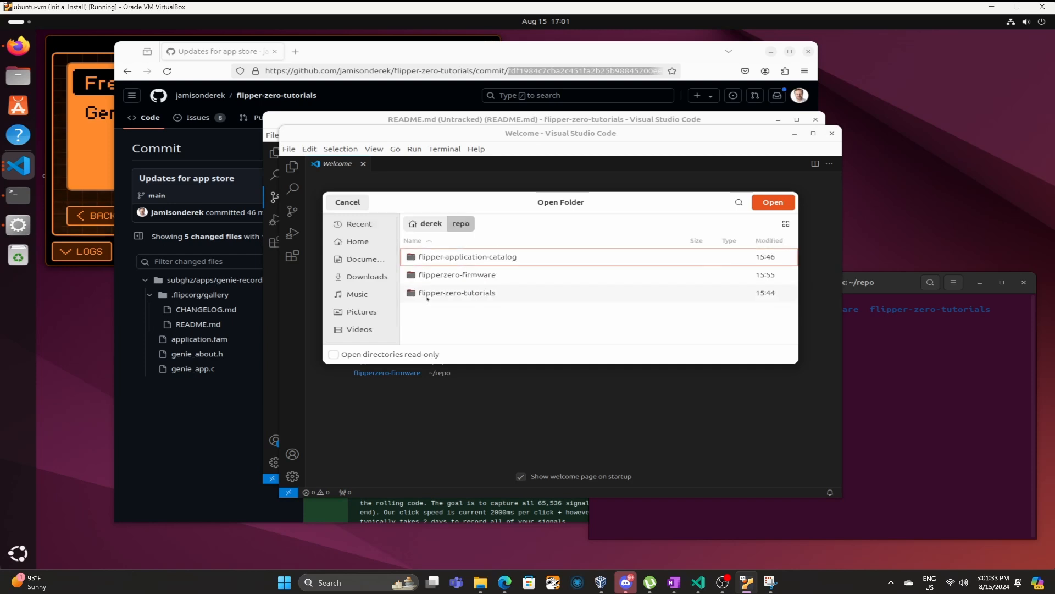
double_click(467, 256)
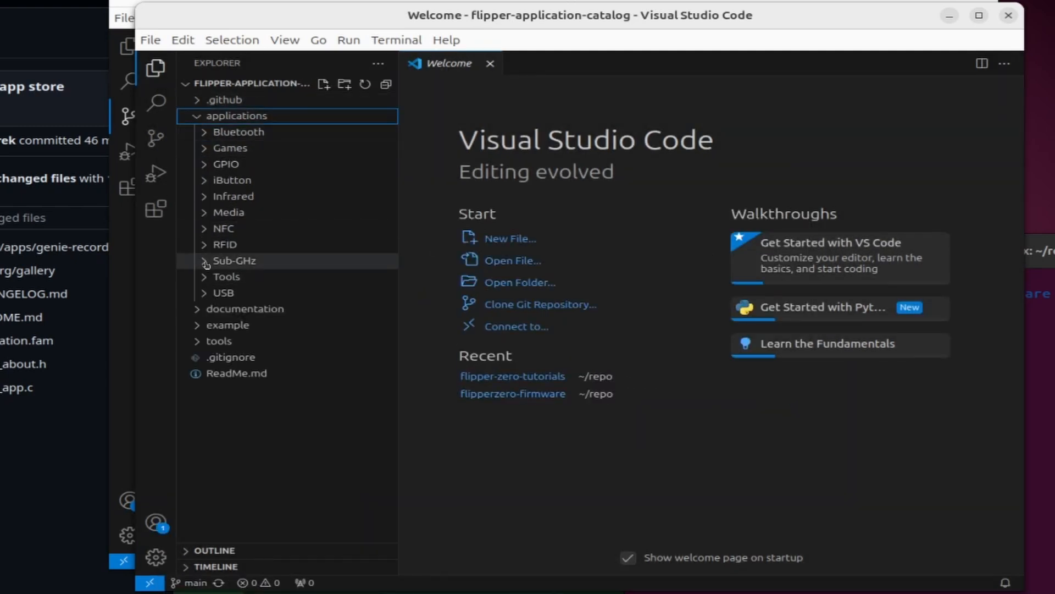
Create a genie_record folder under applications/Sub-GHz
click(234, 261)
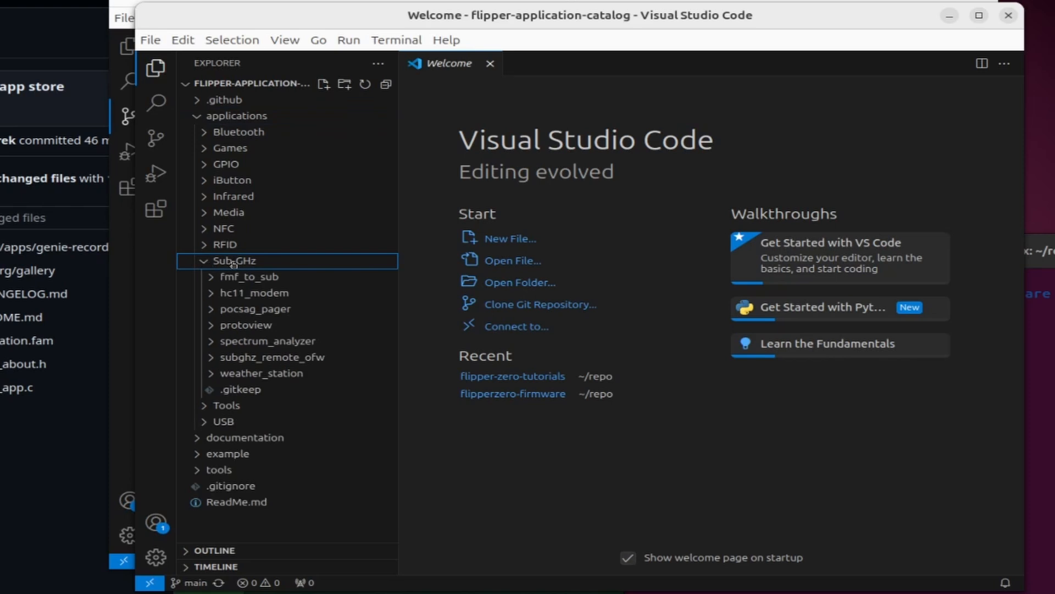
right_click(233, 260)
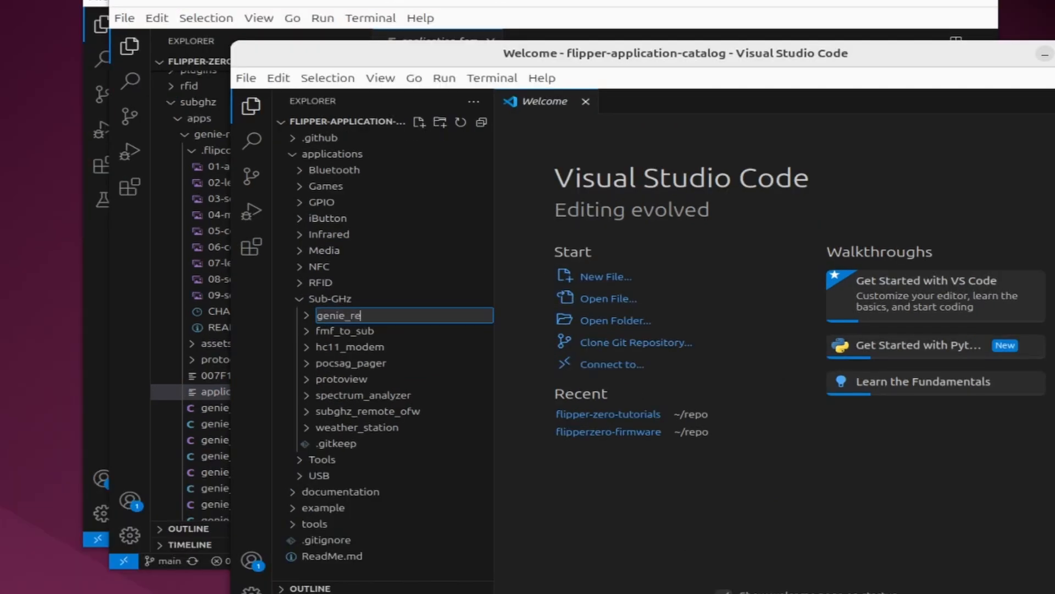
key(Return)
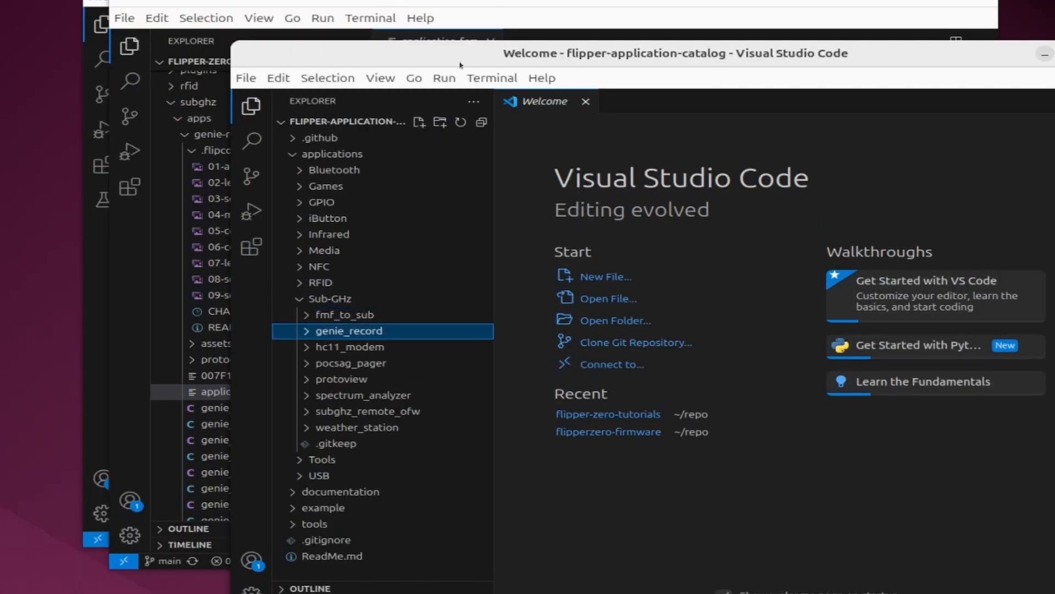
Open fmf_to_sub's manifest.yml to reuse its contents
click(346, 315)
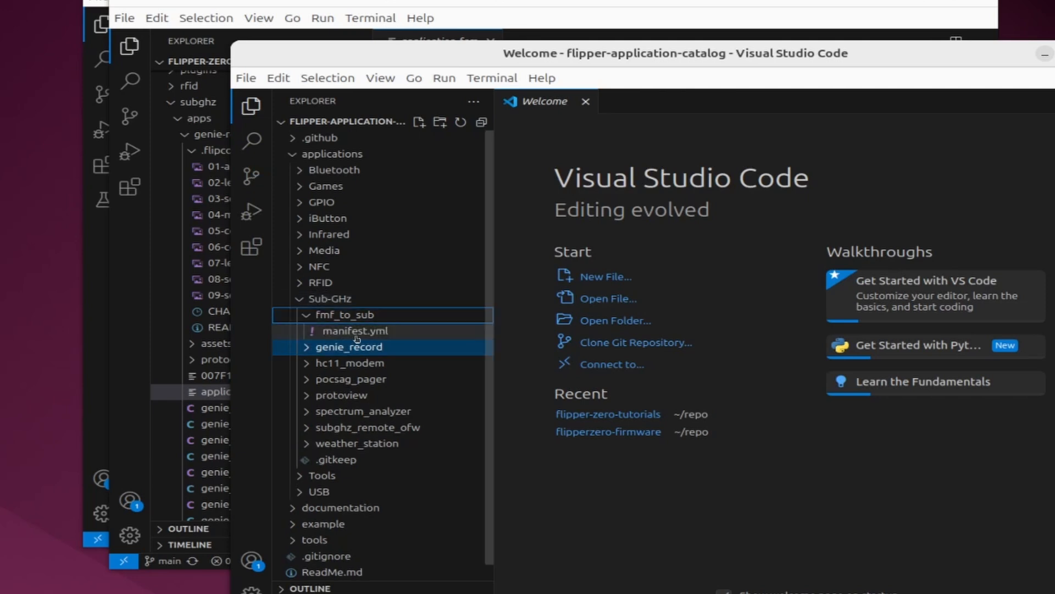
right_click(357, 330)
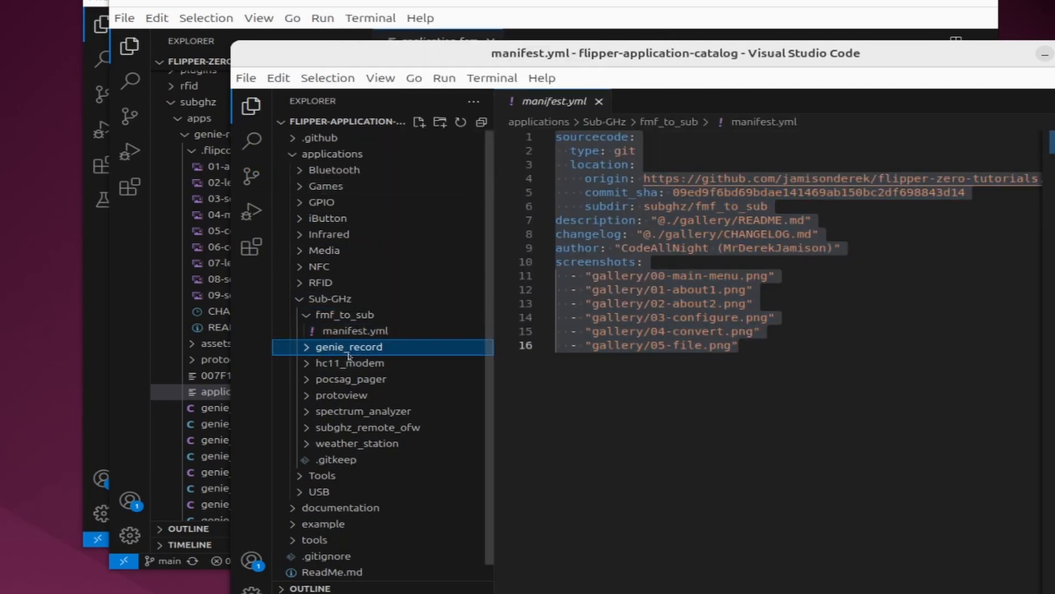
mouse_move(394, 219)
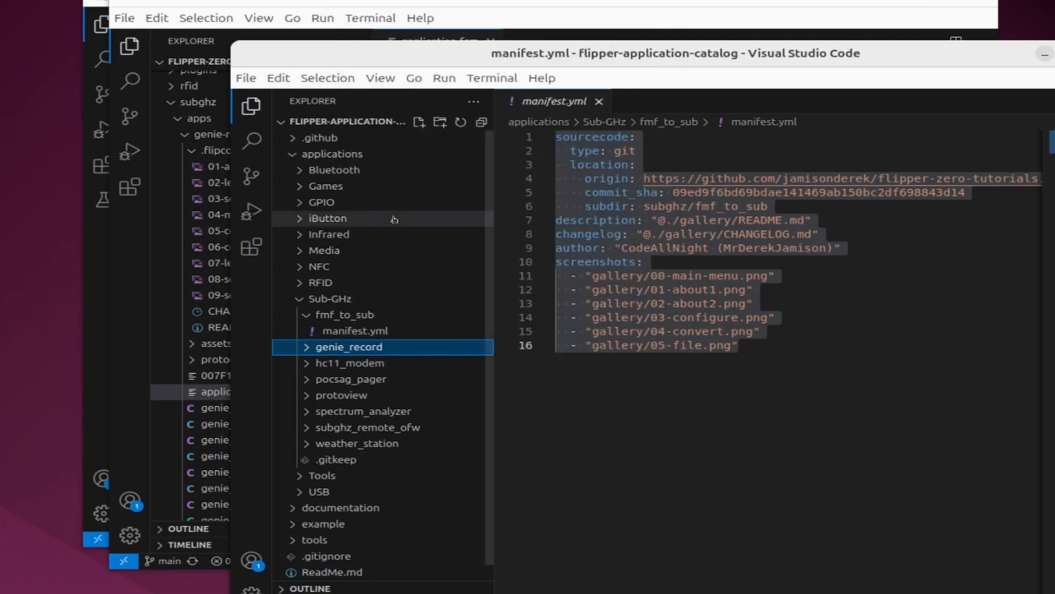
click(349, 347)
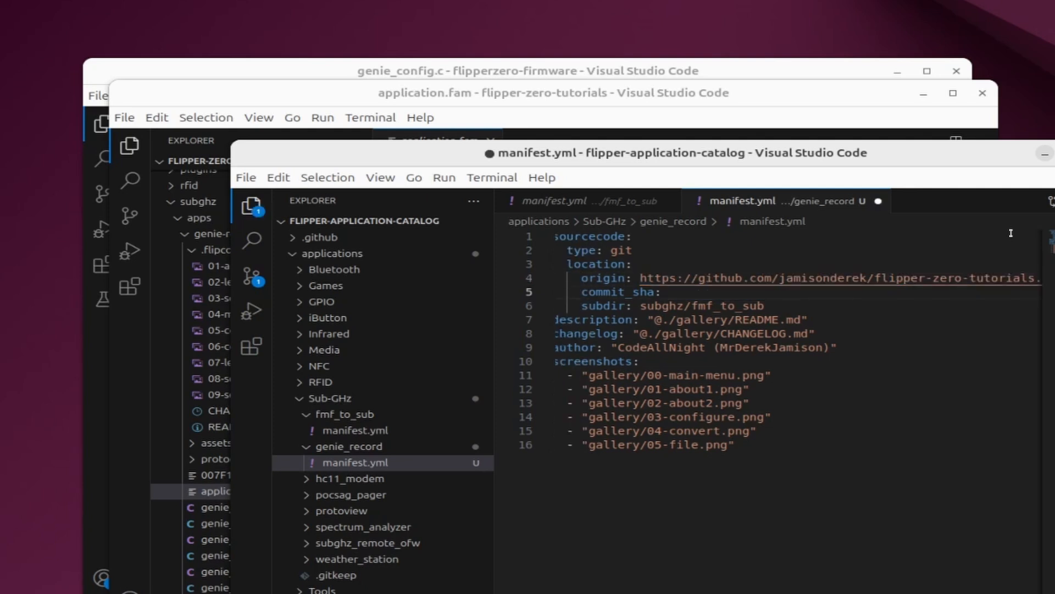
Paste the tutorials commit SHA into commit_sha and set subdir to subghz/apps/genie-recorder
click(666, 292)
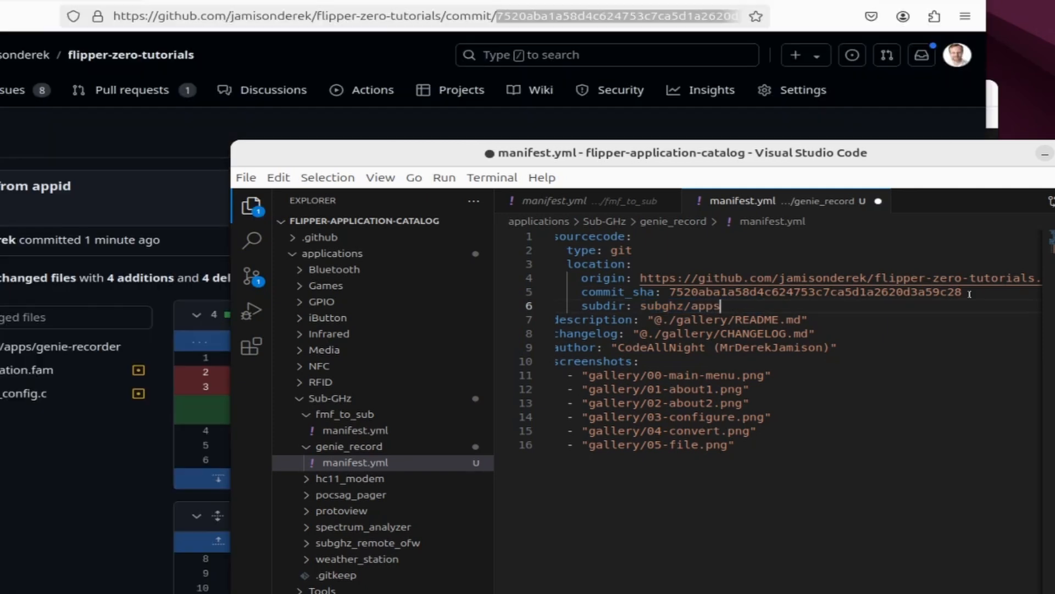
text(ge)
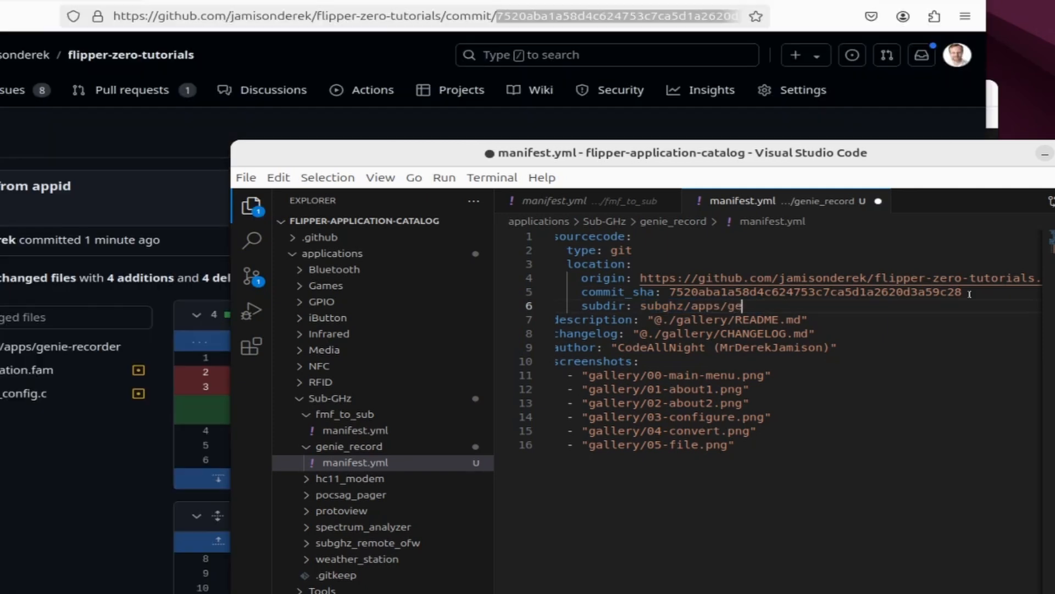
text(nie-recor)
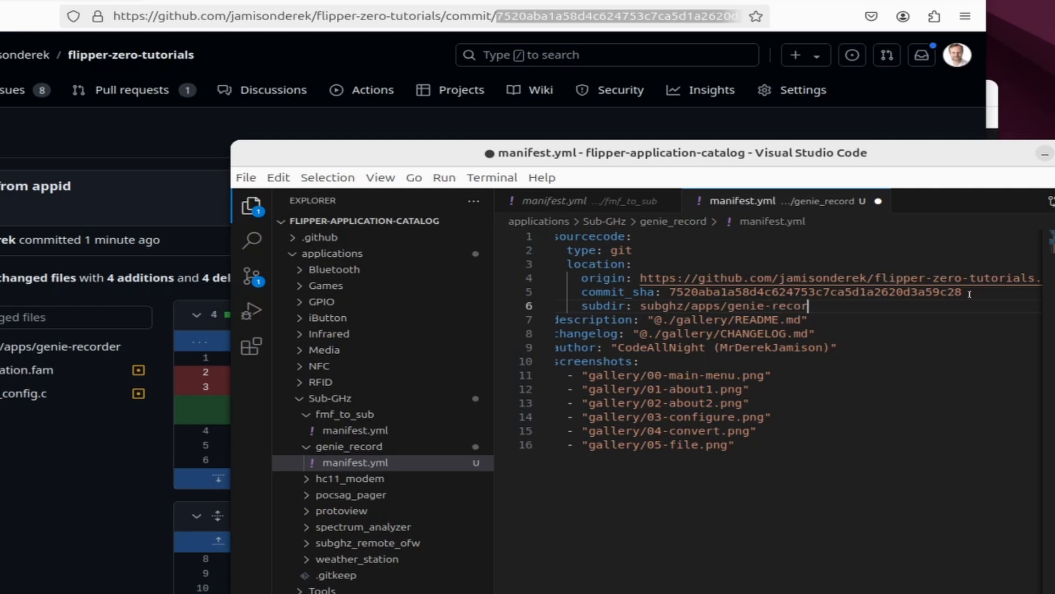
text(der)
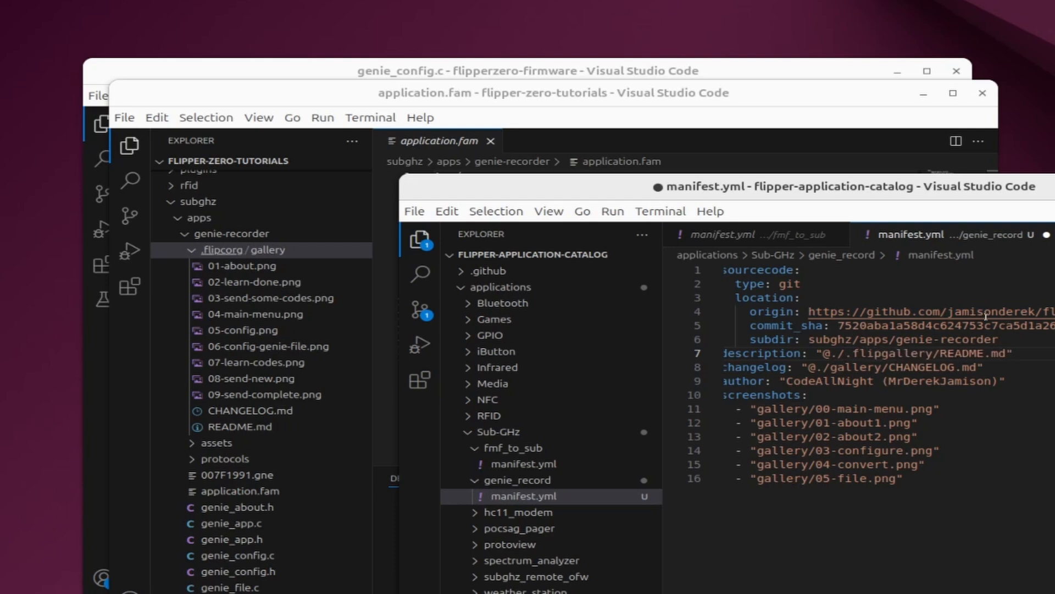
Repoint the changelog and screenshot paths to the .flipcorg/gallery files
click(909, 353)
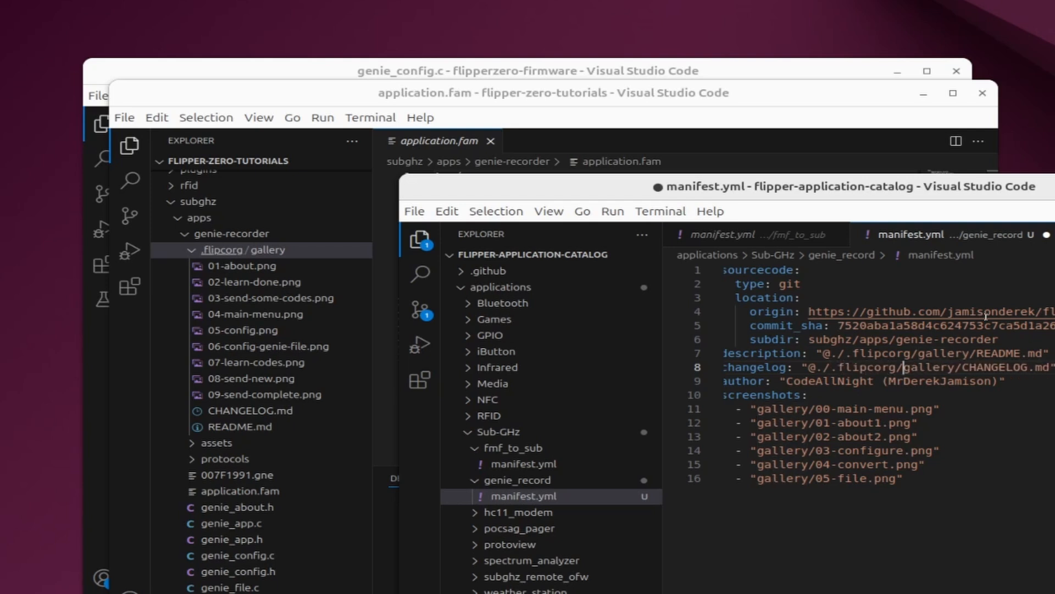
double_click(938, 381)
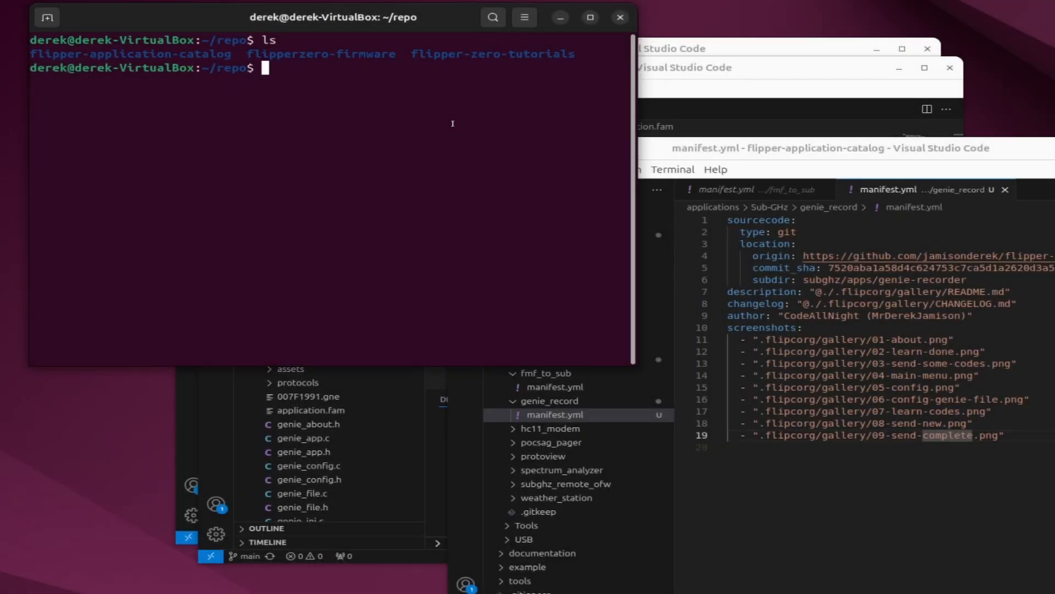
Enter flipper-application-catalog and view its submission documentation
text(cd fl)
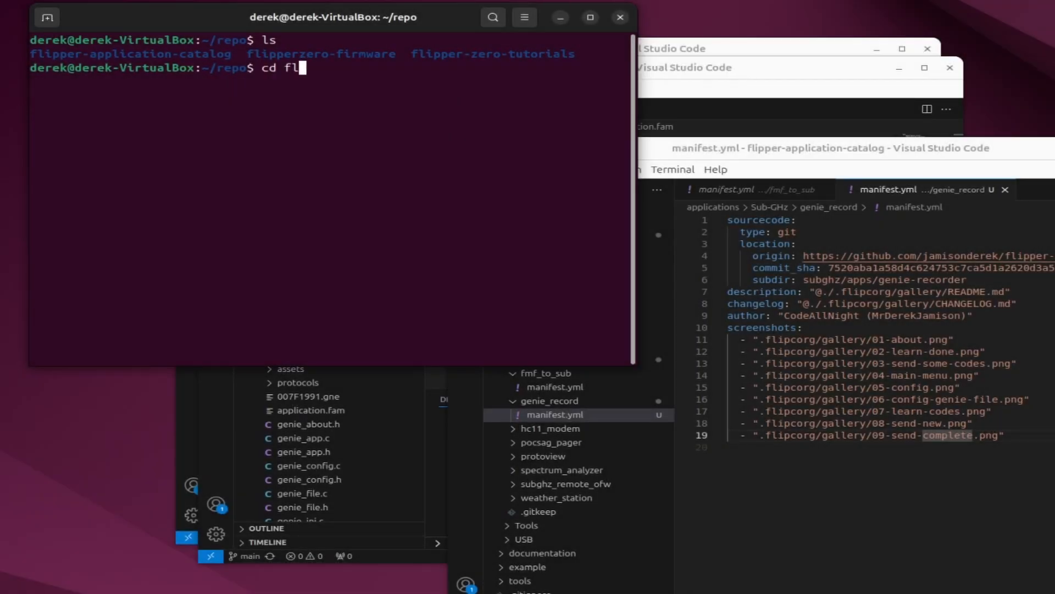
key(Return)
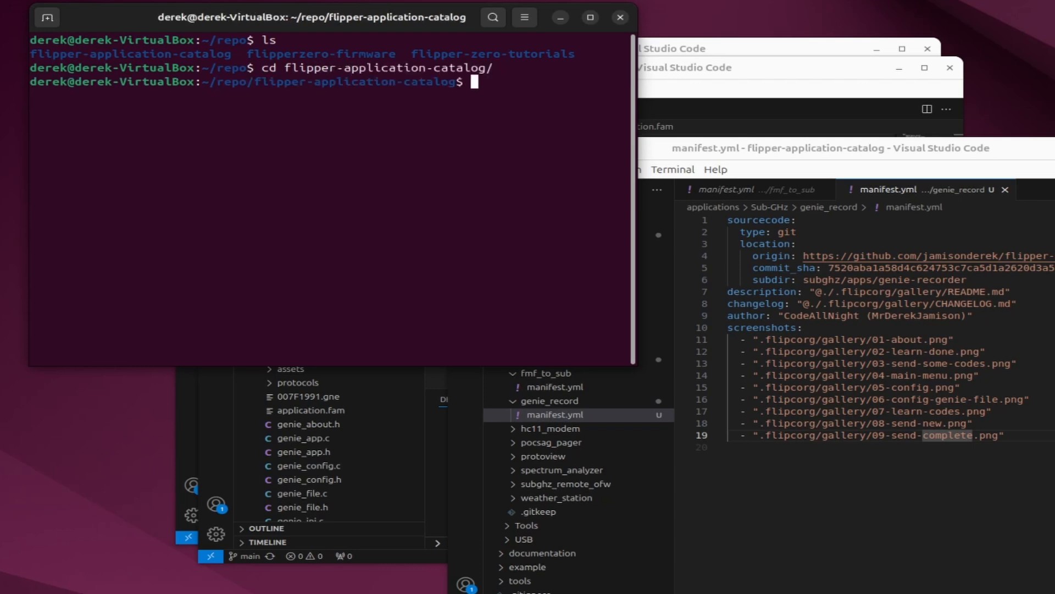
text(l)
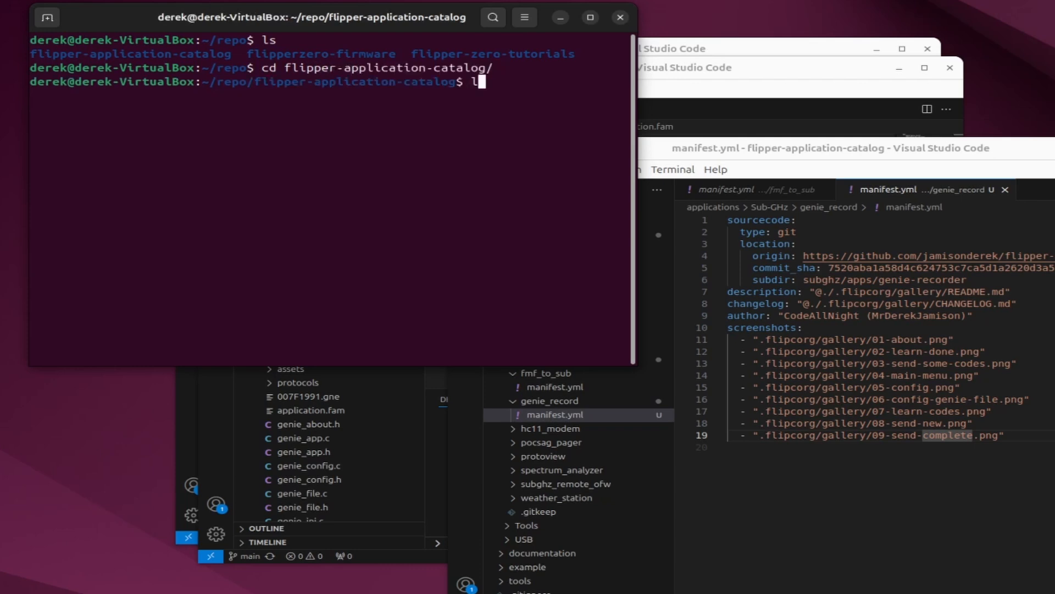
text(cat documentation/)
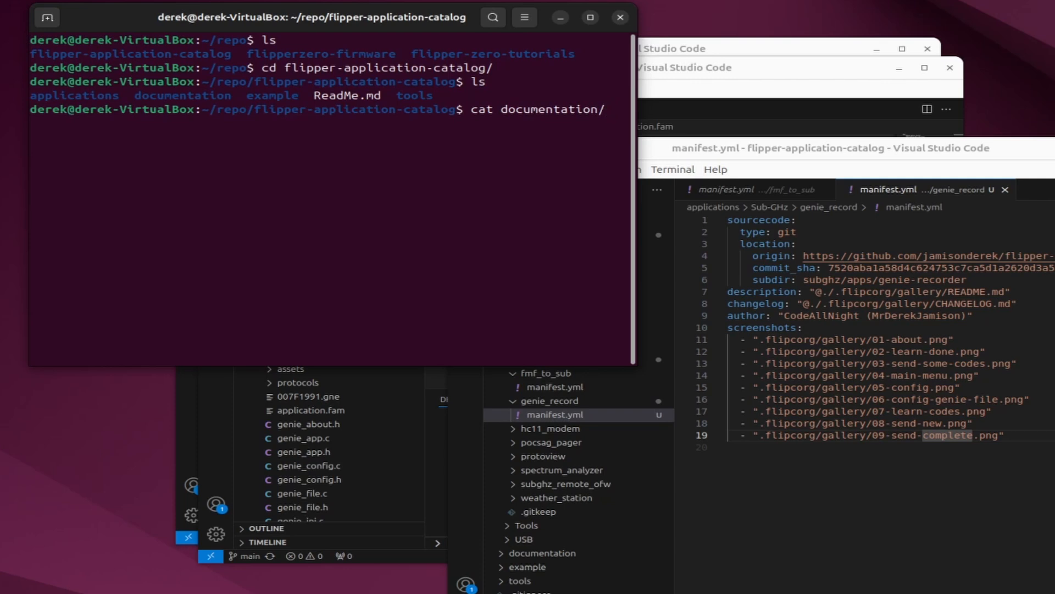
key(Return)
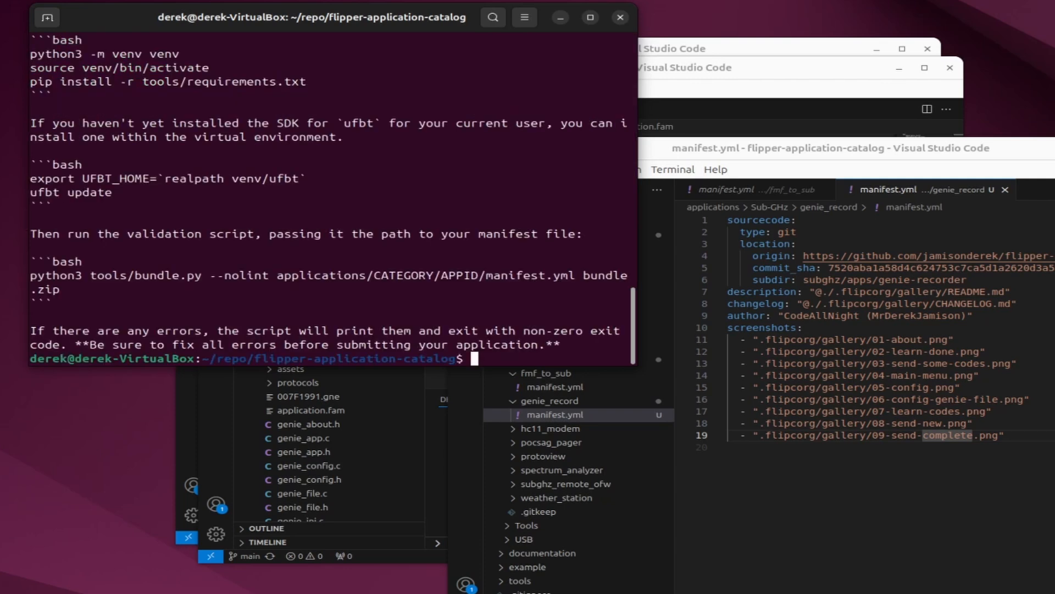
mouse_move(134, 399)
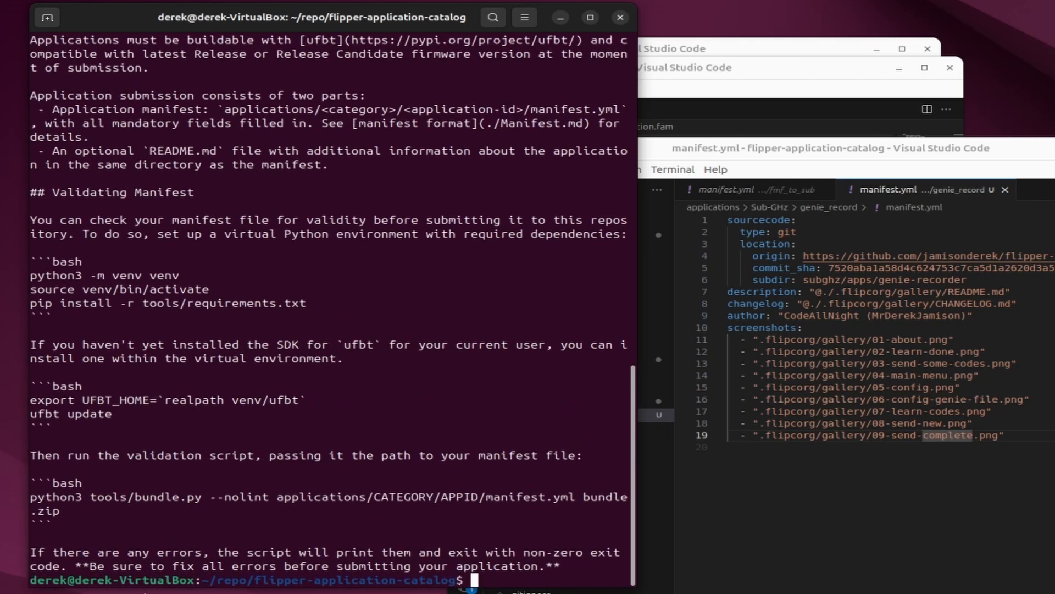
Create and activate venv, then pip install -r tools/requirements.txt
text(p)
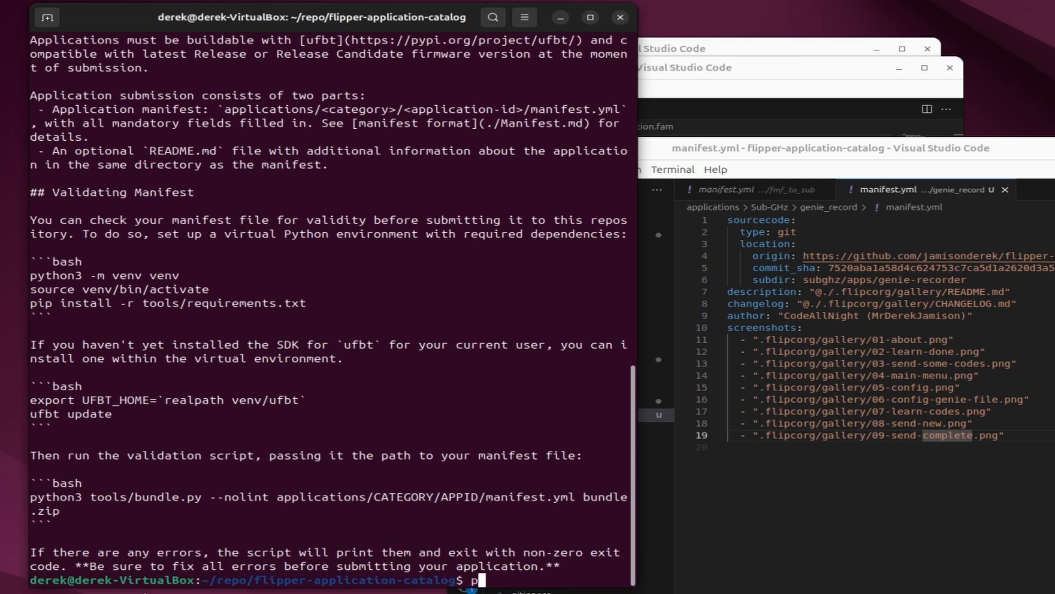
text(ython3 -)
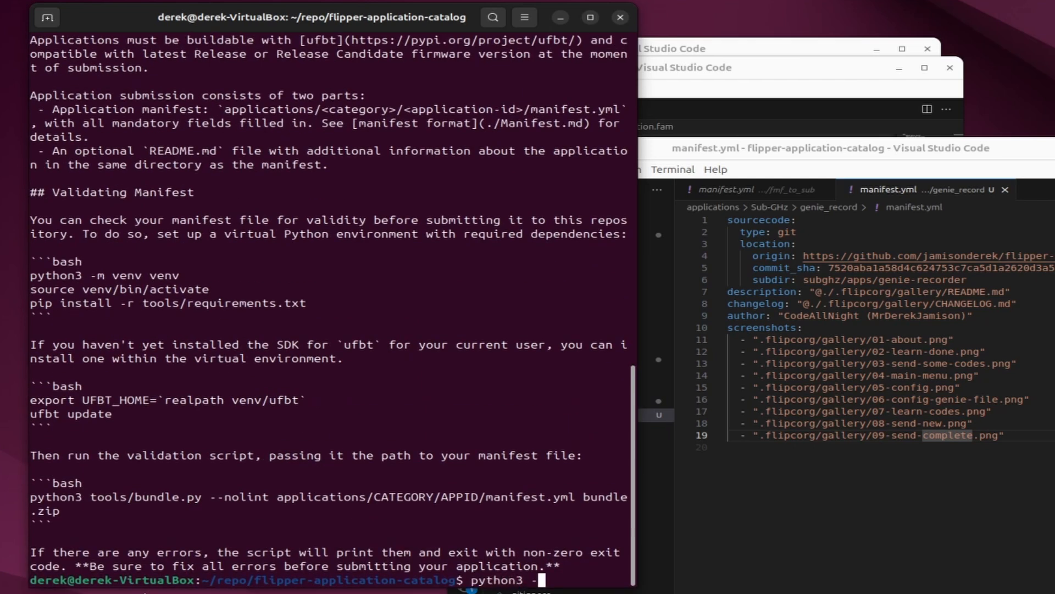
text(m venv venv)
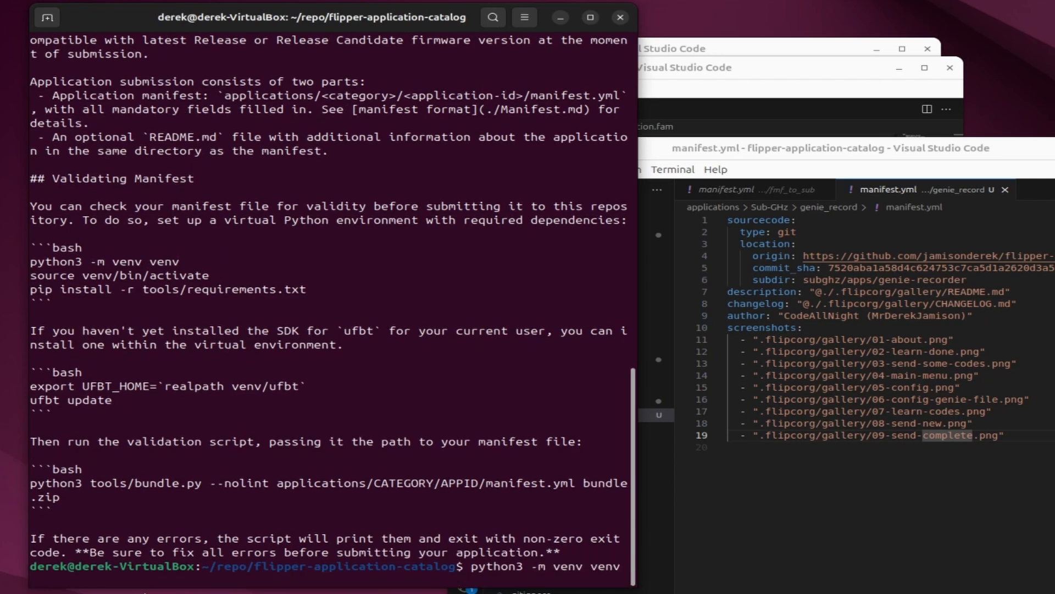
key(Return)
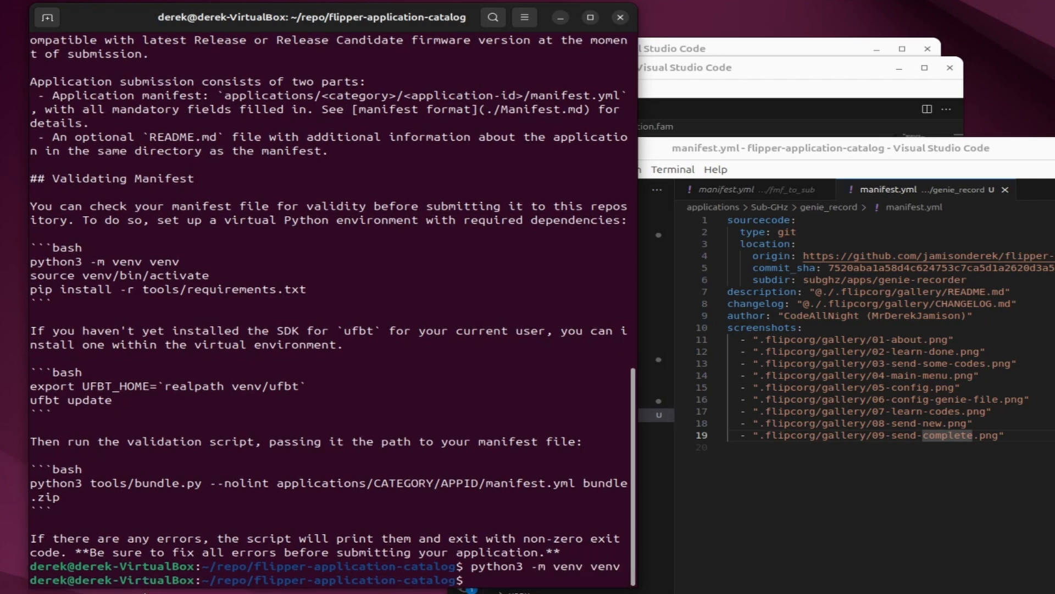
text(source)
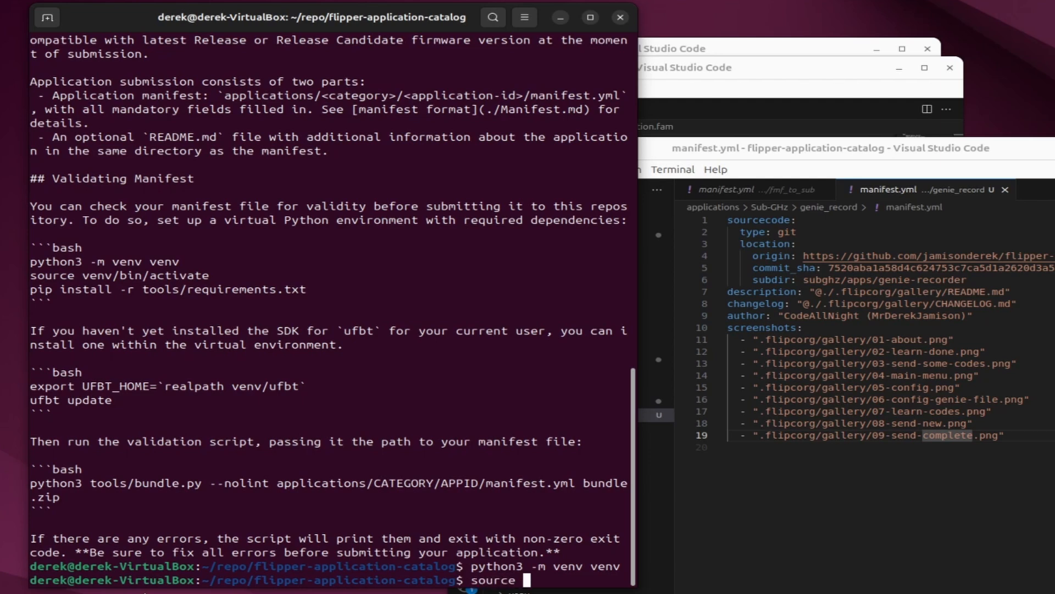
text(venv/bin)
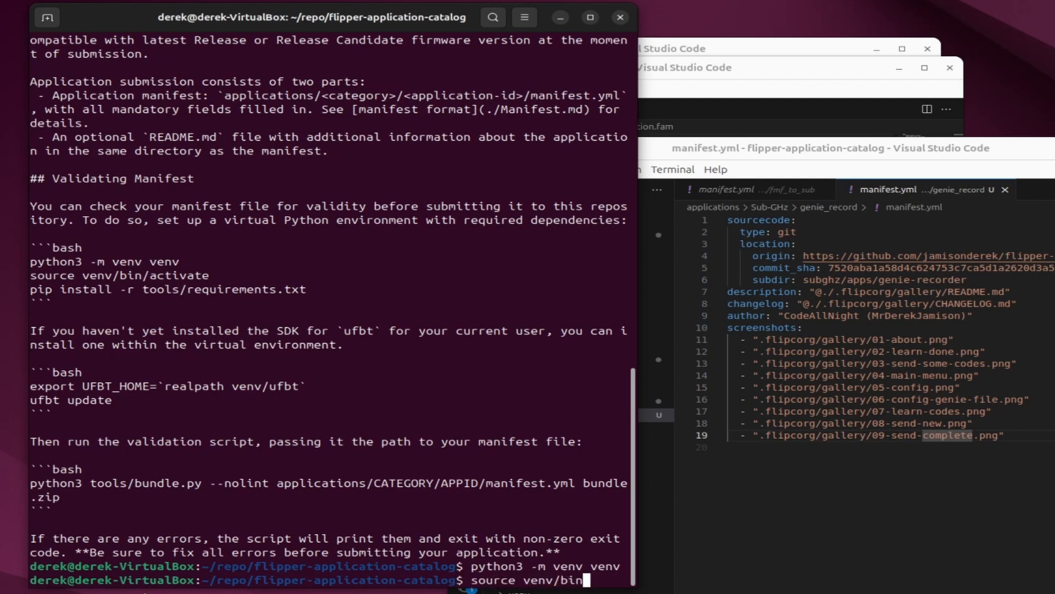
key(Return)
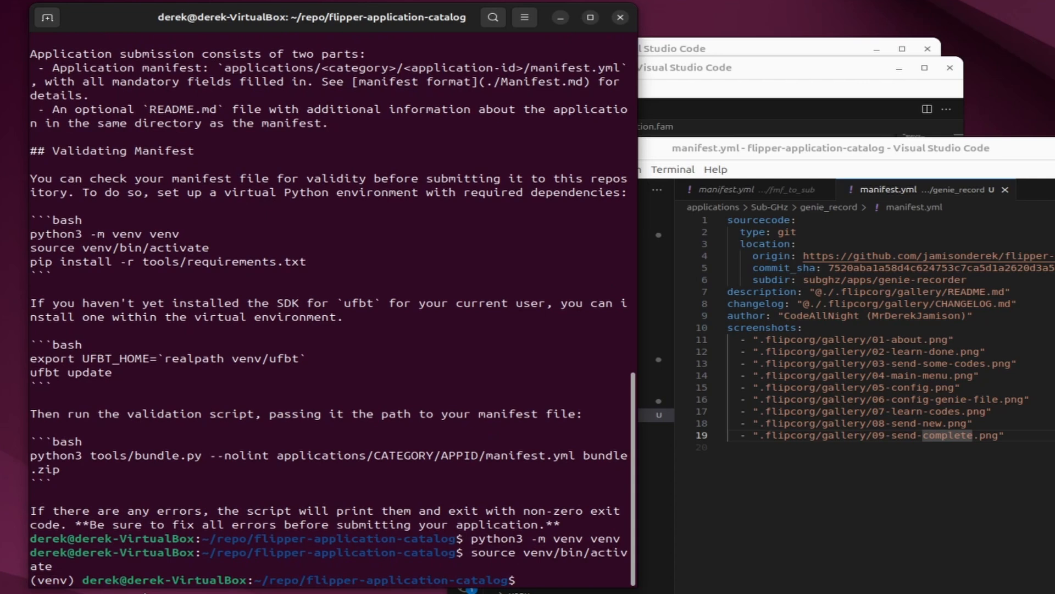
text(pip install)
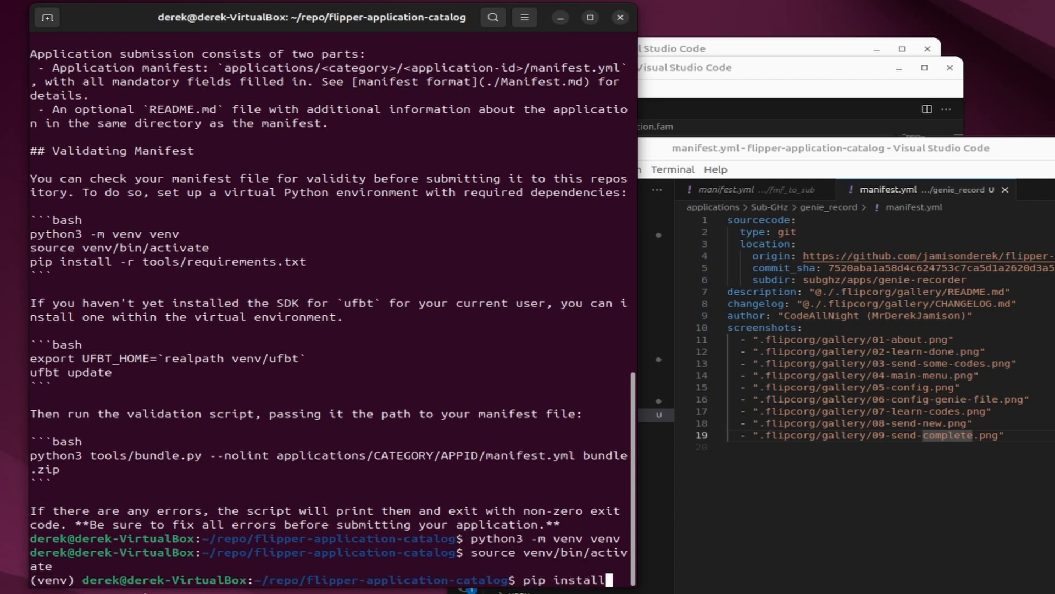
text(-r tools)
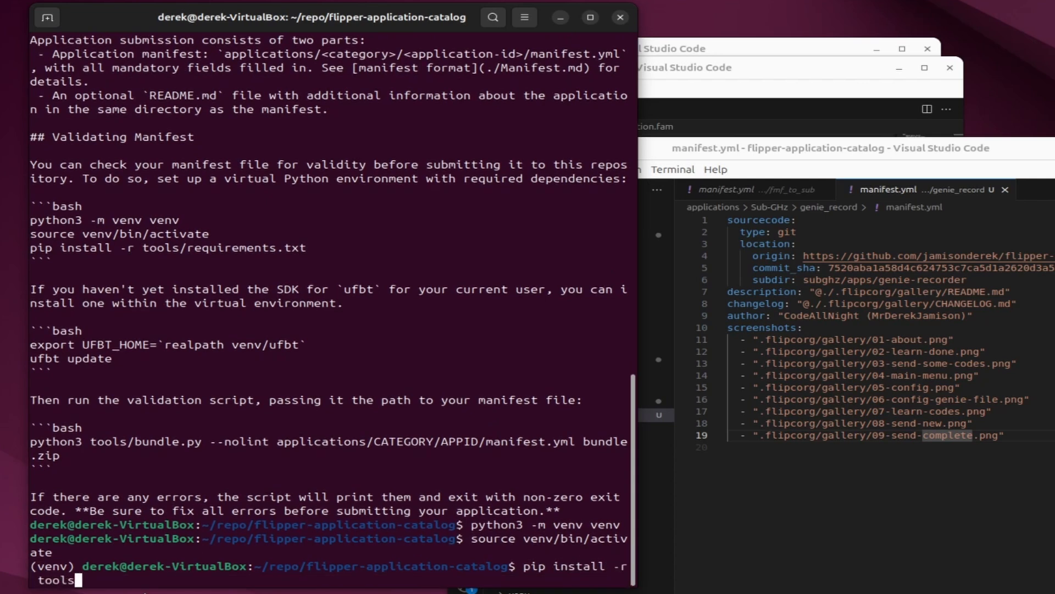
text(/requrements)
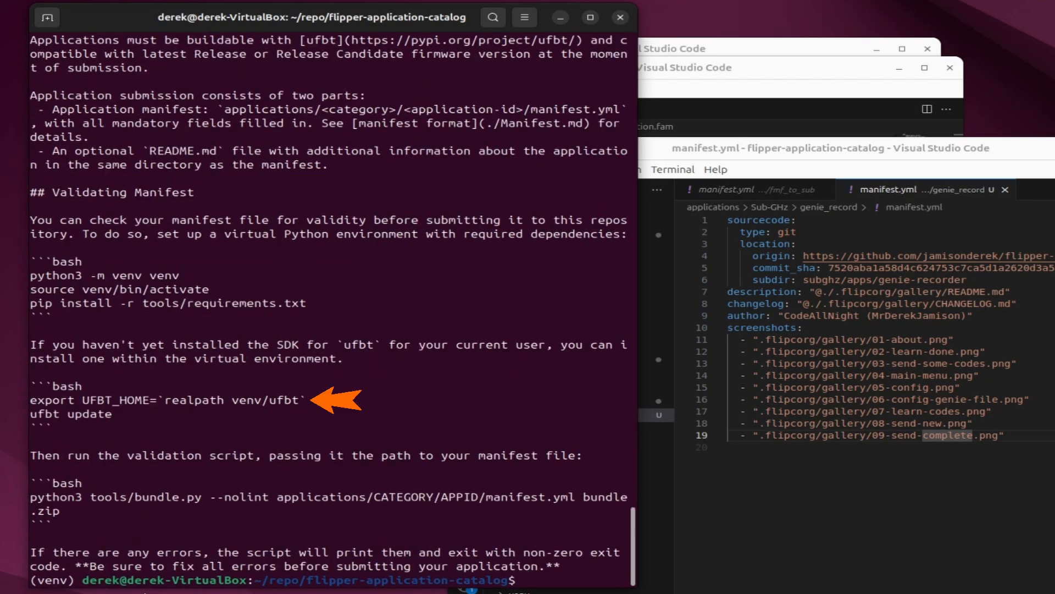
Set UFBT_HOME to venv/ufbt and deploy the ufbt SDK
text(export)
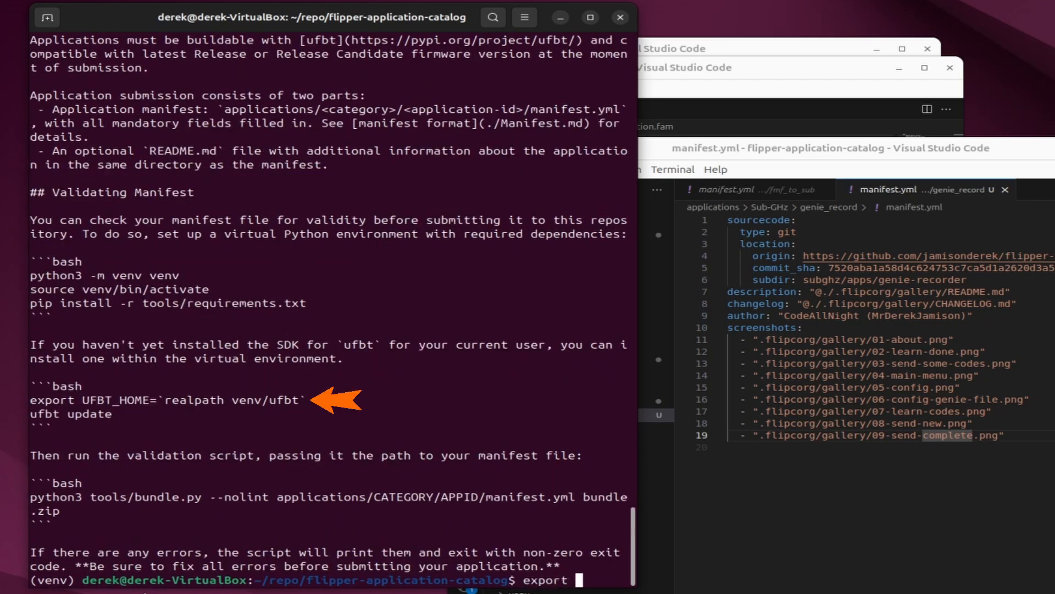
text(UFBT_HOME=`realp)
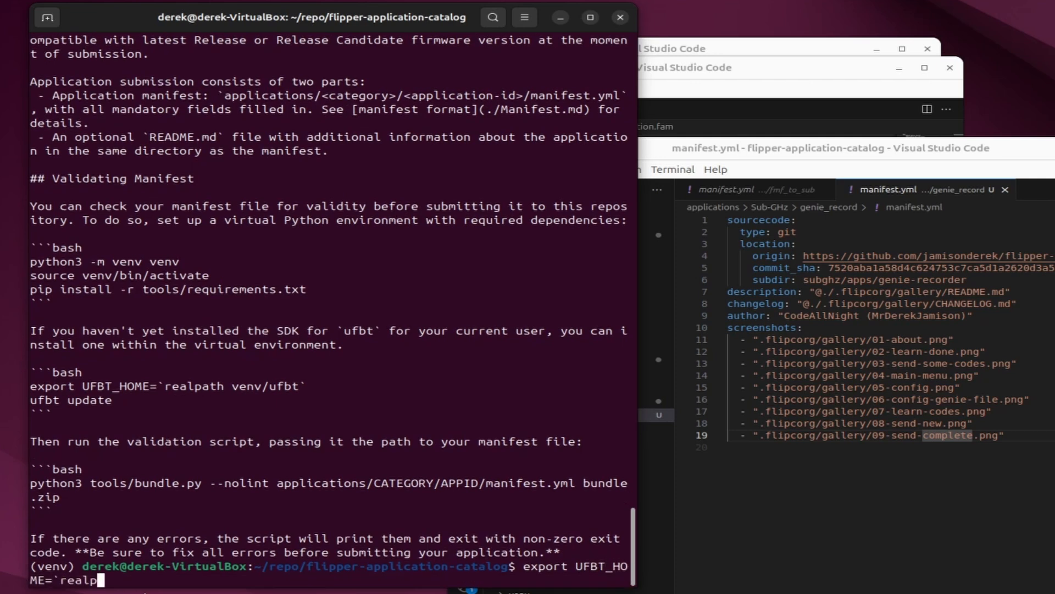
text(v)
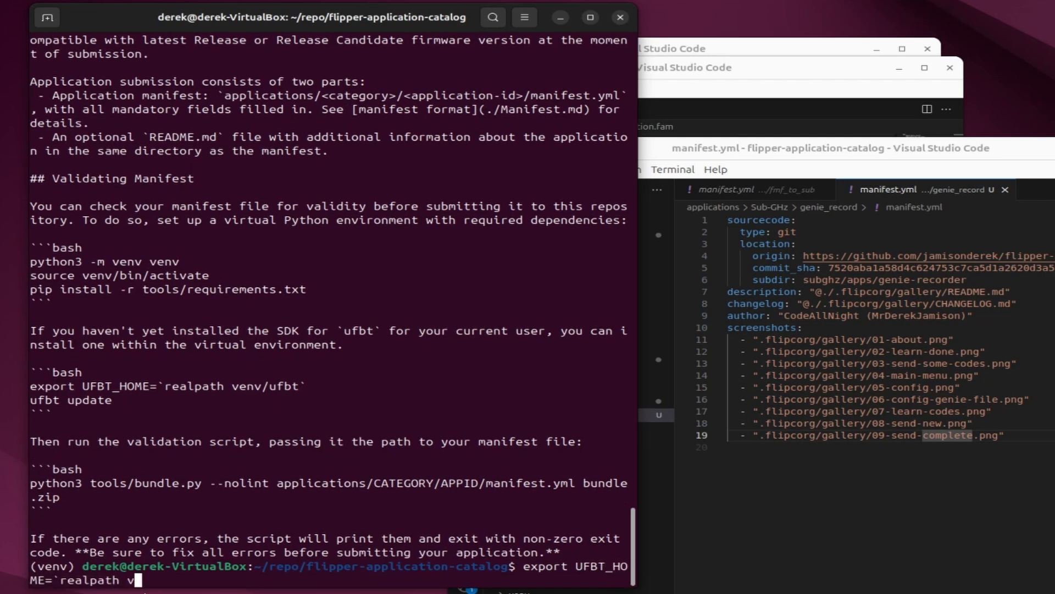
text(env/ufbt)
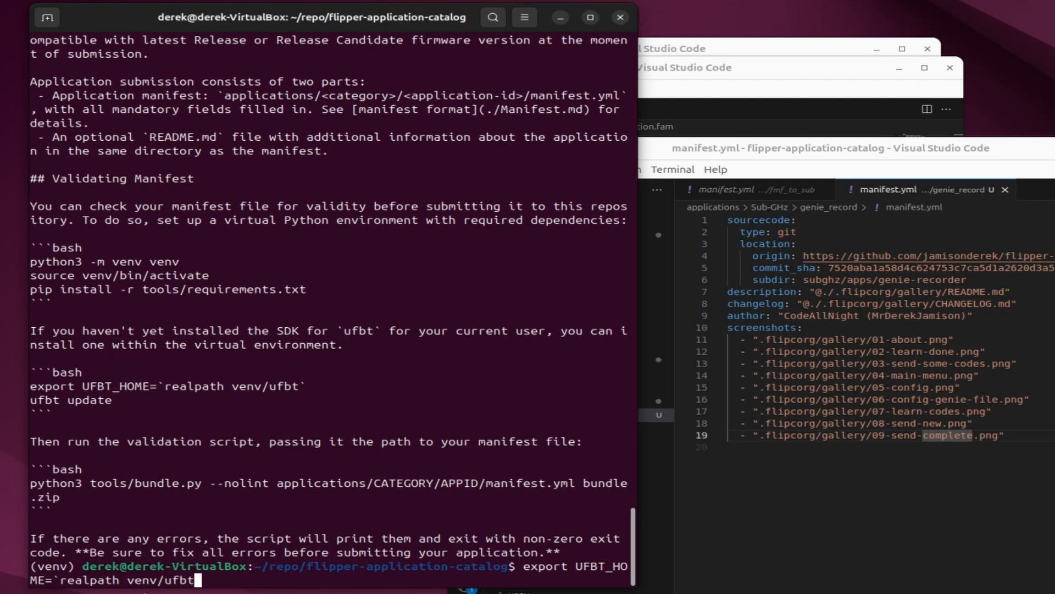
key(Return)
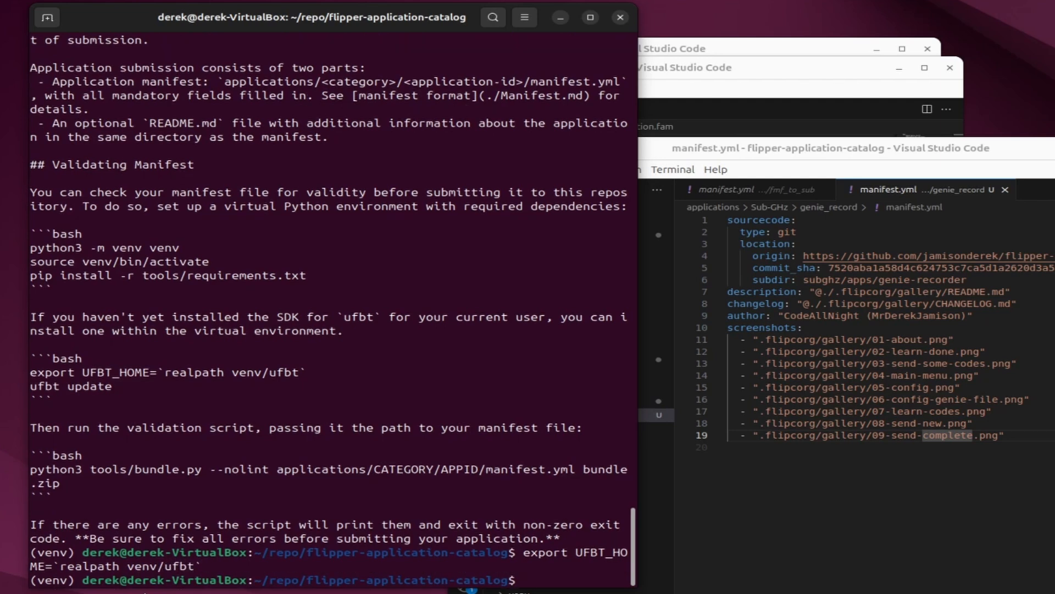
text(ufbt)
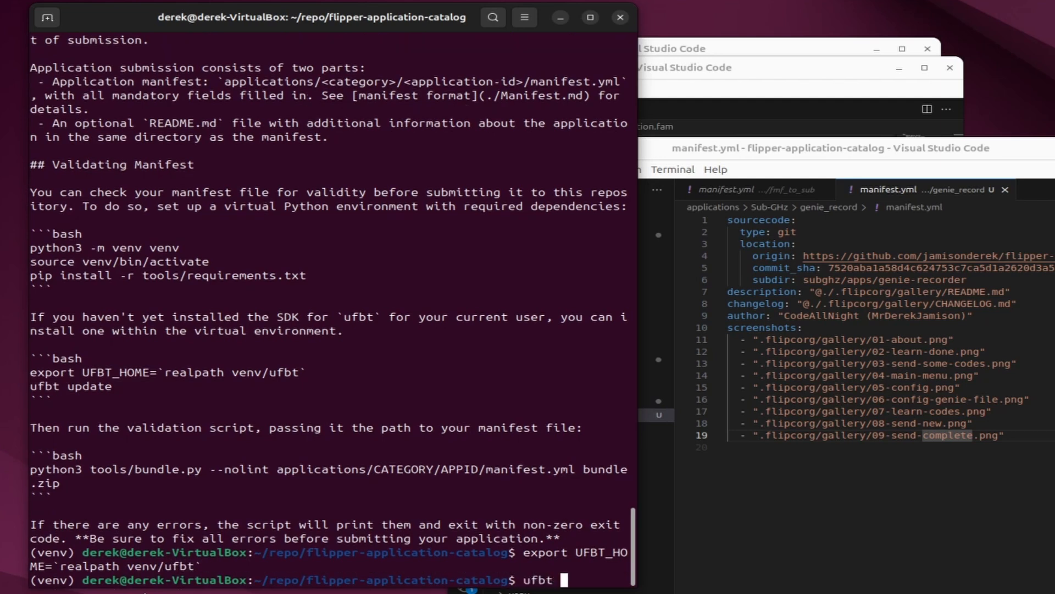
key(Return)
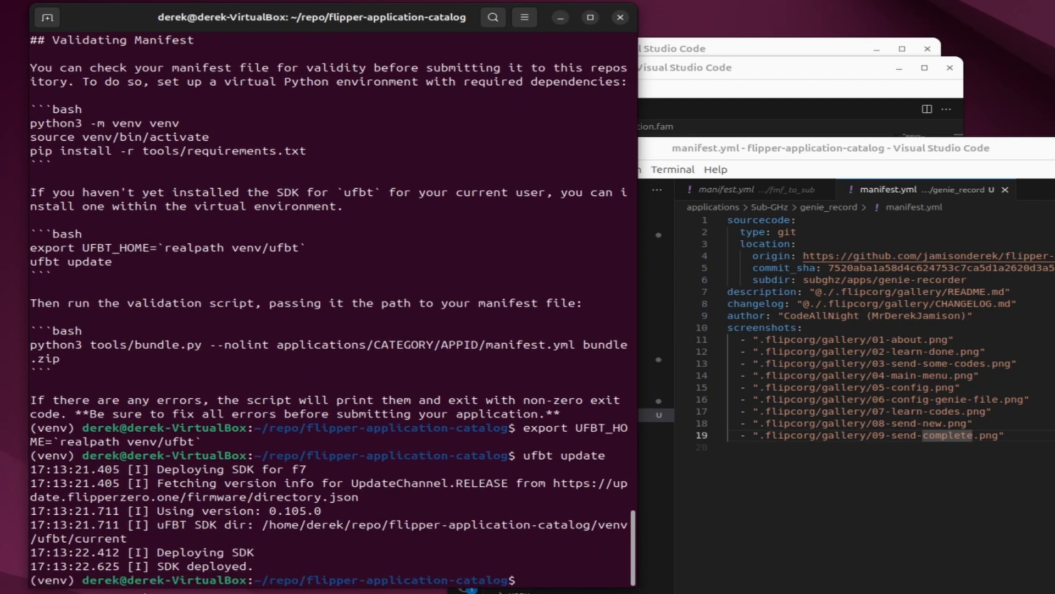
Run tools/bundle.py on applications/Sub-GHz/genie_record/manifest.yml to produce bundle.zip
text(python)
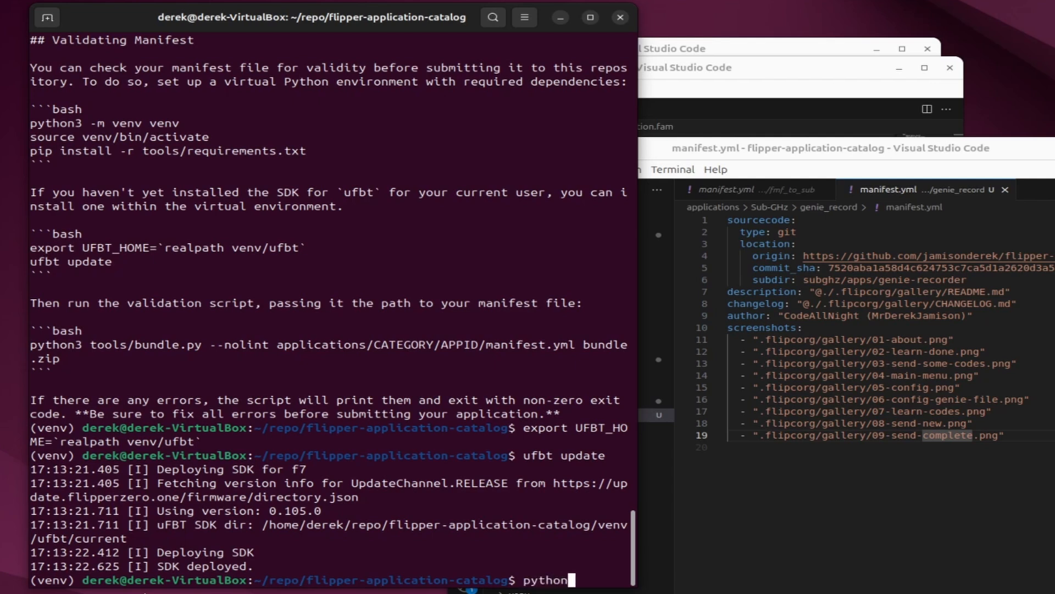
text(3 too)
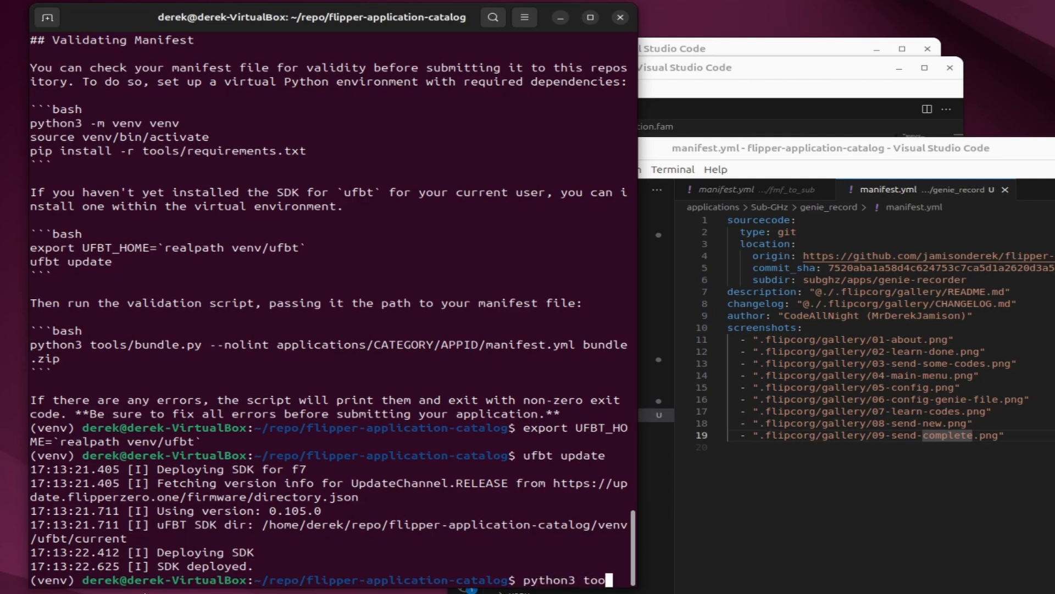
text(ls/bundle./)
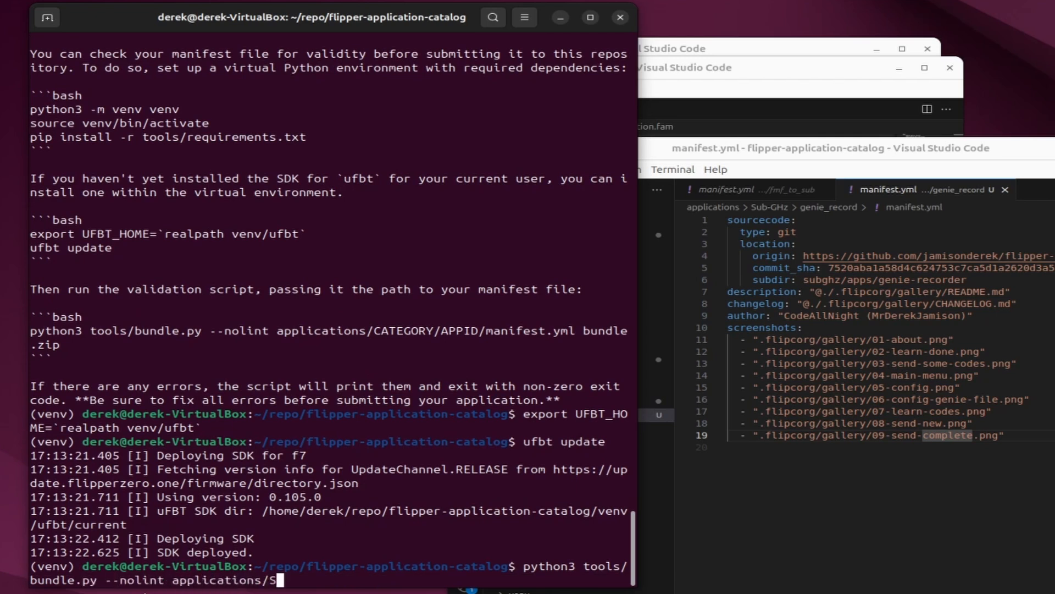
text(ub-GHz/)
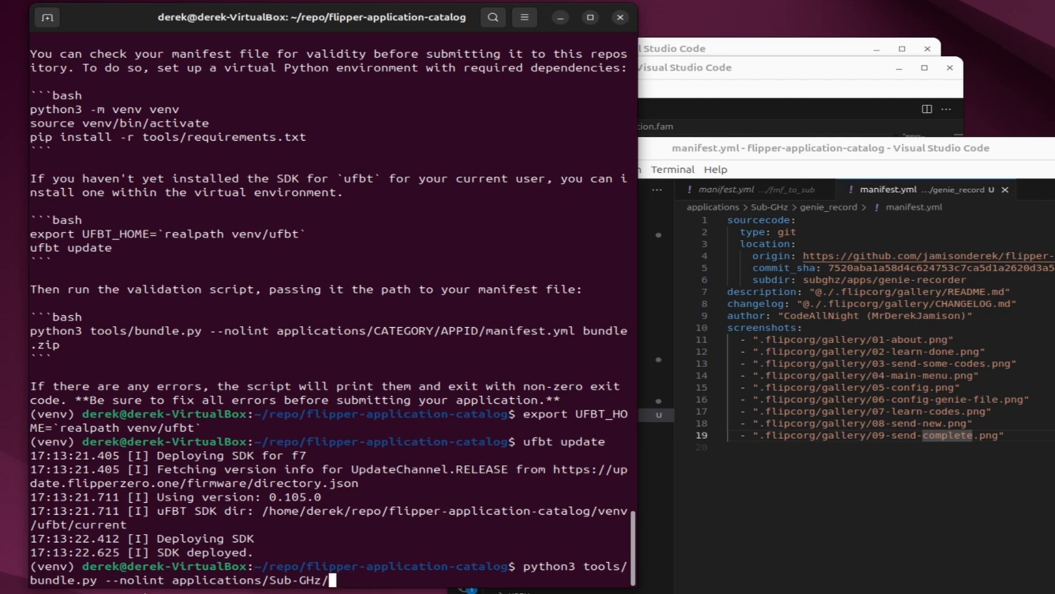
text(genie_record/)
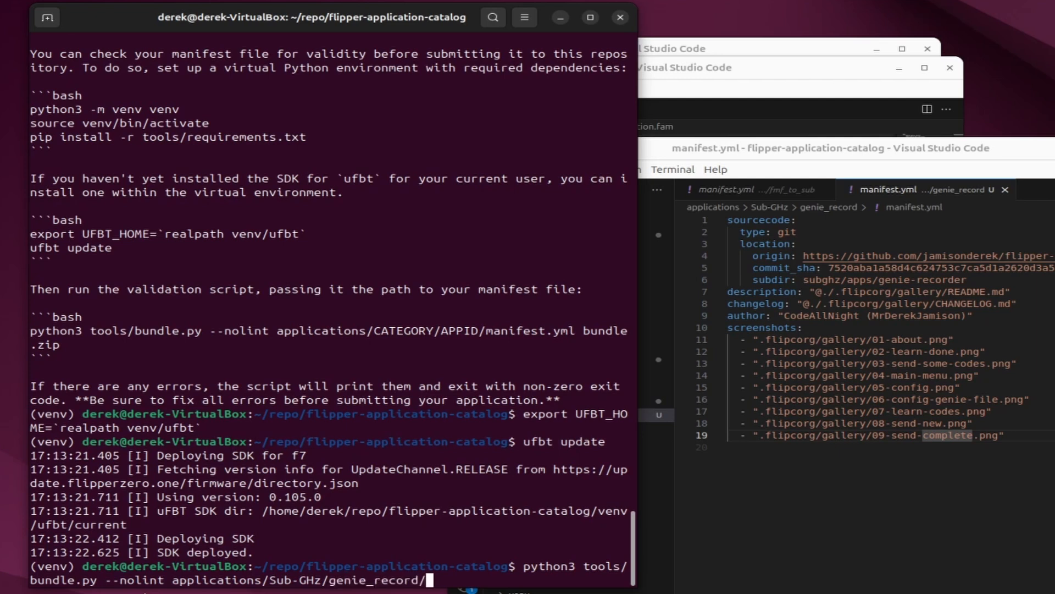
text(manifest.yml)
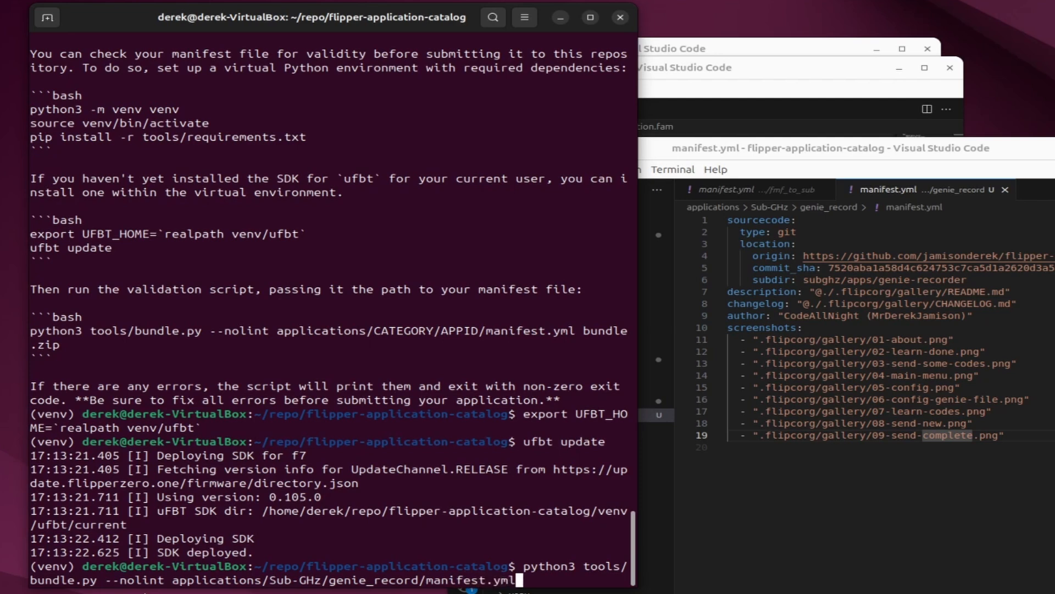
text(bun)
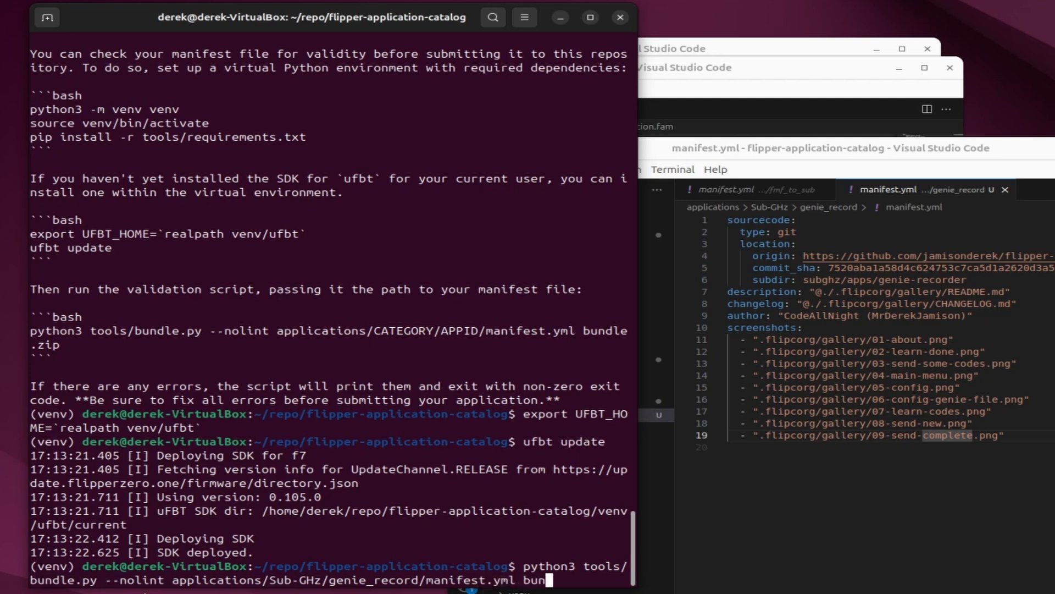
text(le.z)
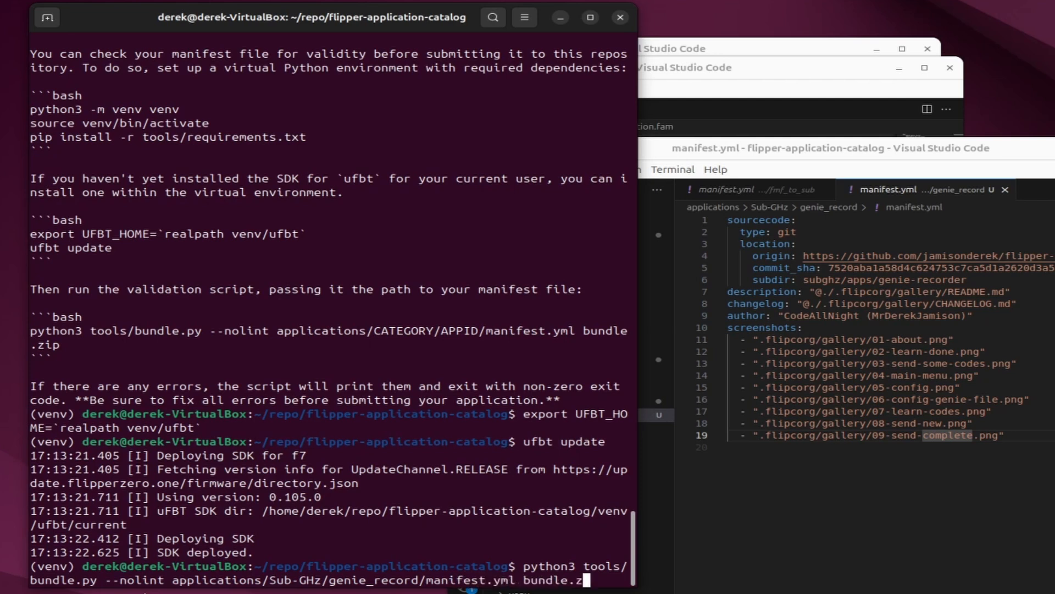
key(Return)
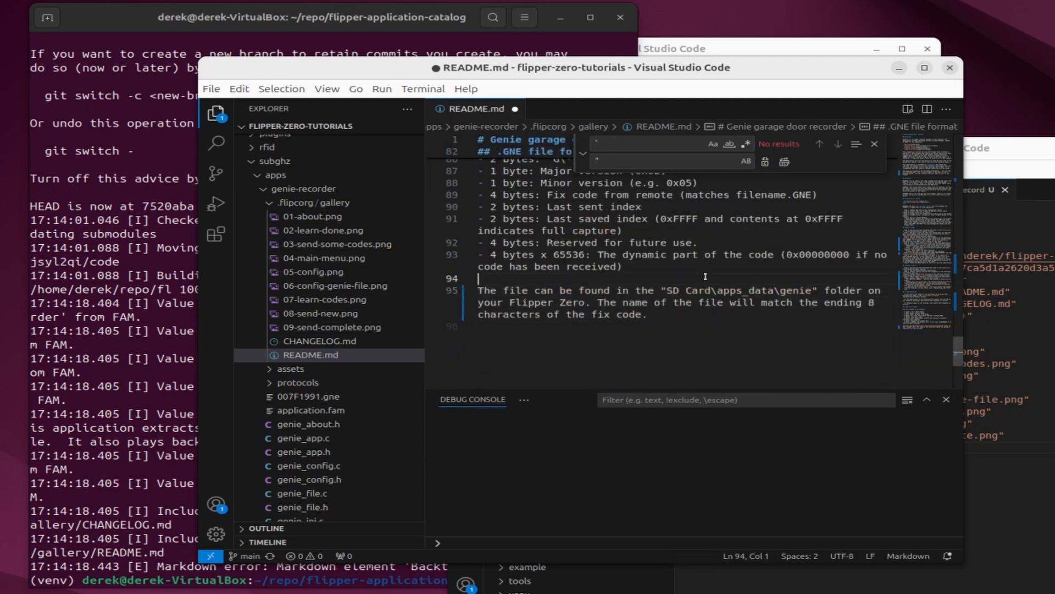
Stage the README.md backtick fix and commit it as 'move backtick'
click(216, 174)
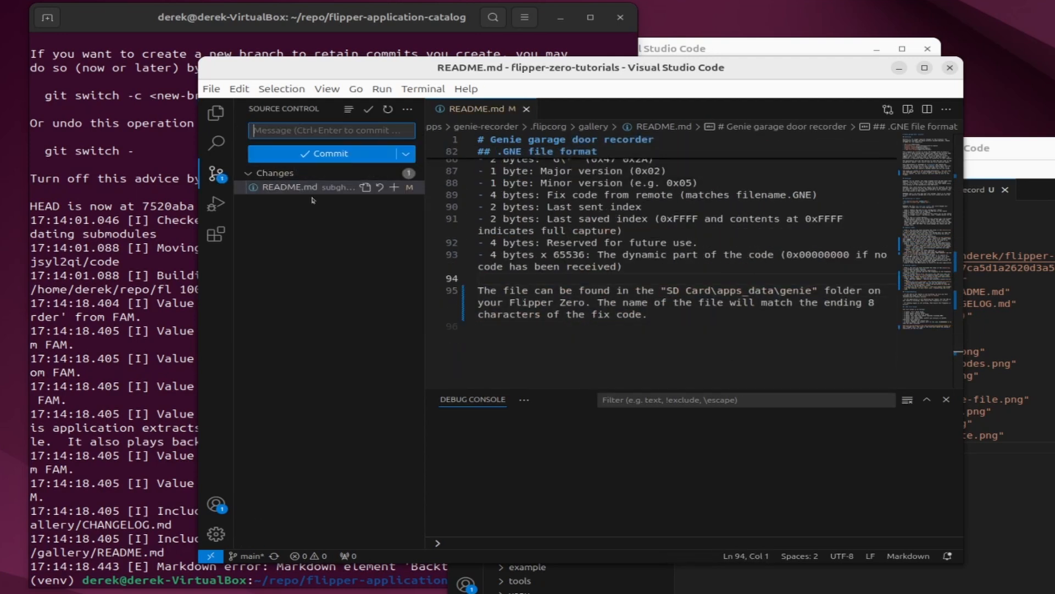
click(395, 186)
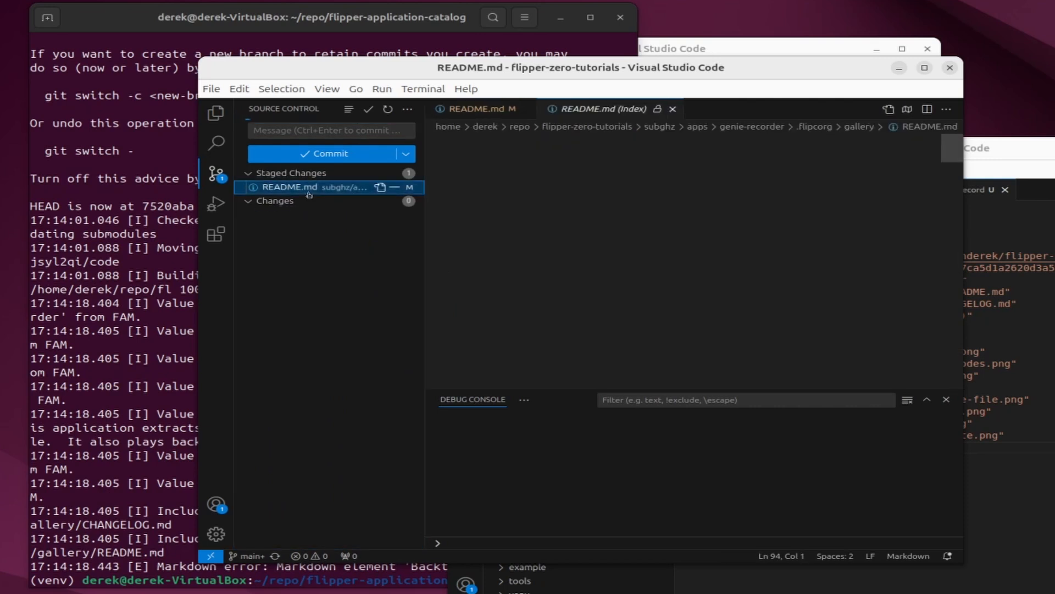
click(289, 187)
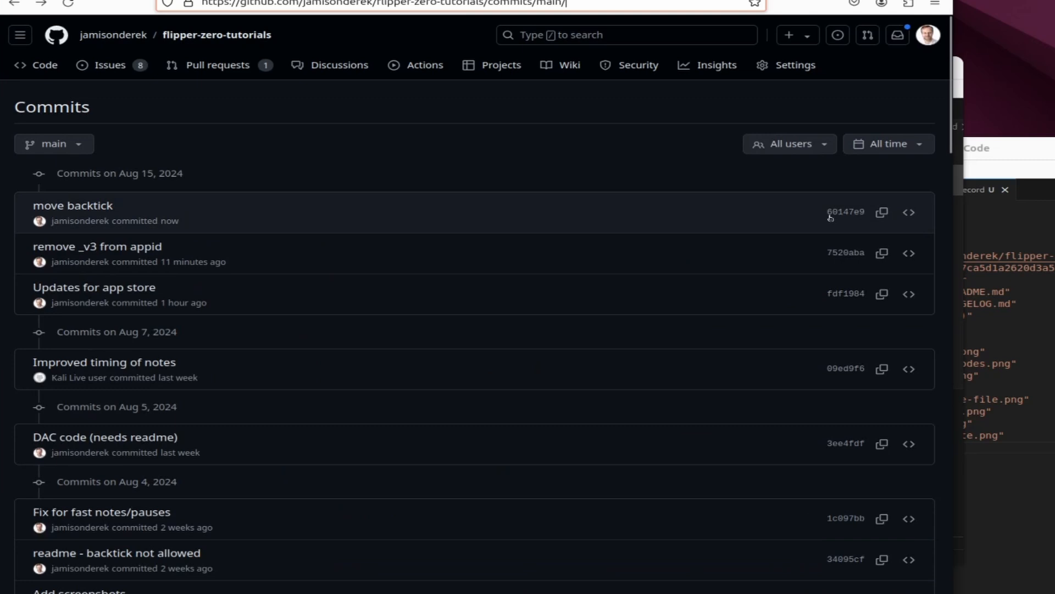
Open the 'move backtick' commit diff from the repository's commit history
click(882, 212)
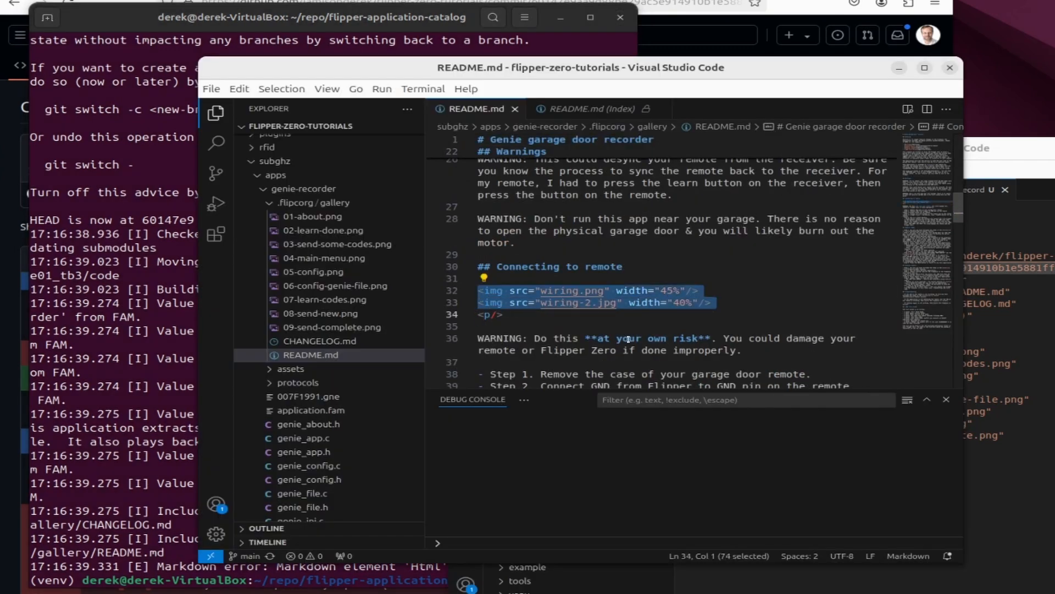
Delete the HTML image lines and commit README.md as 'Remove HTML from readme'
key(Delete)
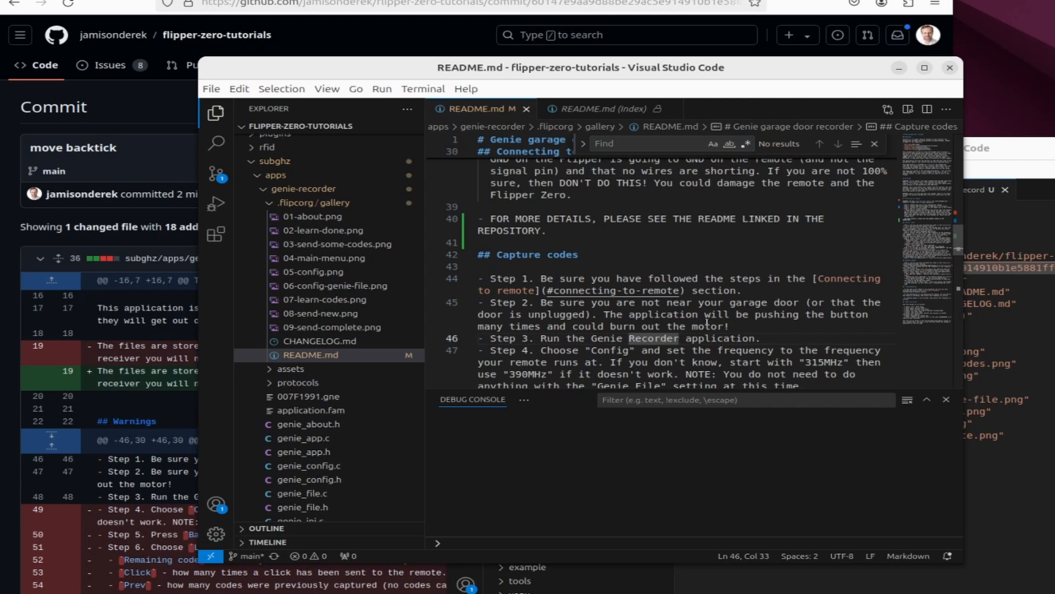
click(216, 171)
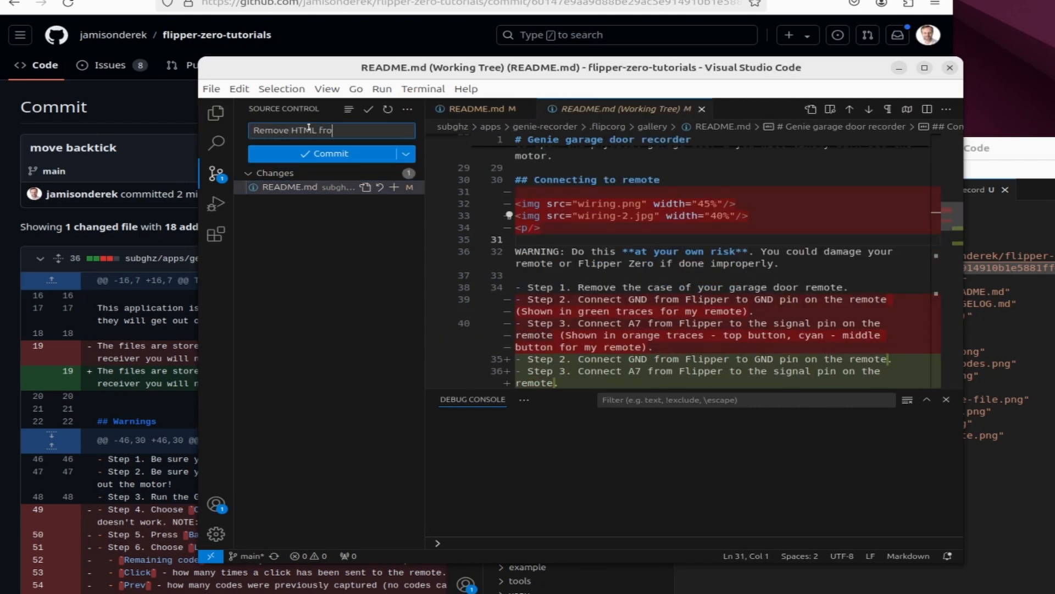
text(m readme)
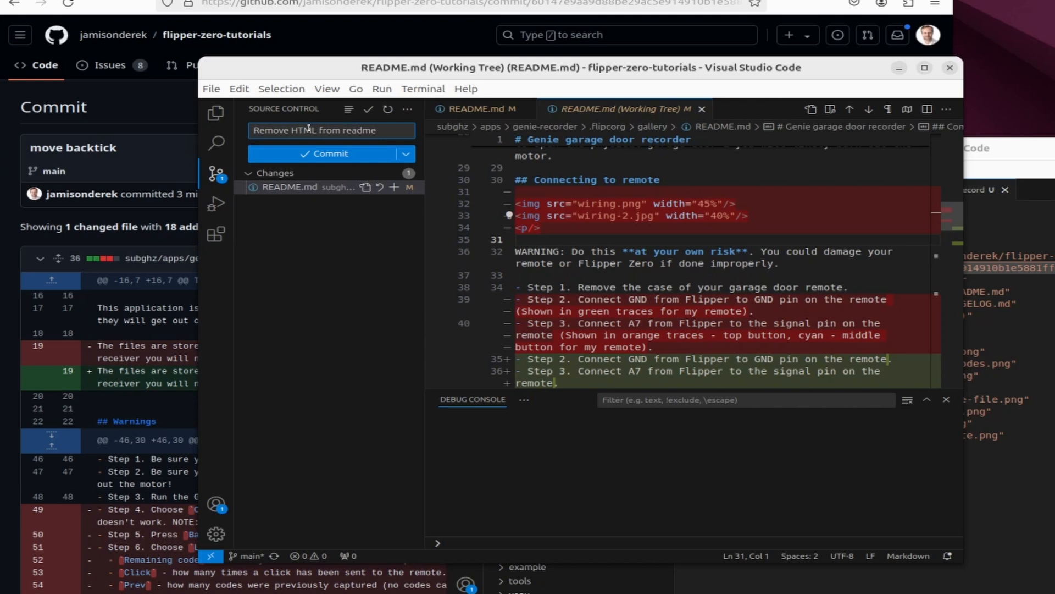
click(395, 187)
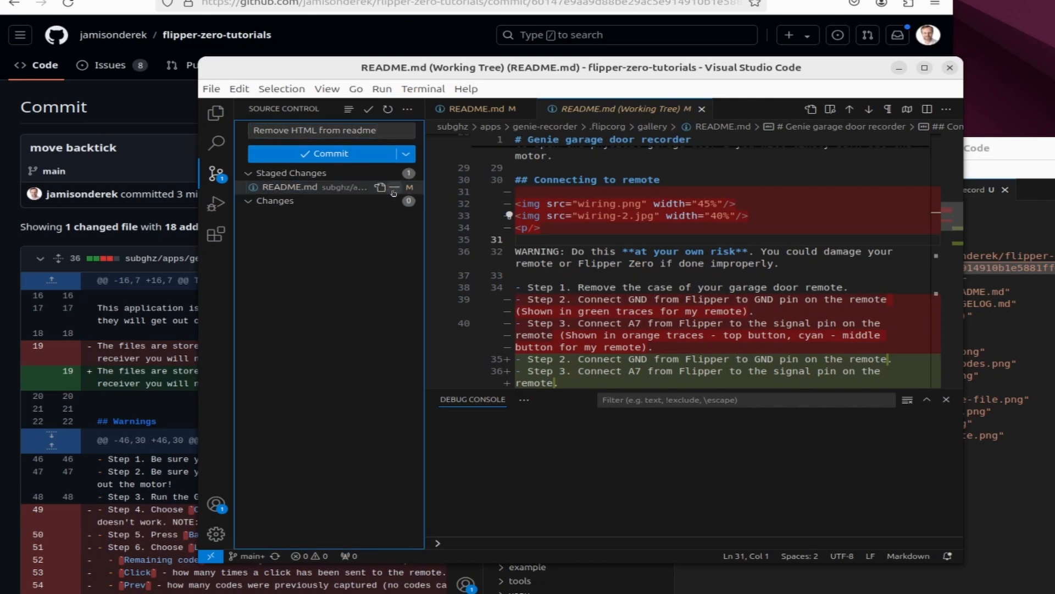
click(329, 153)
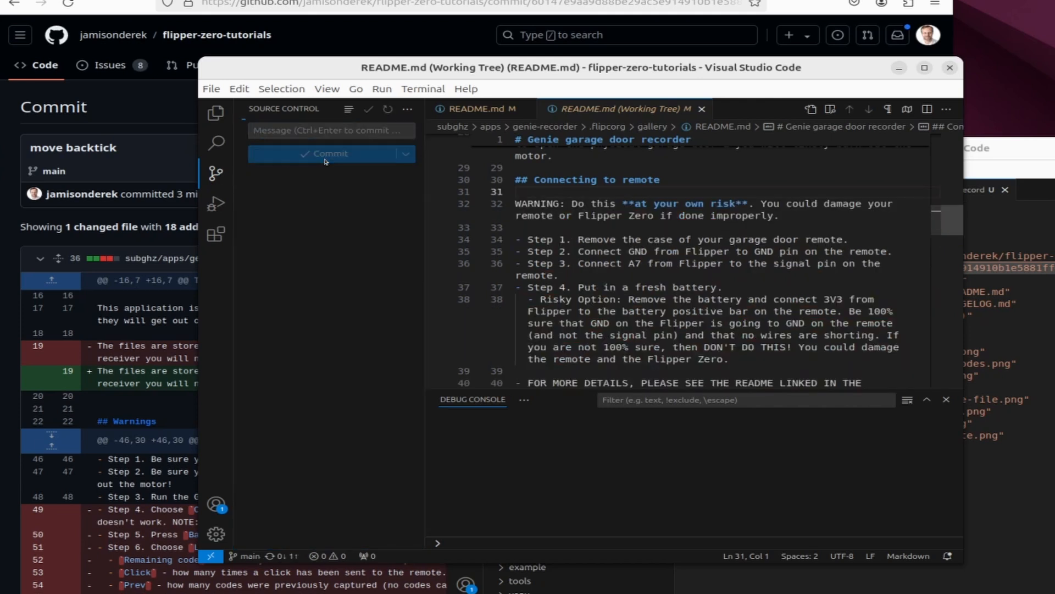
click(329, 154)
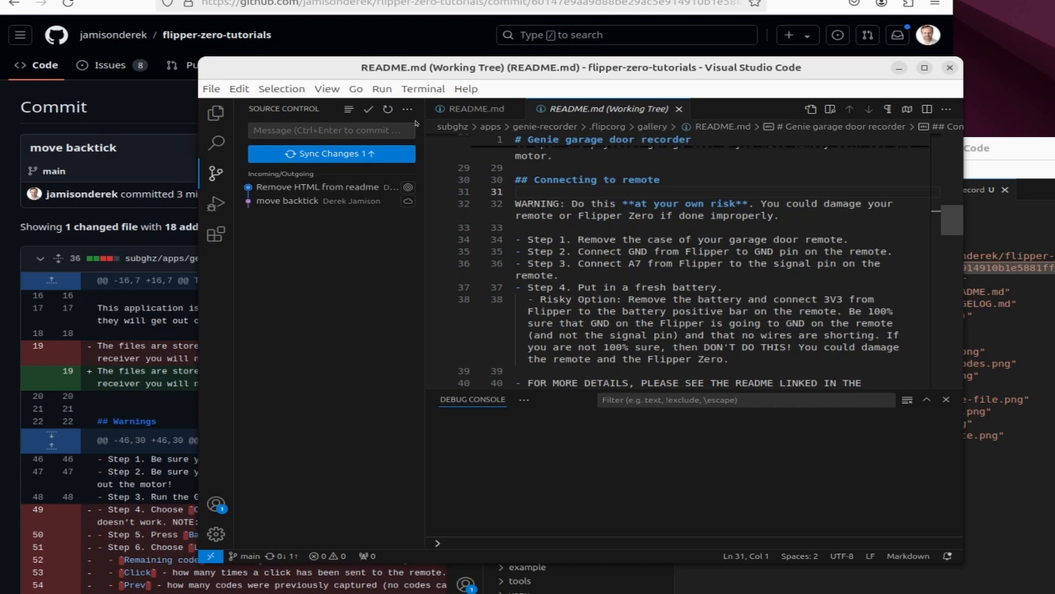
Sync the new commit to origin/main and view it on GitHub
click(330, 153)
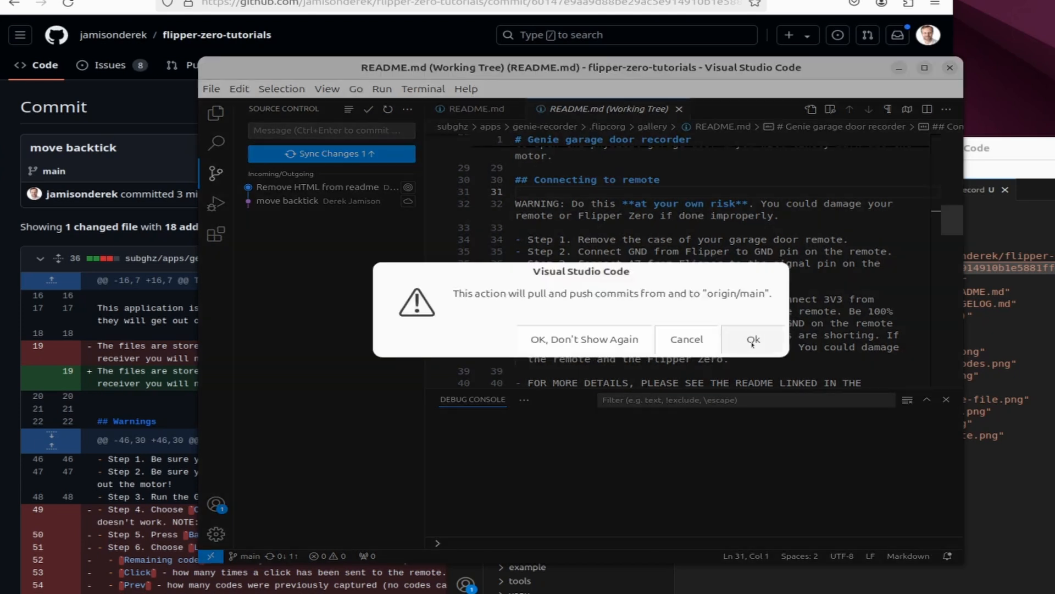
click(752, 339)
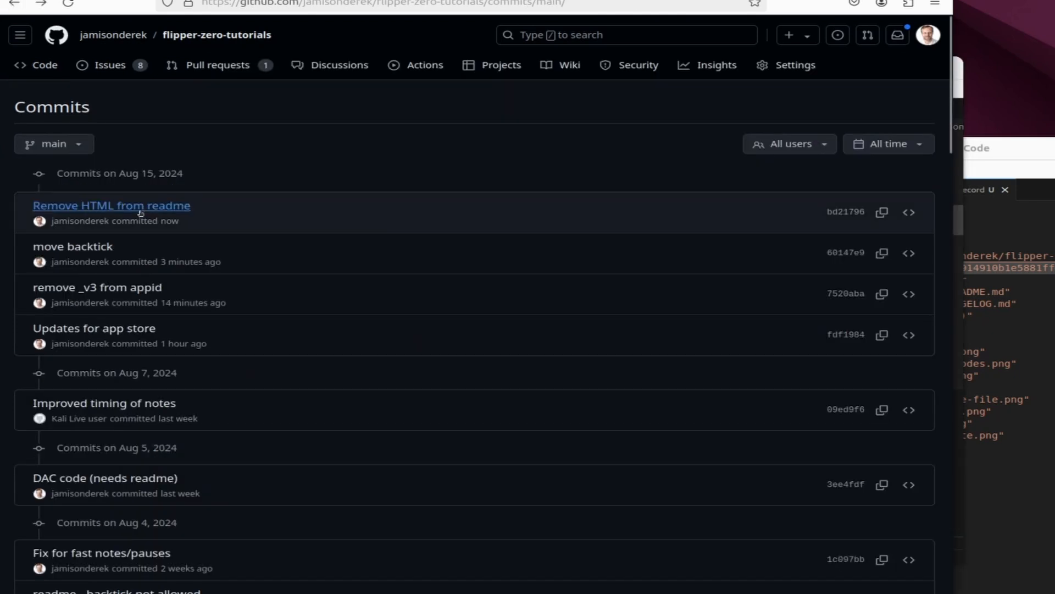
click(882, 211)
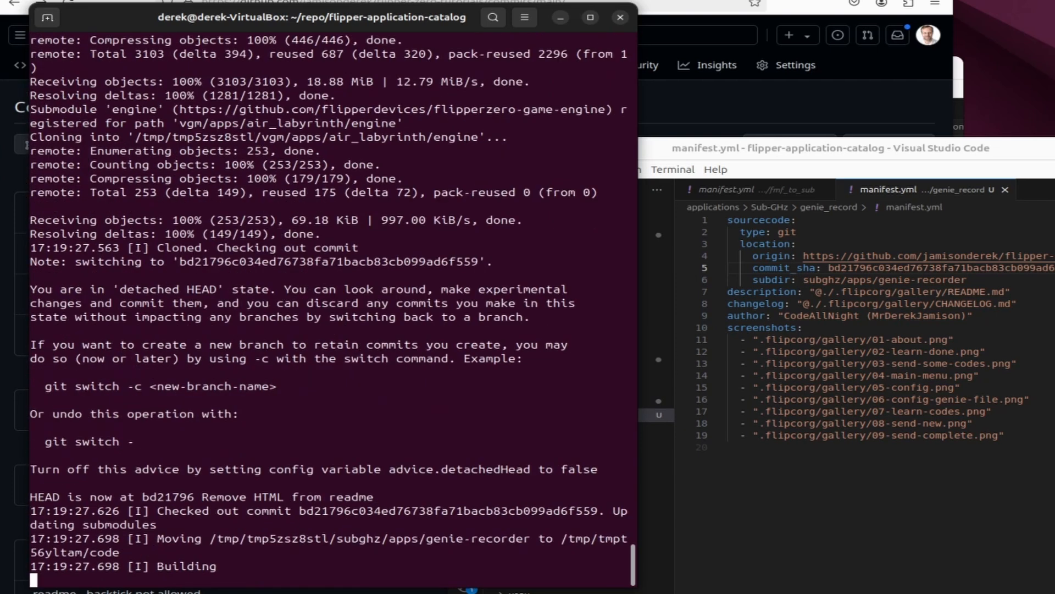
Scroll the Terminal output to confirm bundle.zip built cleanly at commit bd21796
scroll(down, 3)
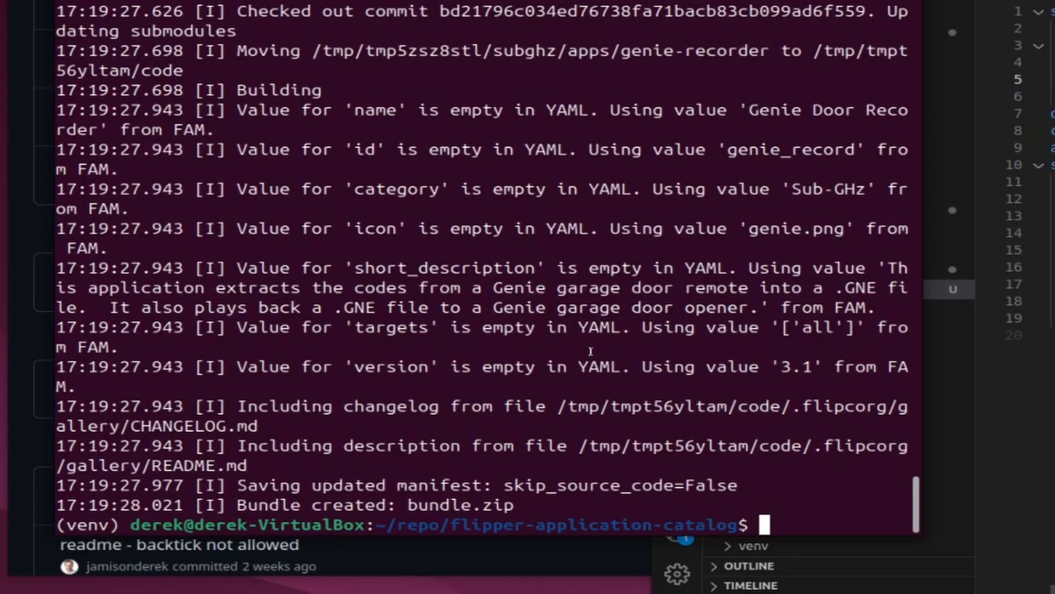
Run git checkout -b to create branch jamisonderek/genie_recorder_3.1
text(git ch)
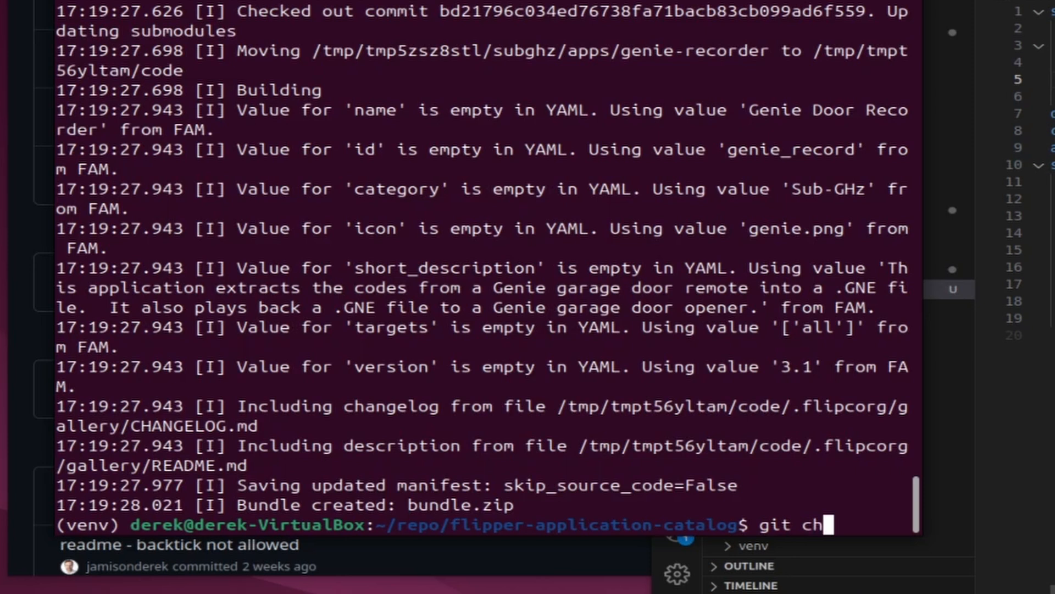
text(eckout -b)
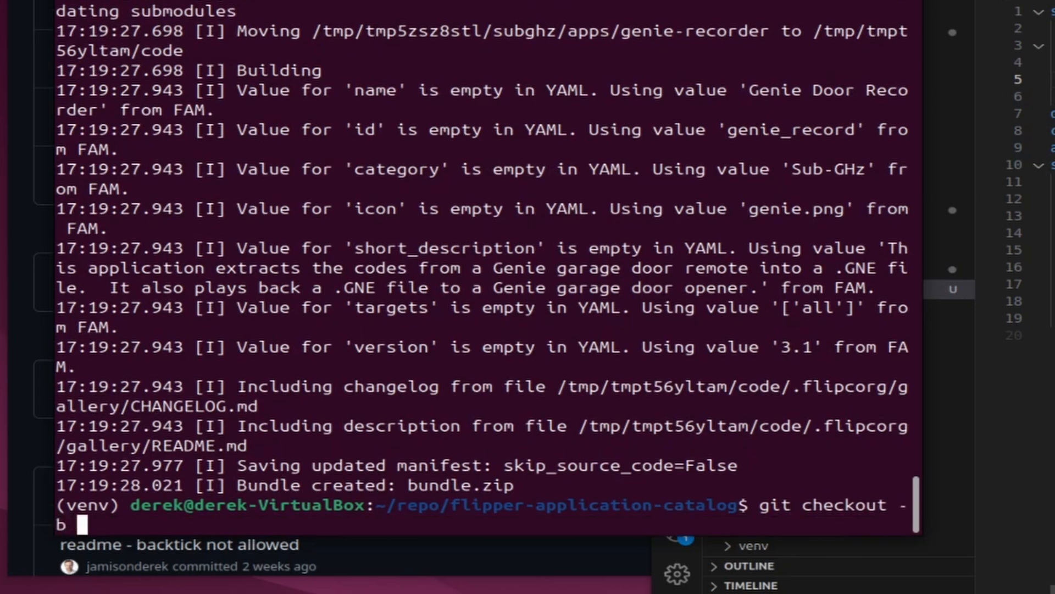
text(jamis)
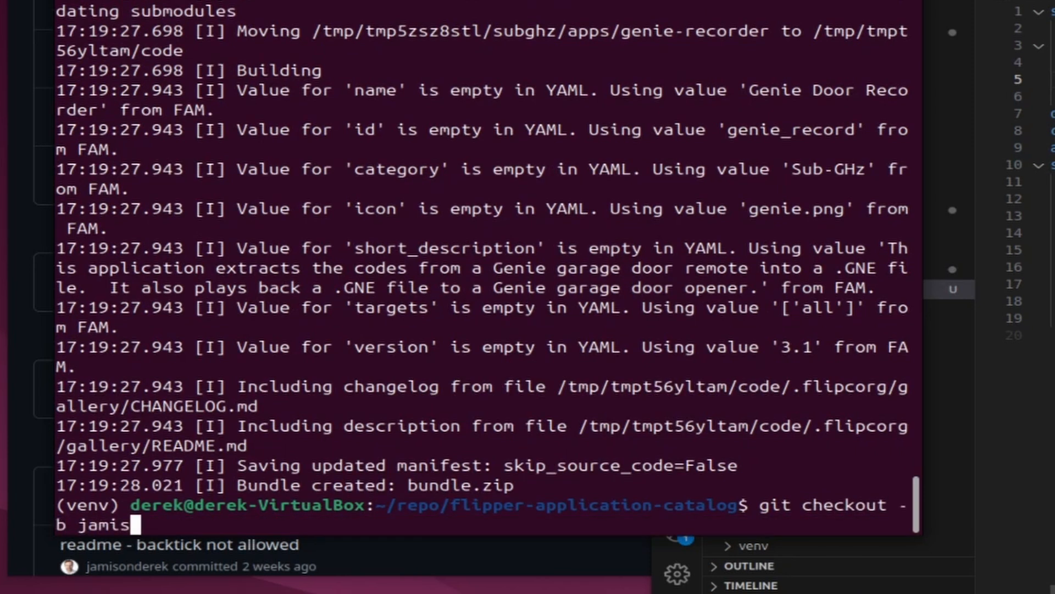
text(onderek)
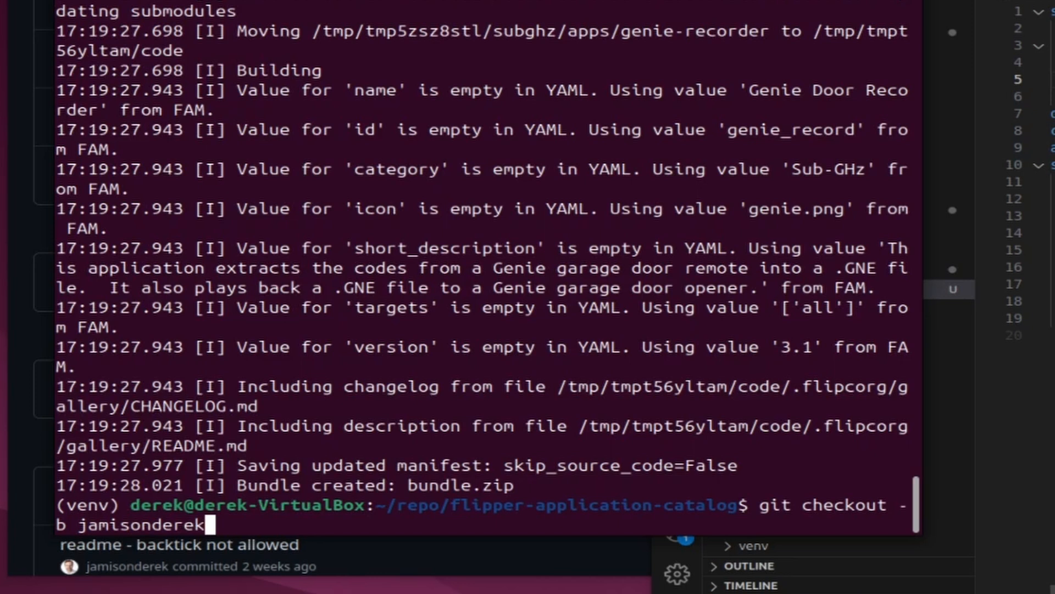
text(/)
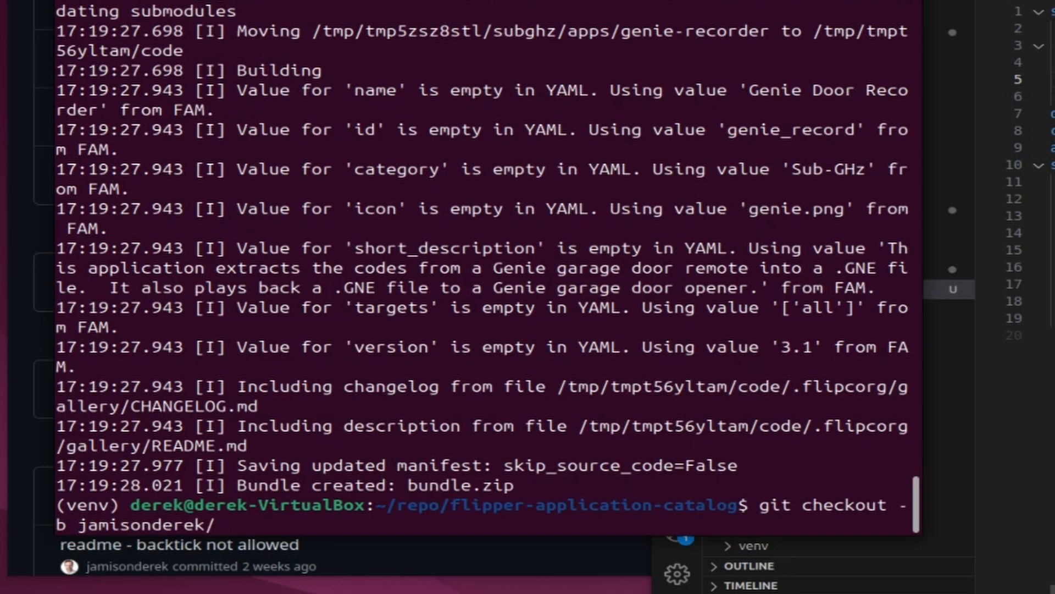
text(gen)
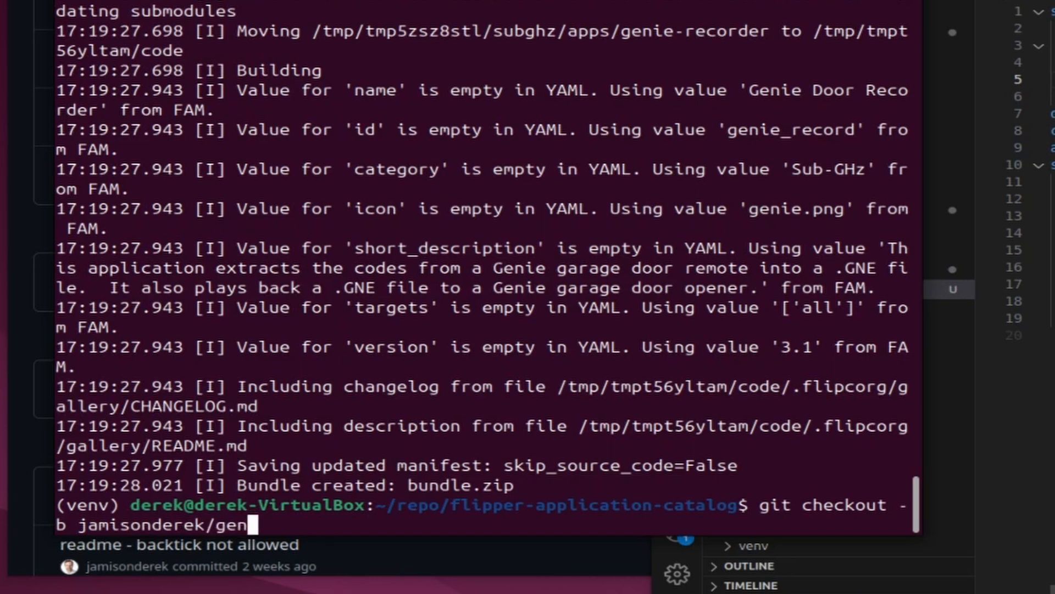
text(ie_record)
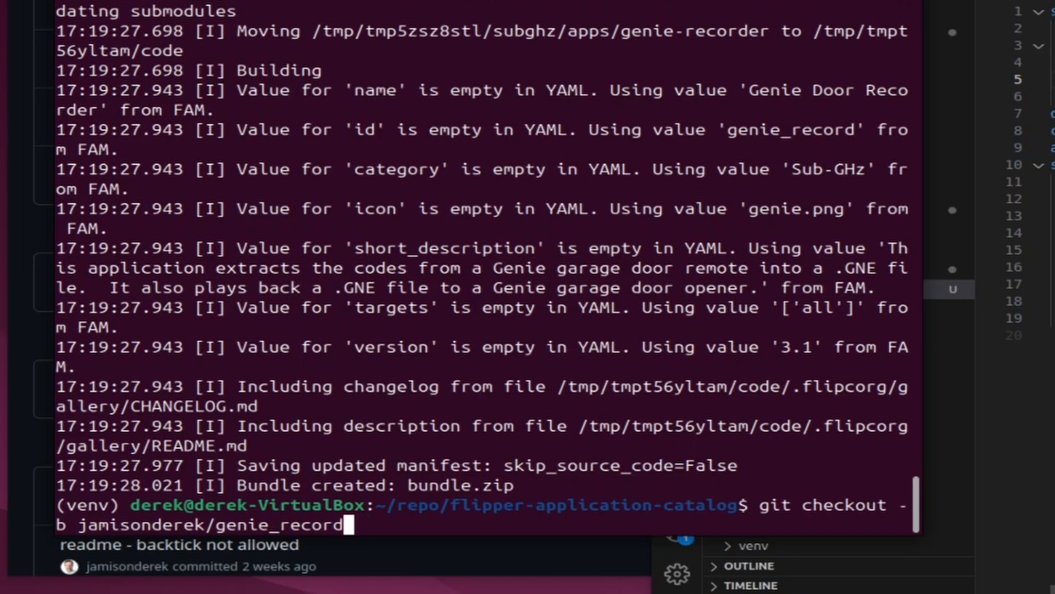
text(er_)
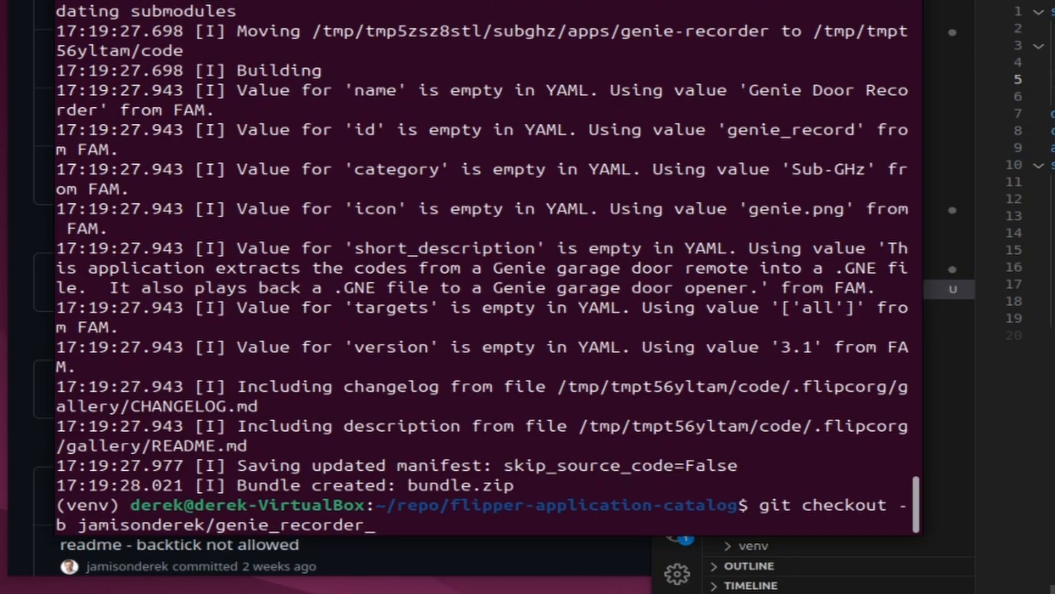
text(3.1)
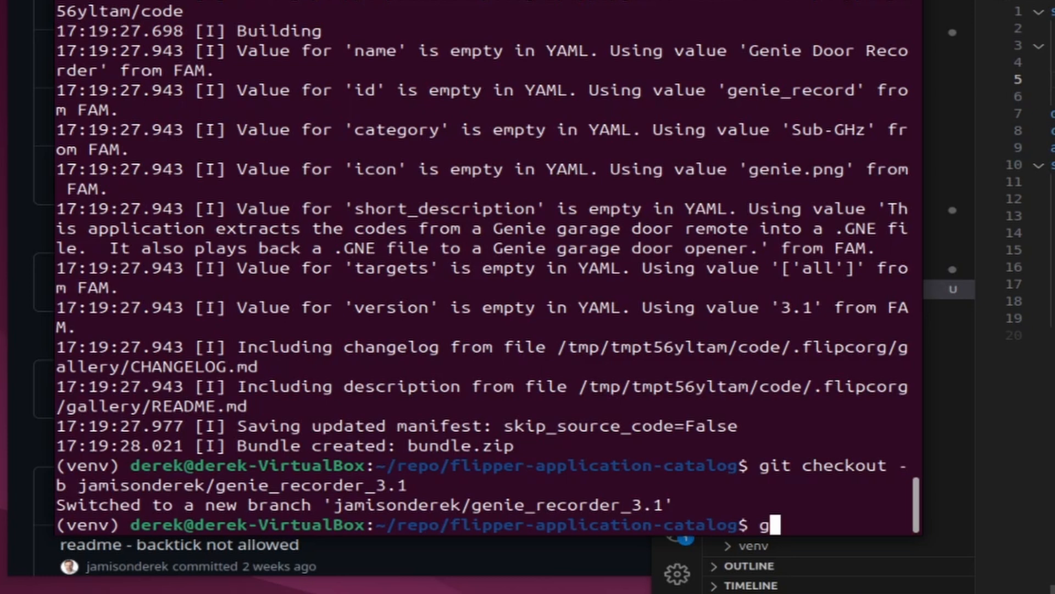
Check git status, stage the manifest, and commit it as 'genie recorder v3.1'
text(it status)
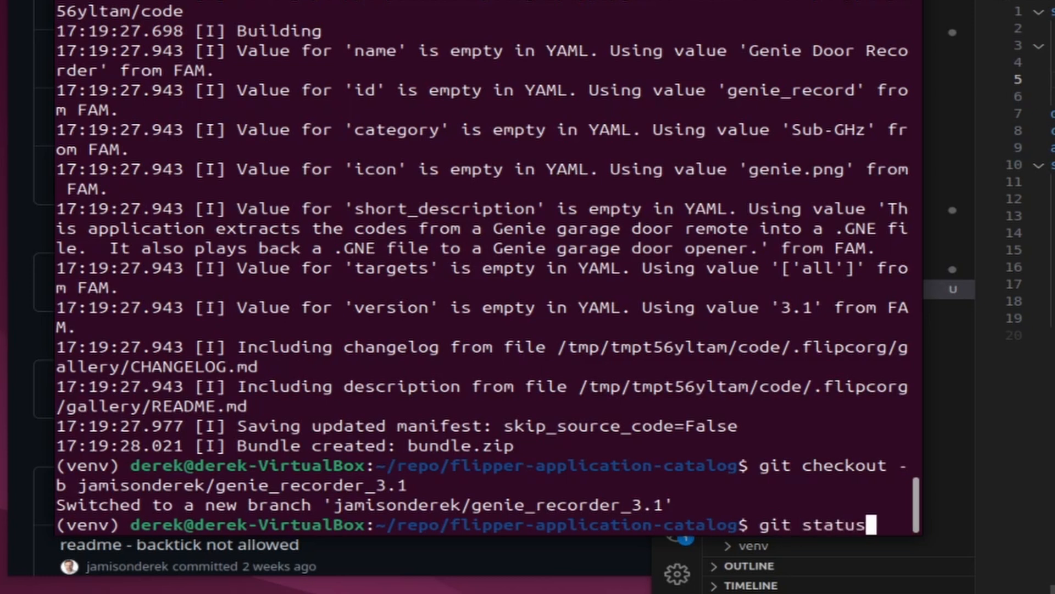
key(Return)
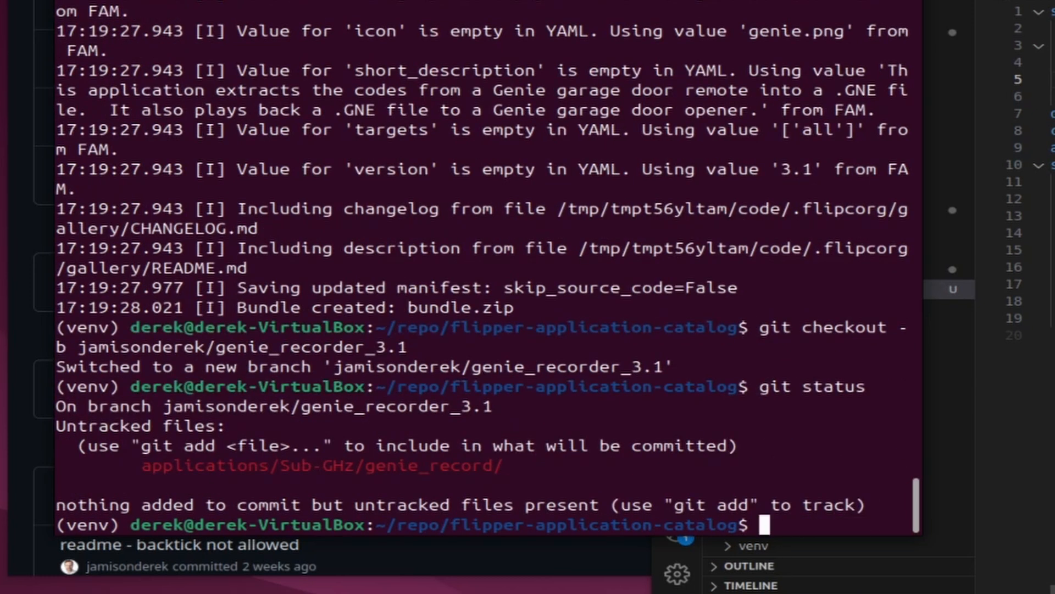
text(git add .)
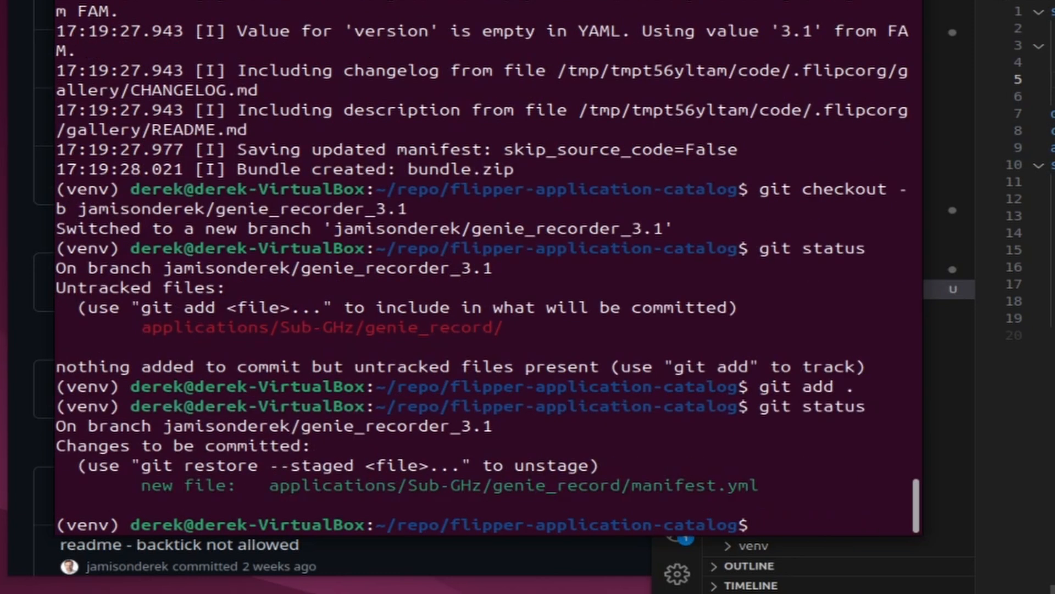
text(git com)
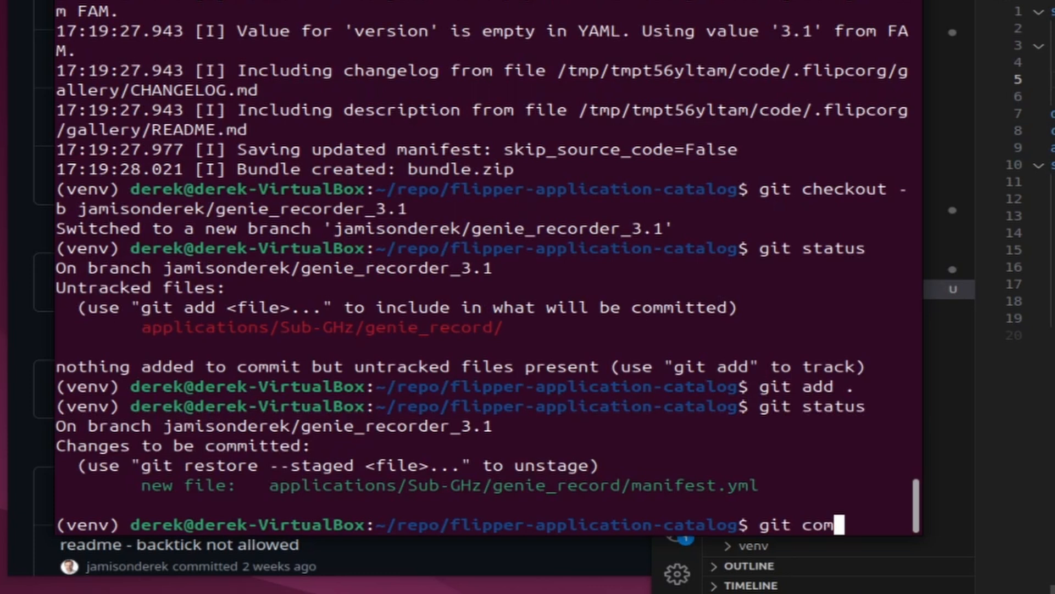
text(mit -m)
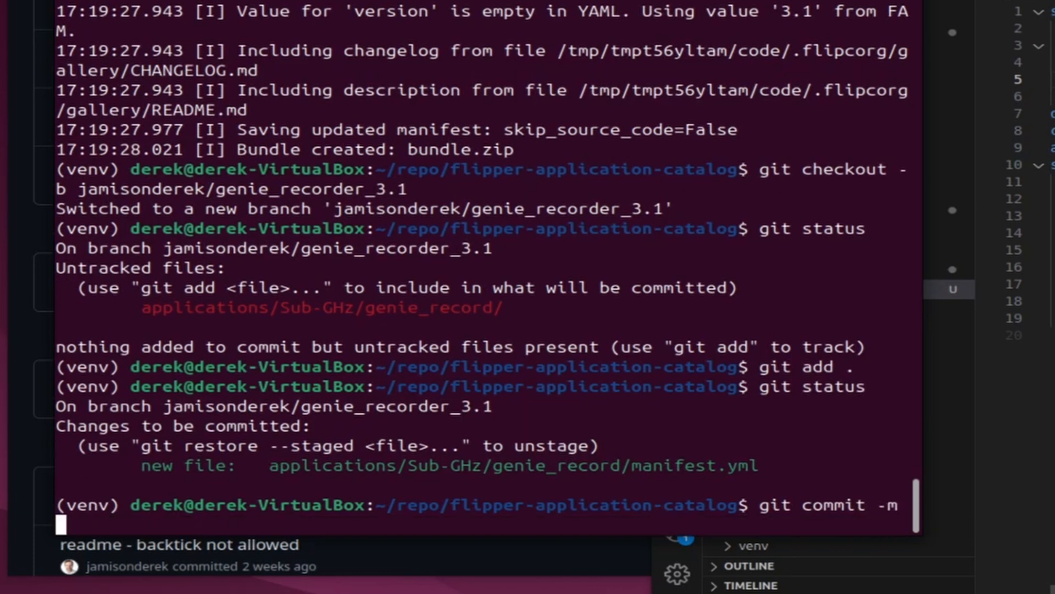
text("genie r)
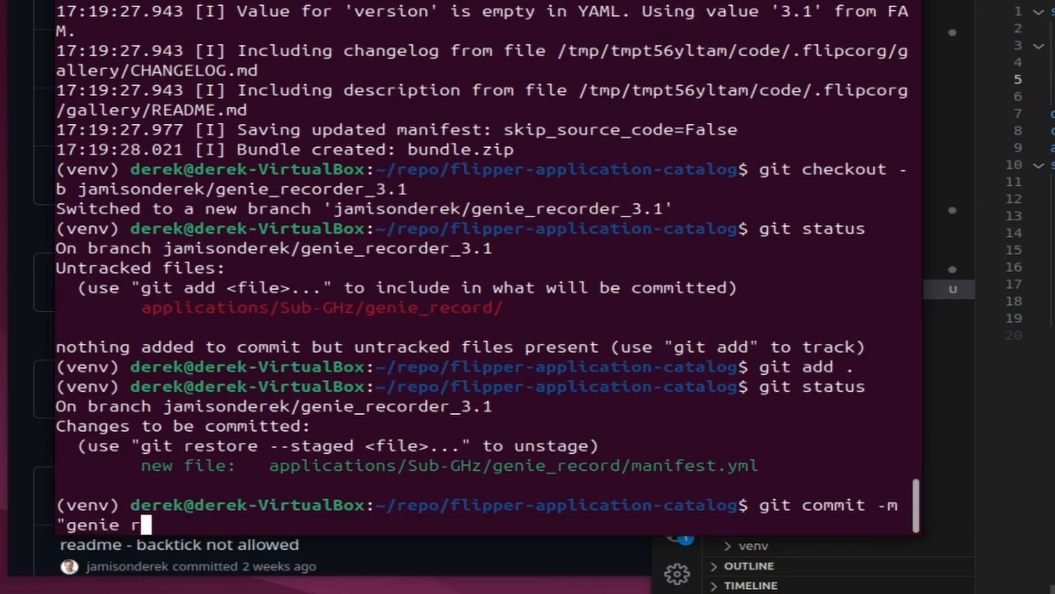
text(ecorder)
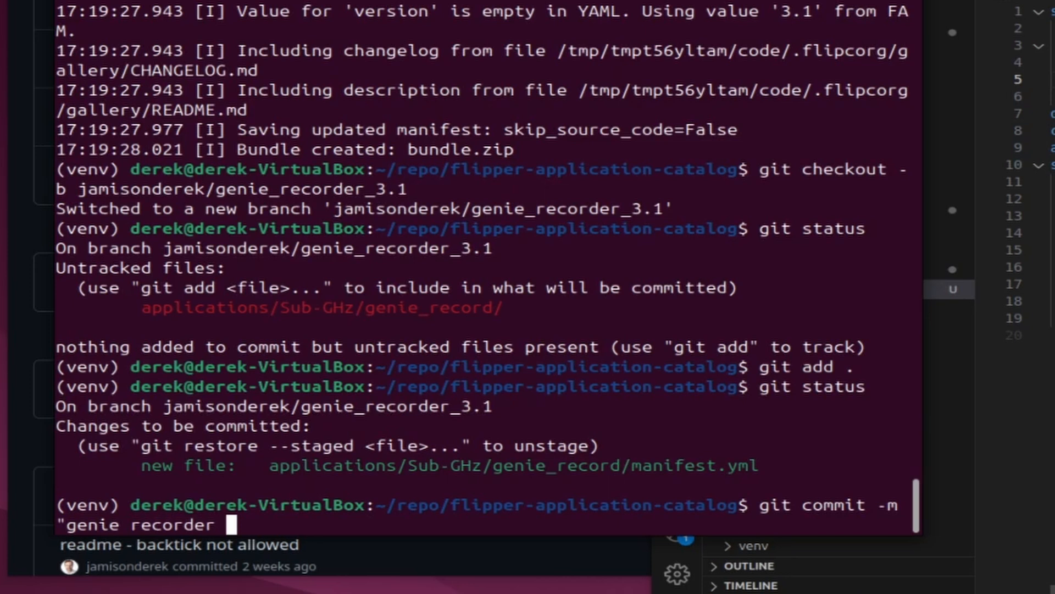
text(v3.1")
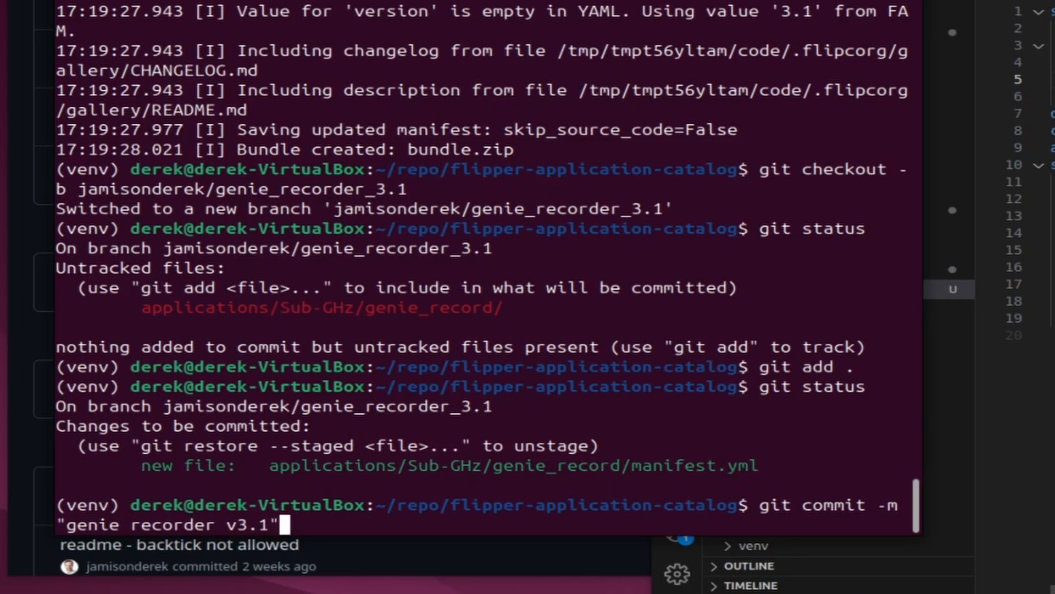
key(Return)
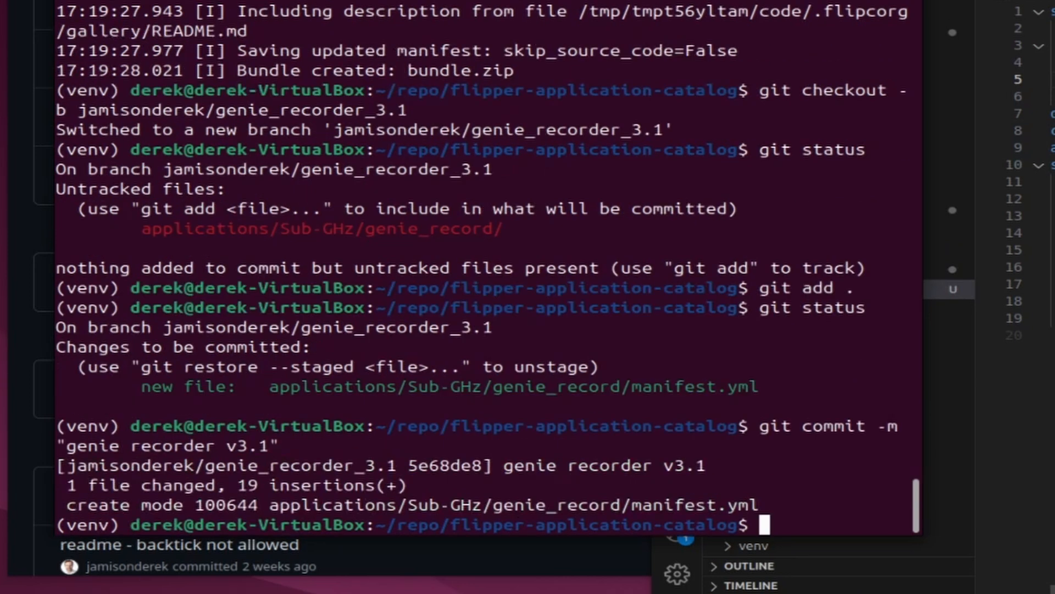
Push the branch with upstream origin jamisonderek/genie_recorder_3.1
text(git p)
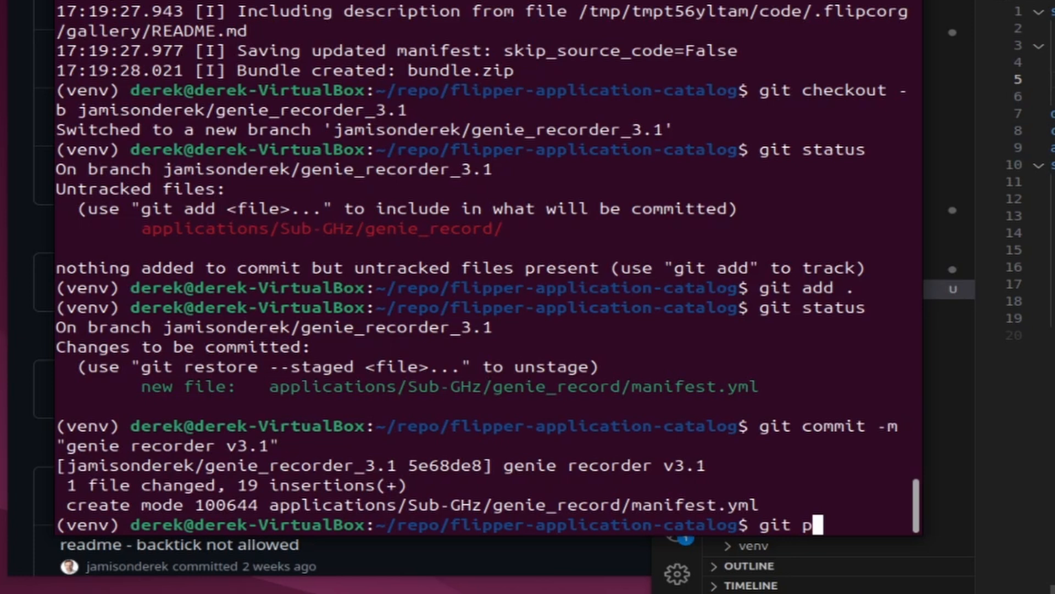
key(Return)
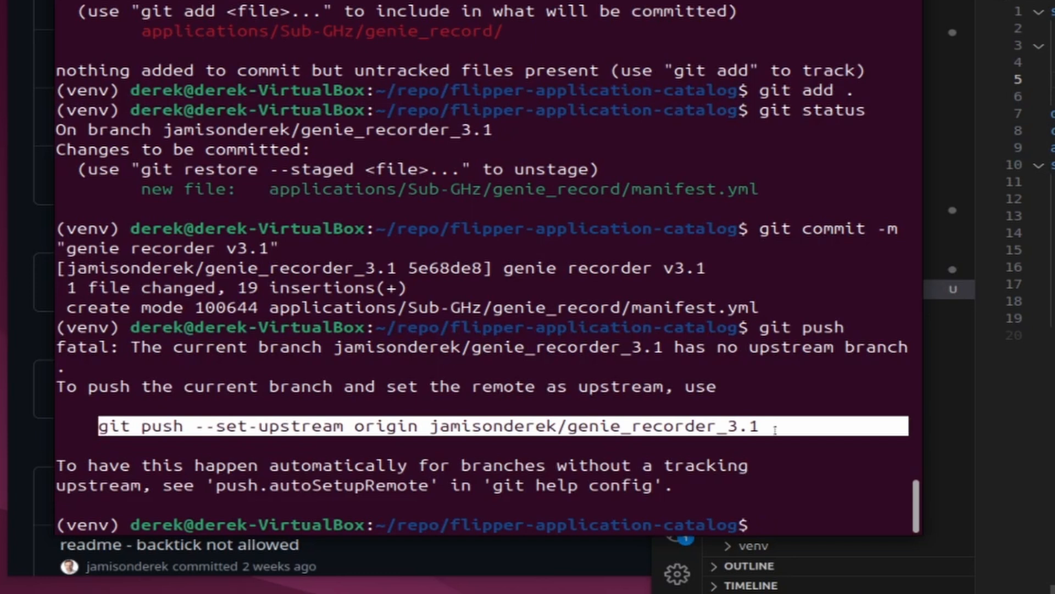
mouse_move(803, 518)
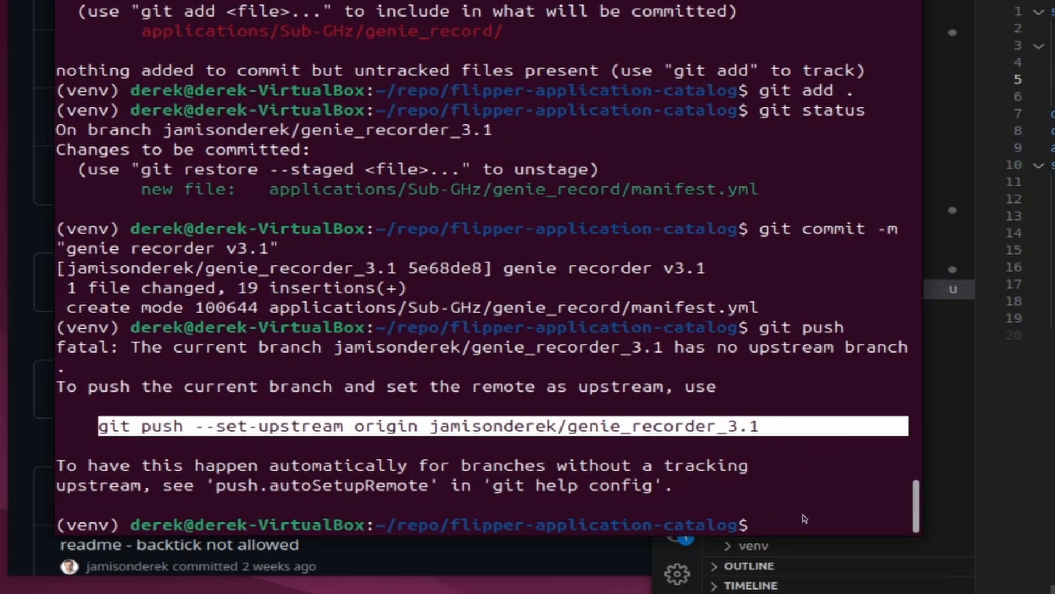
text(git push --set-upstream origin jamisonderek/genie_recorder_3.1)
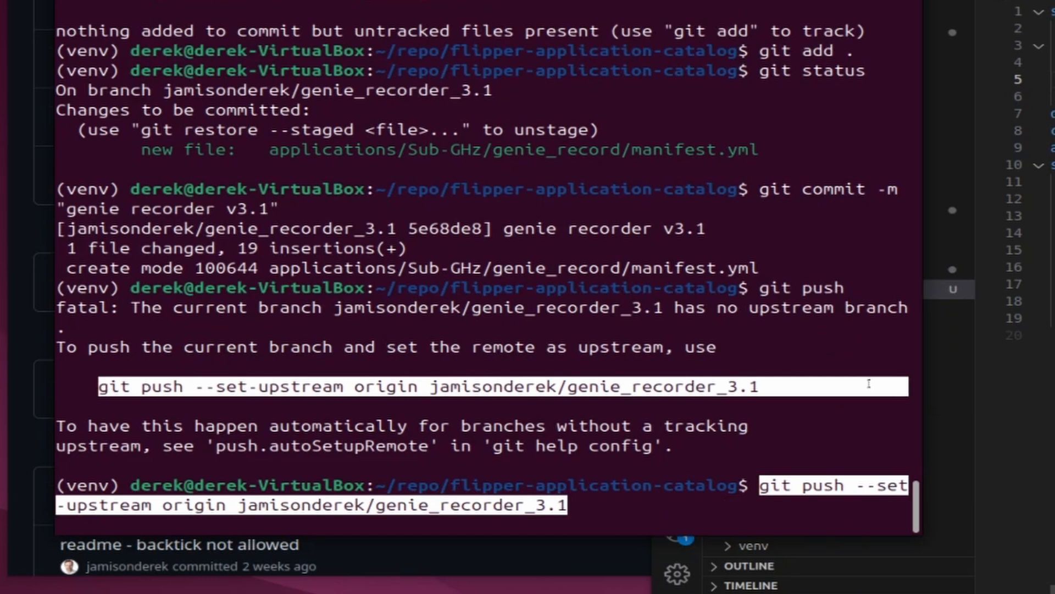
key(Return)
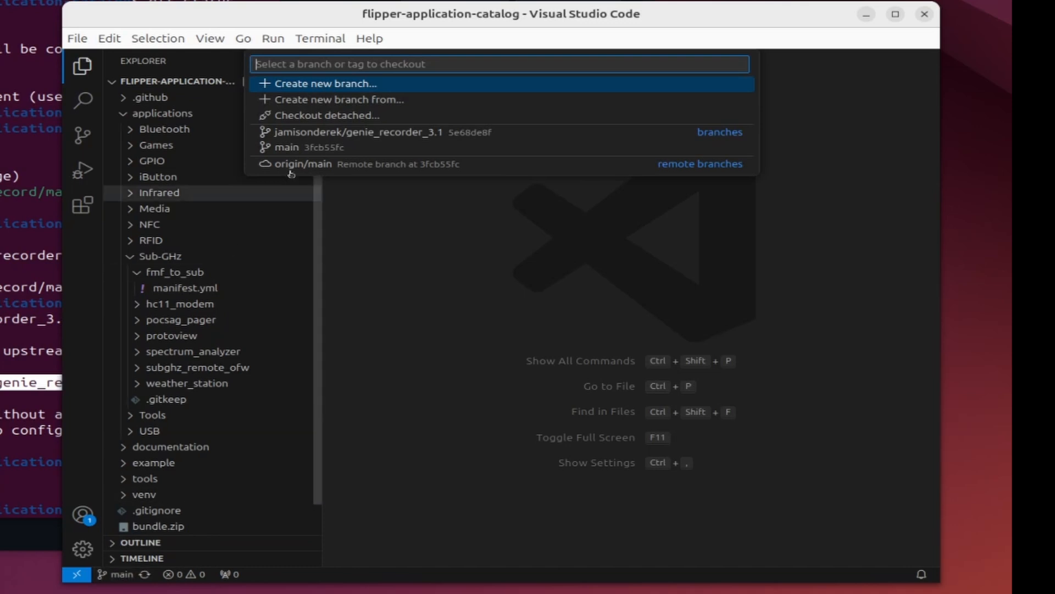
Check out jamisonderek/genie_recorder_3.1 in VS Code and publish the branch
click(359, 131)
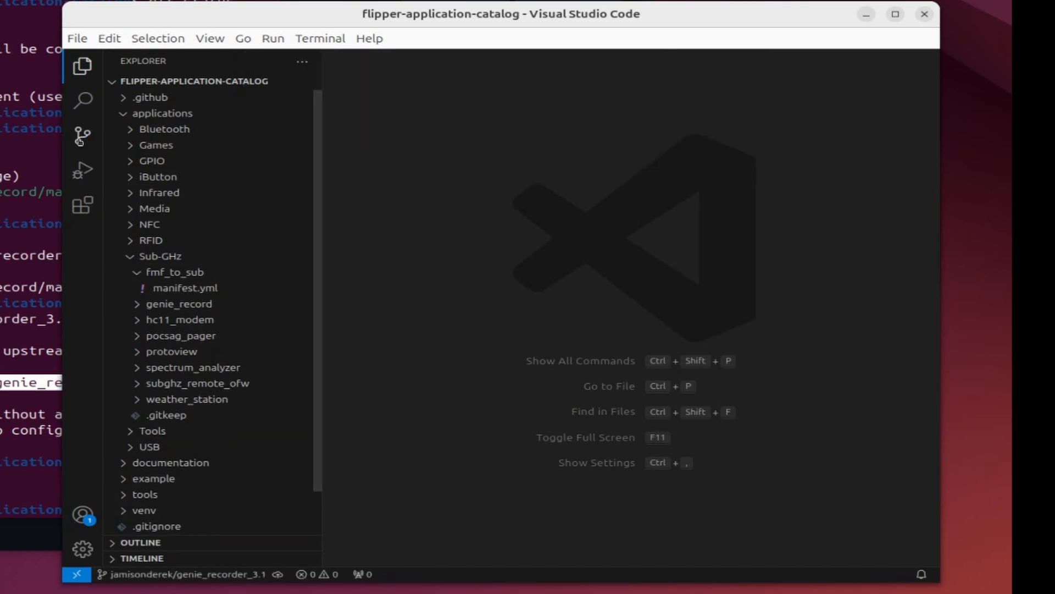
click(82, 135)
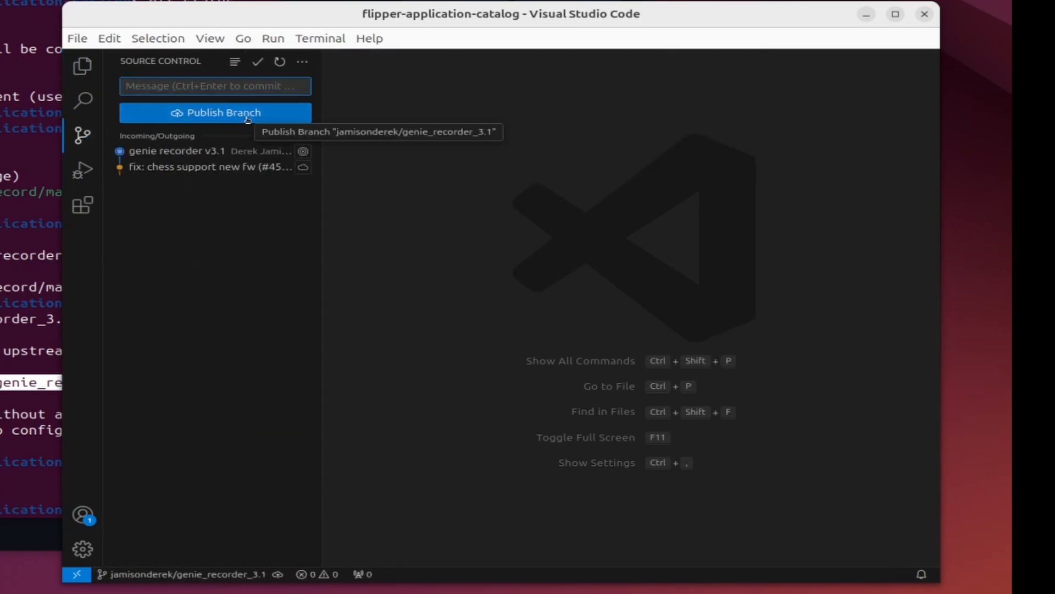
click(213, 112)
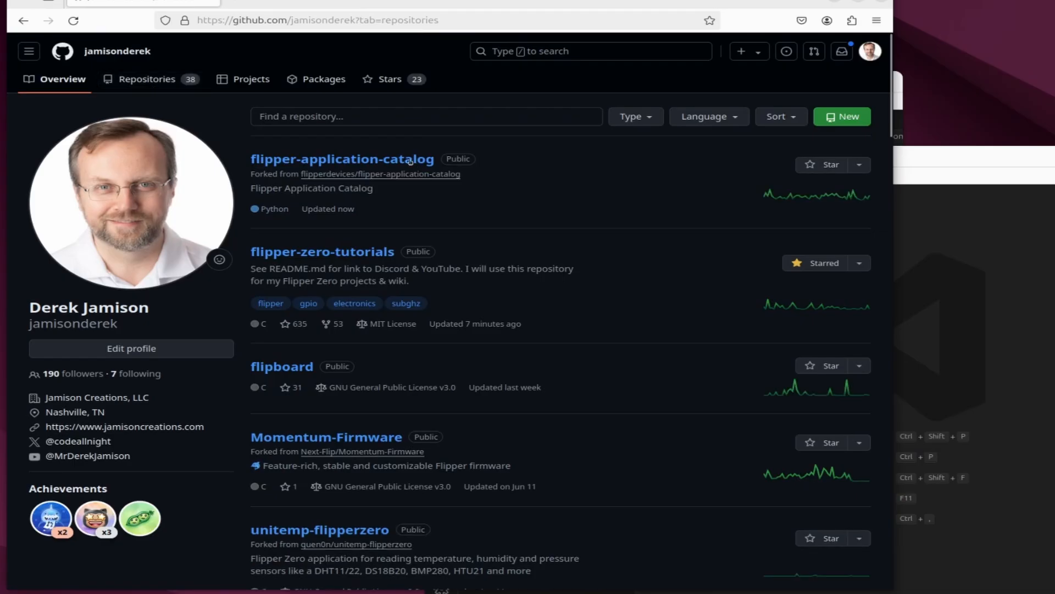
Start a pull request from the recently pushed branch on the forked catalog
click(342, 159)
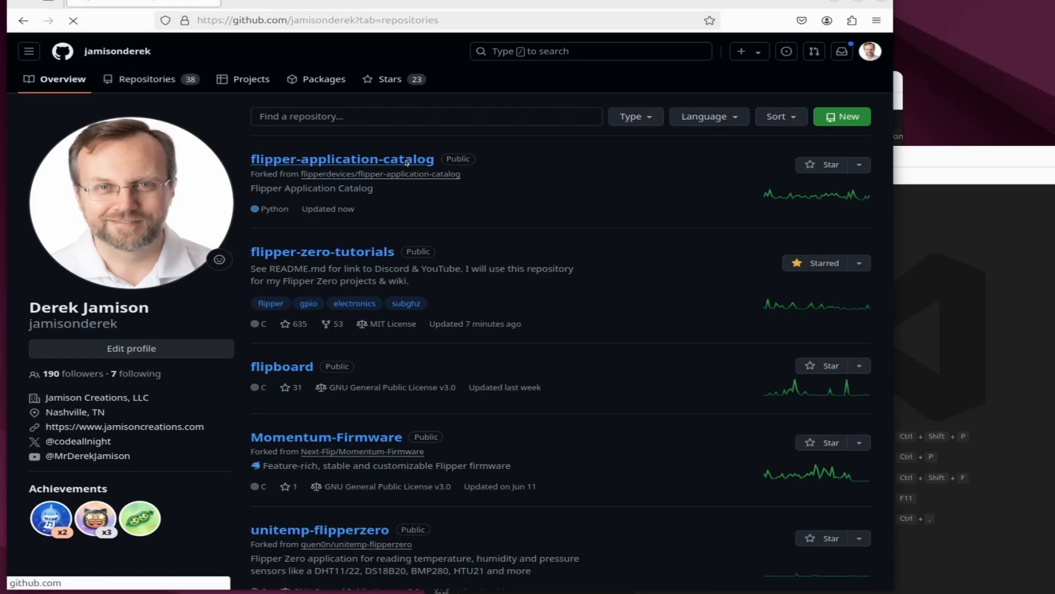
click(341, 159)
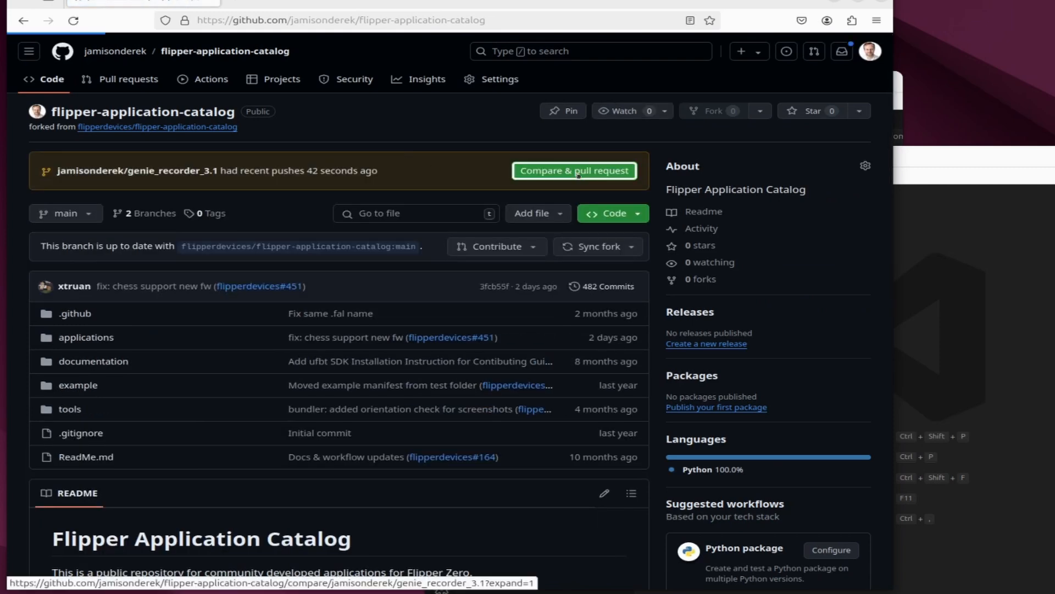
click(574, 171)
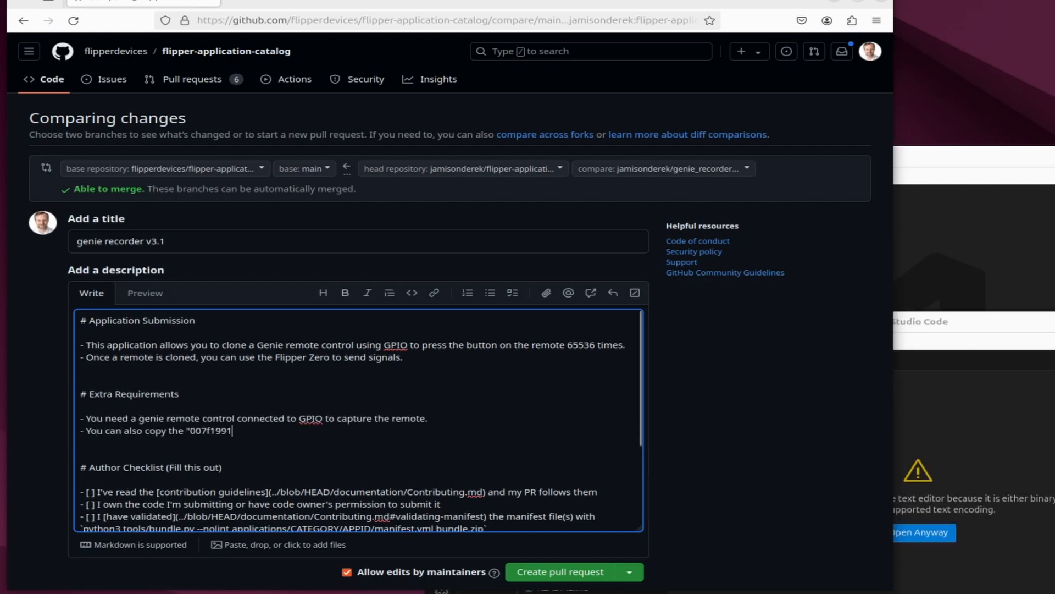
Describe loading the .gne file from apps_data/genie, tick the checklist, and create the PR
text(.gne" file from the repo into your `apps_data/genie")
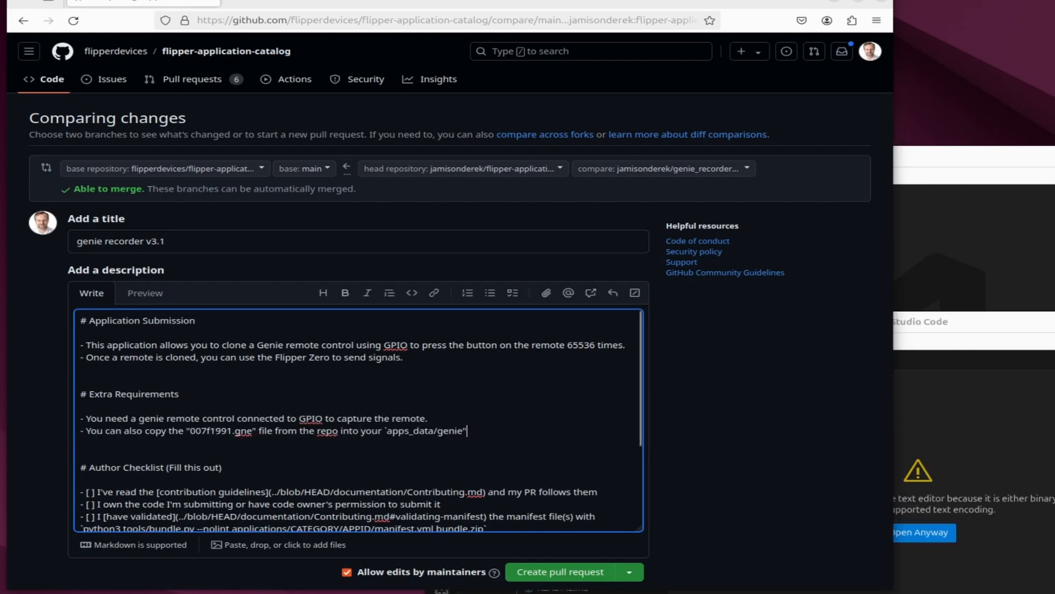
text(folder and then load the file from the Config setting.)
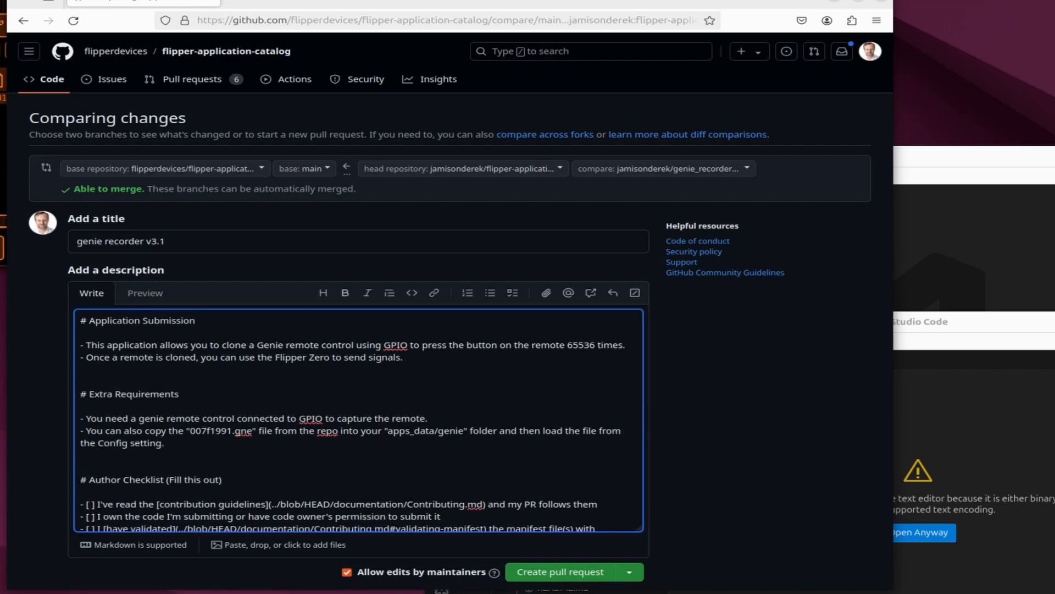
text(X)
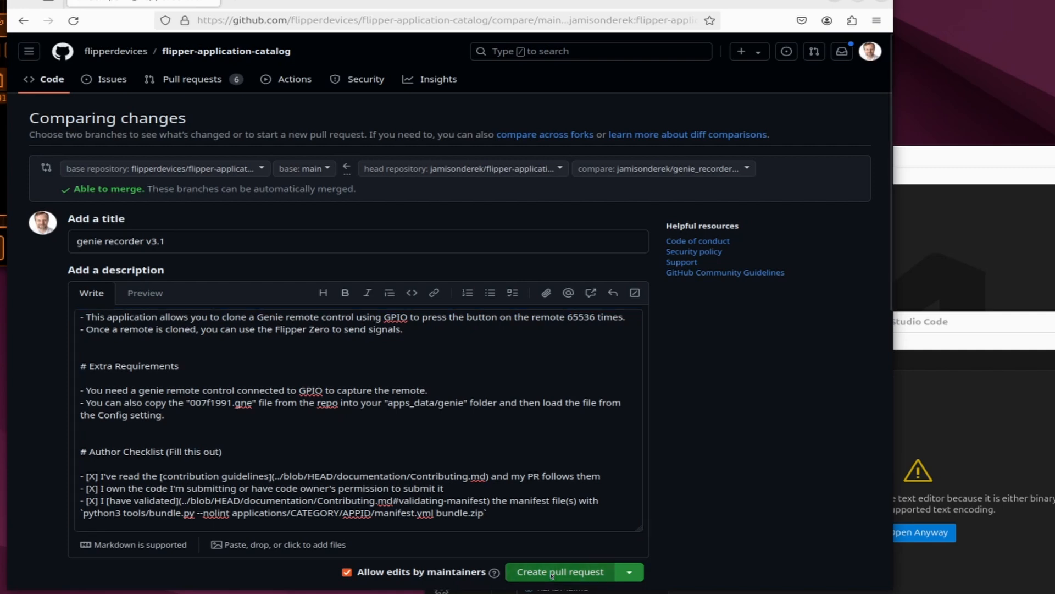
click(559, 572)
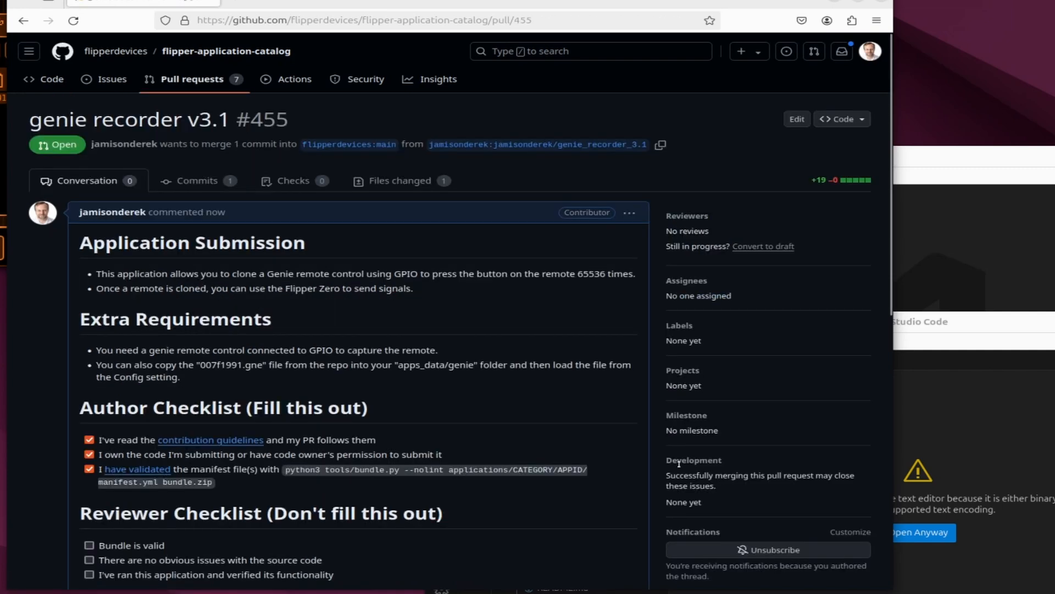
mouse_move(628, 413)
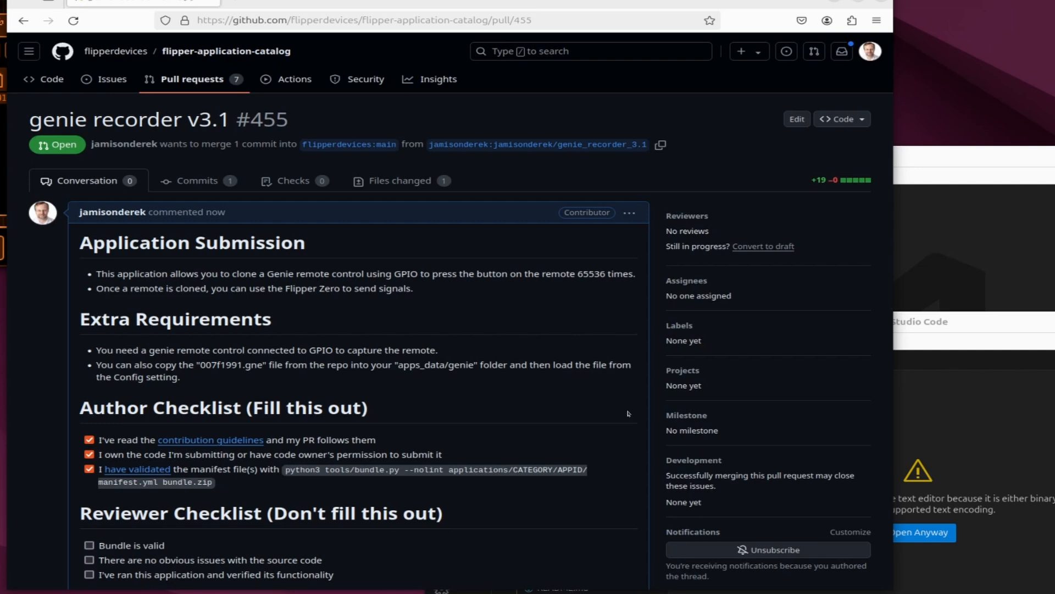
Scroll pull request #455 down to its pending checks and blocked merge status
scroll(down, 3)
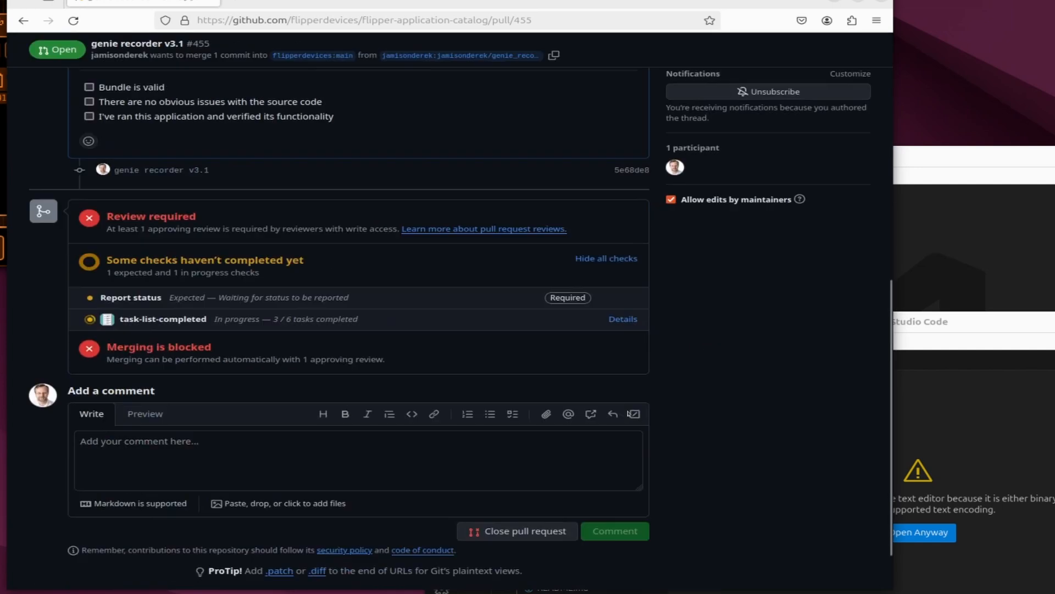
scroll(down, 3)
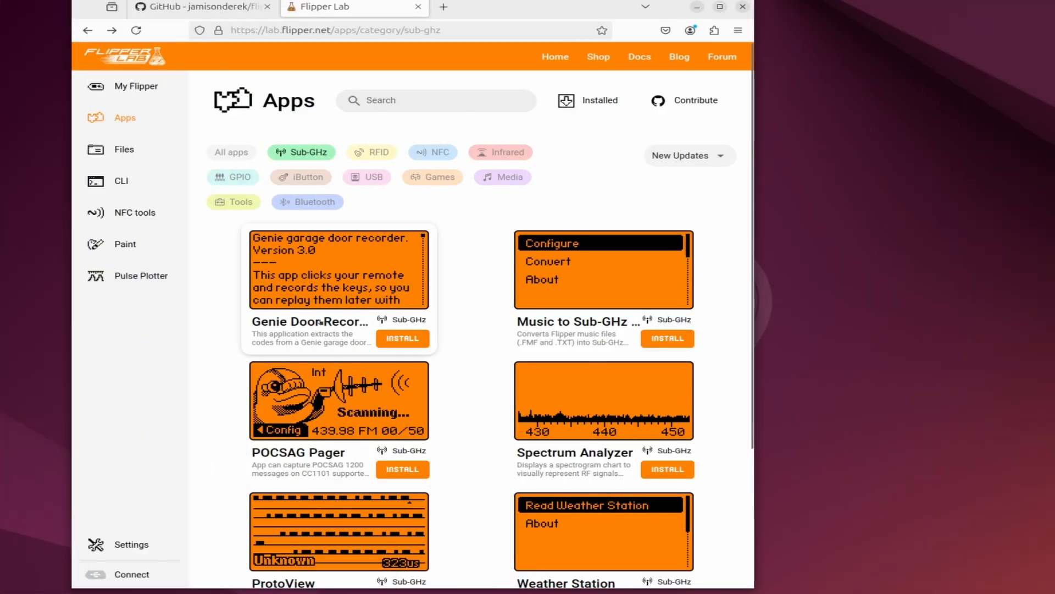
Review Genie Door Recorder's version 3.1 page and changelog, then go to flipper-app-catalog-action
click(310, 322)
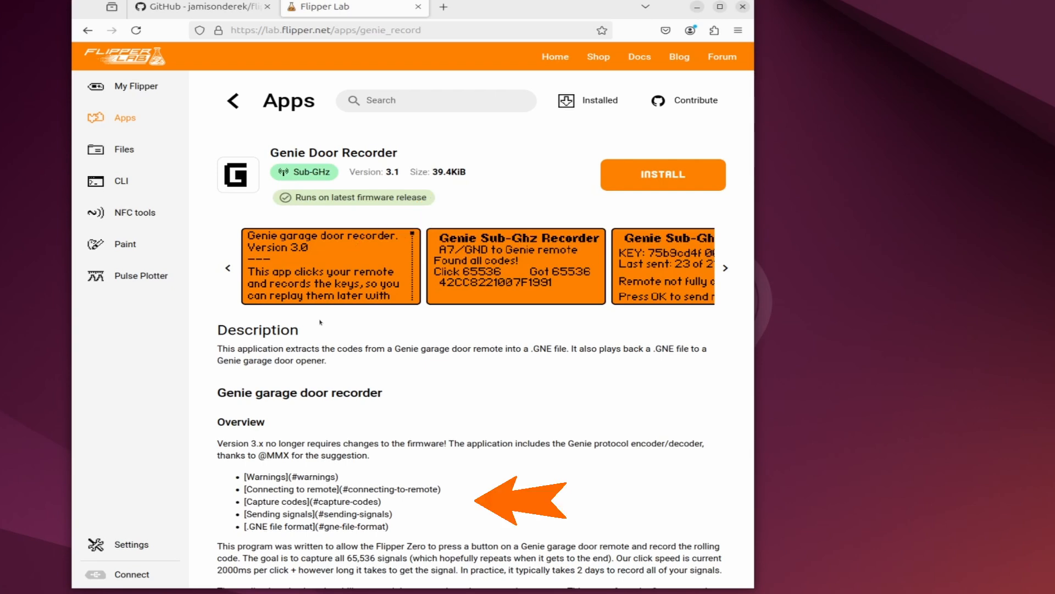
scroll(down, 3)
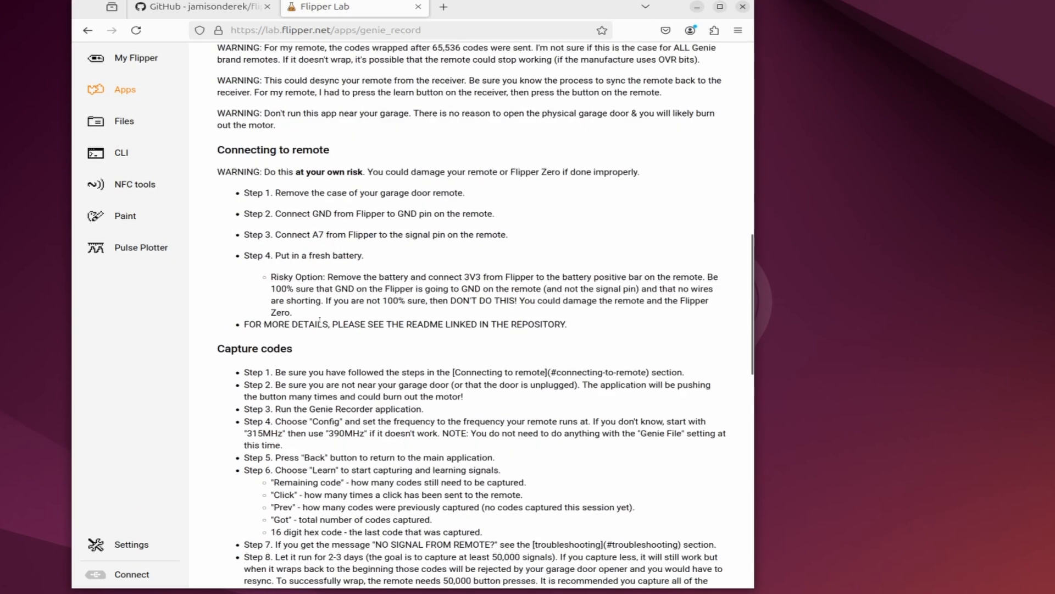
scroll(down, 3)
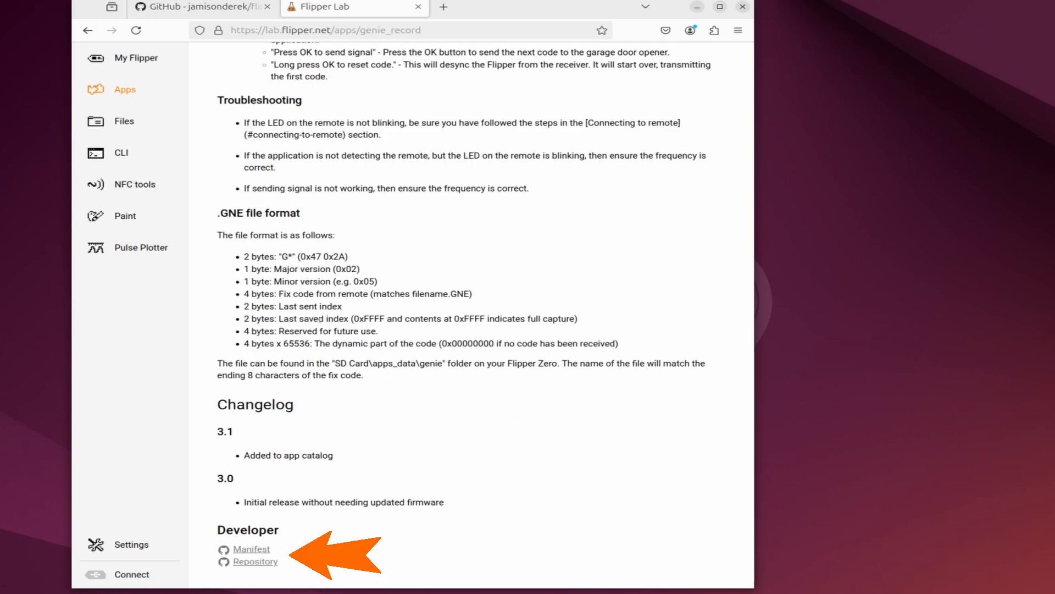
scroll(up, 3)
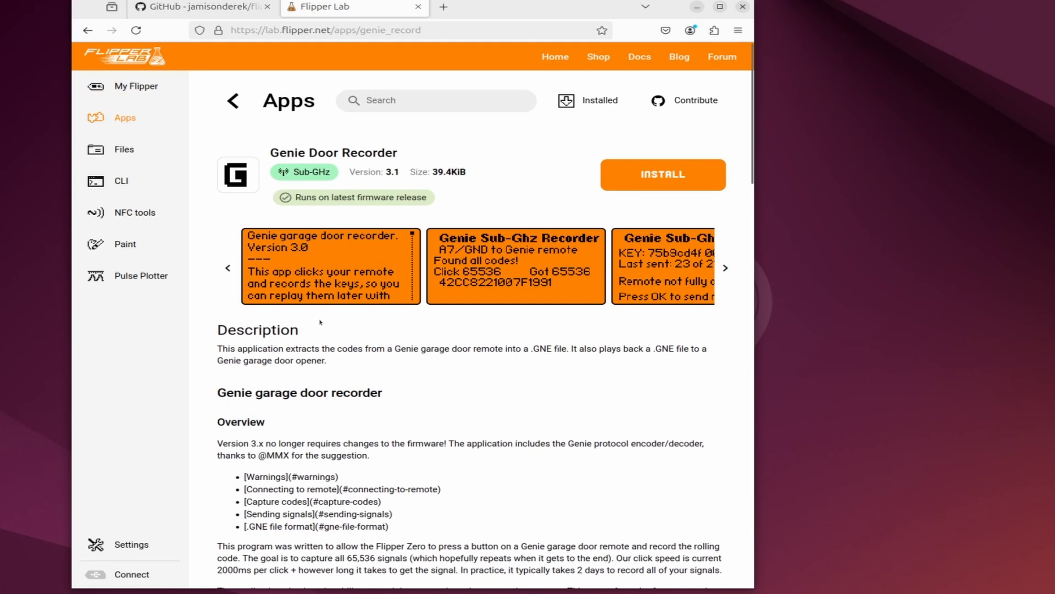
click(195, 7)
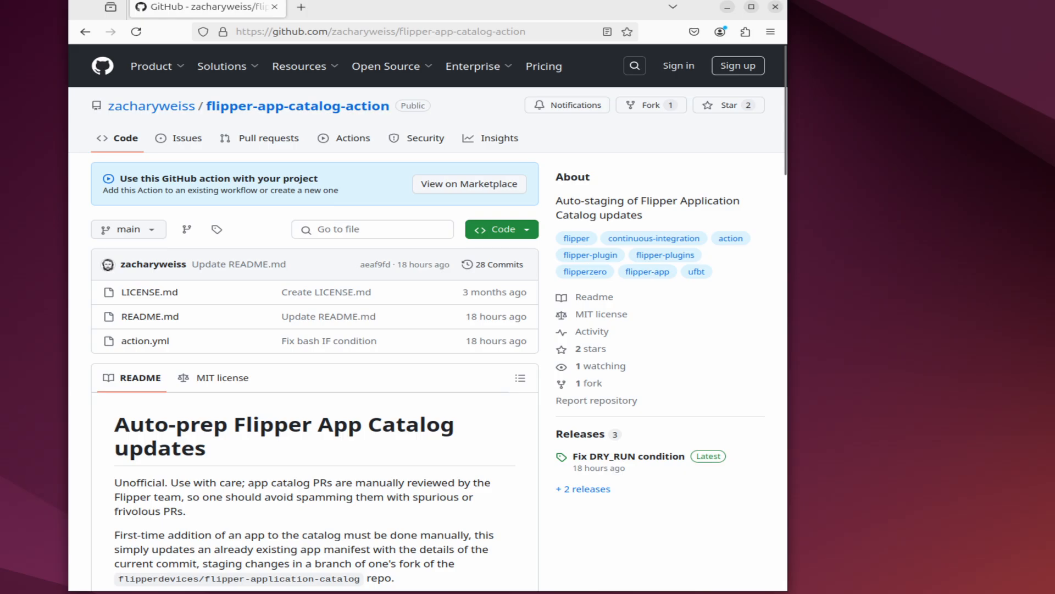